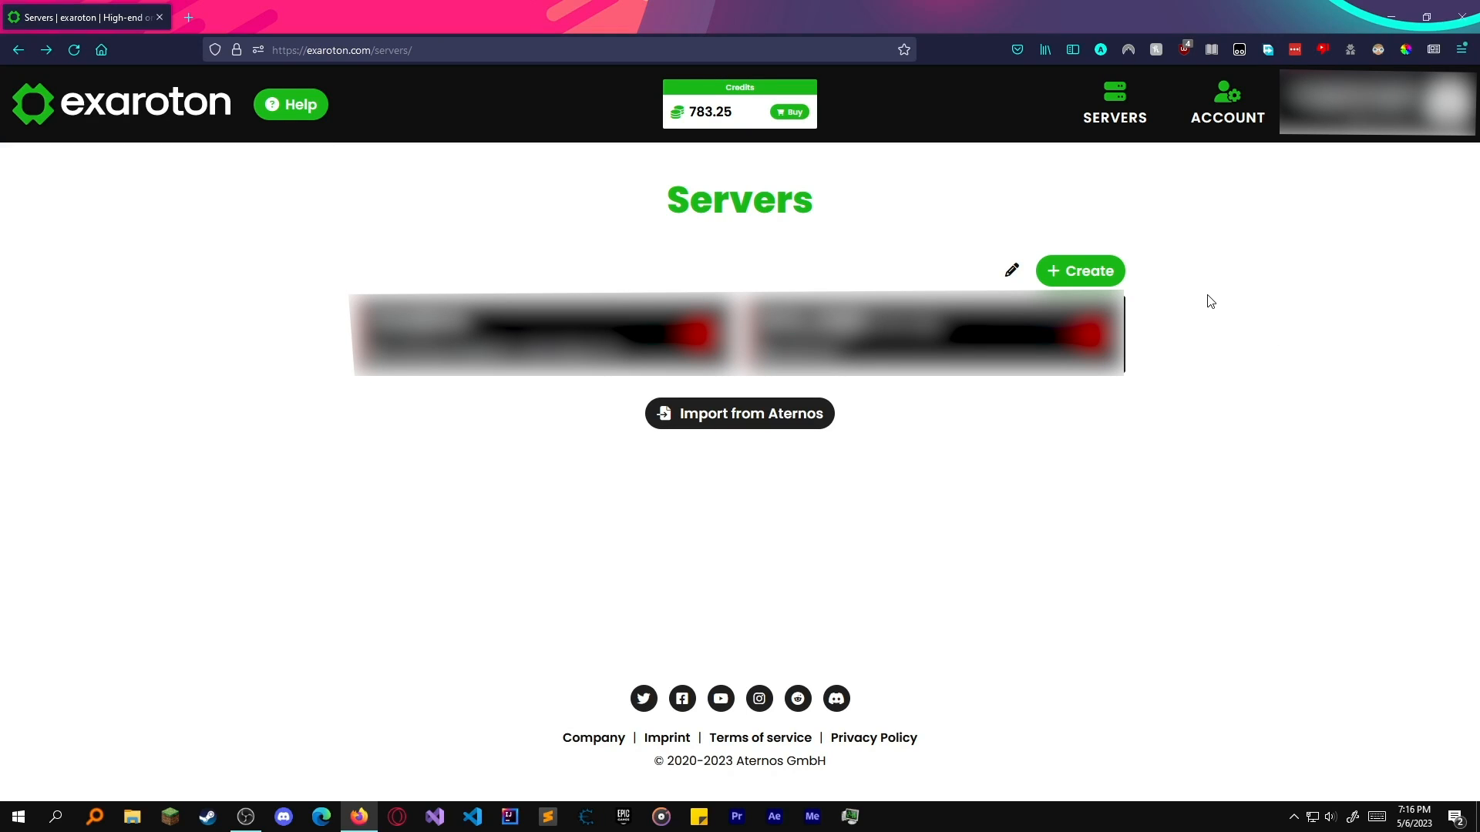
mouse_move(1113, 104)
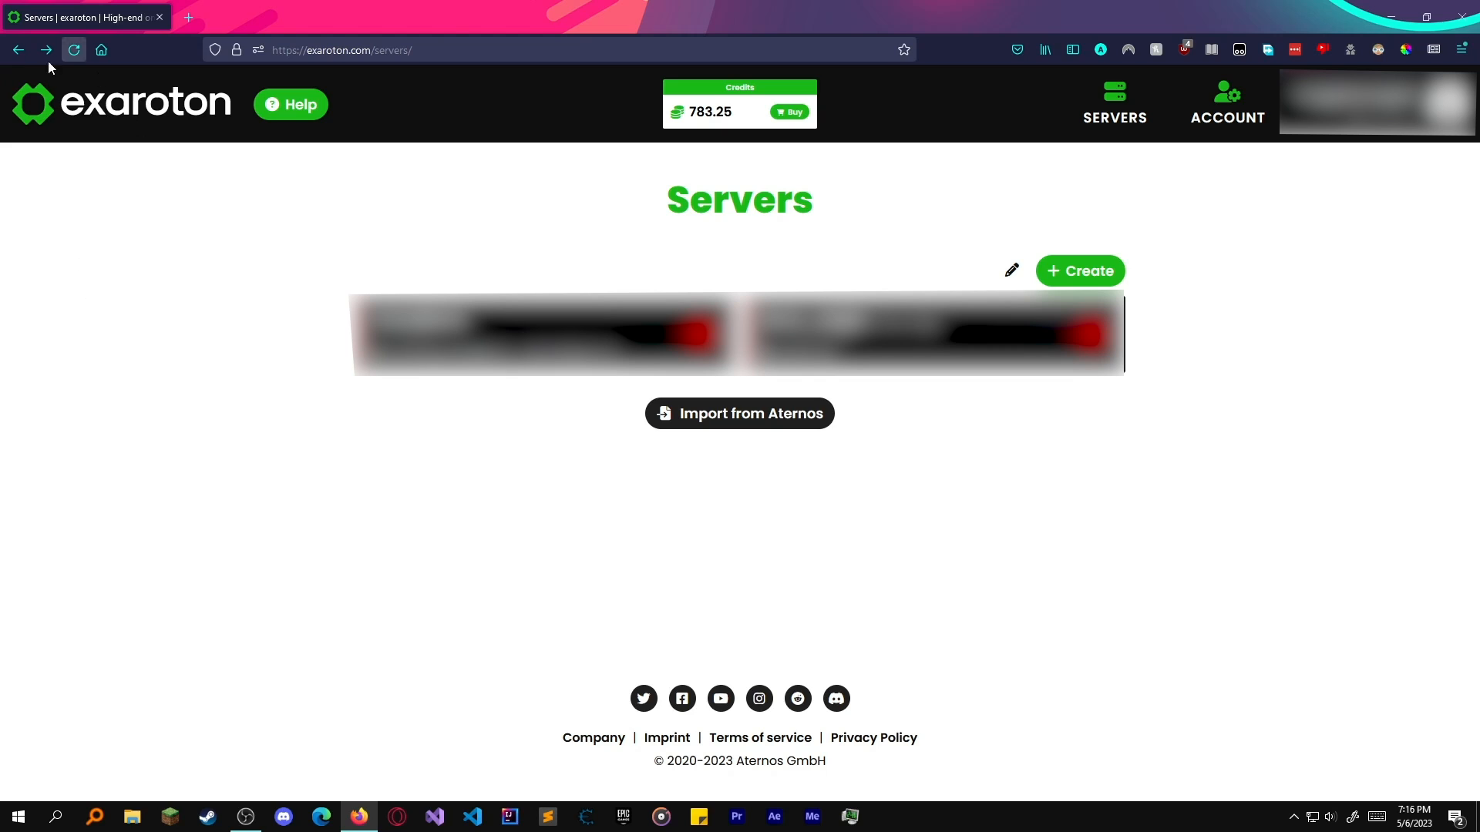
From the exaroton servers list, create a new Java Edition server (asdfffas).
left_click(738, 413)
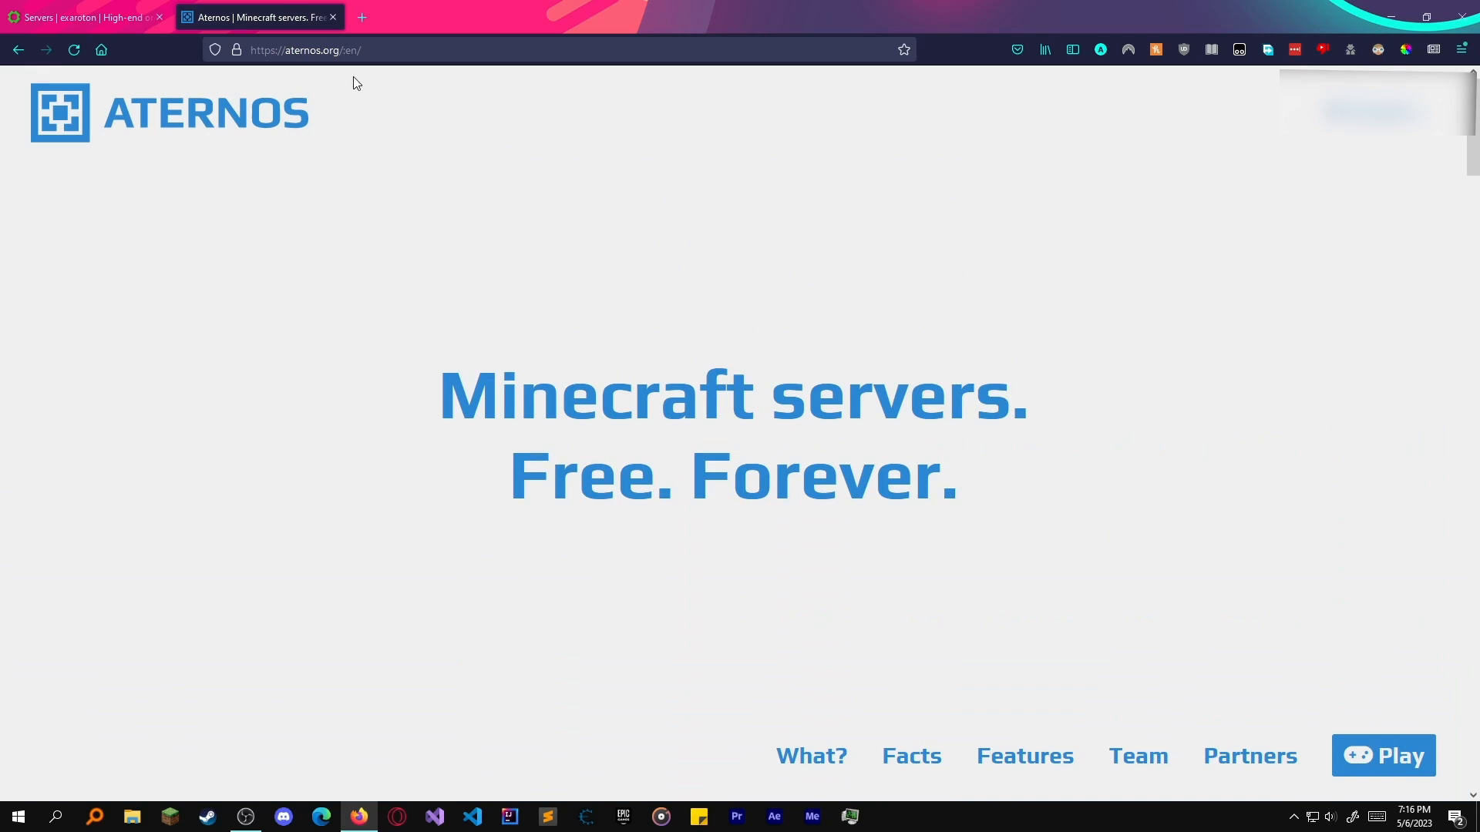
left_click(85, 17)
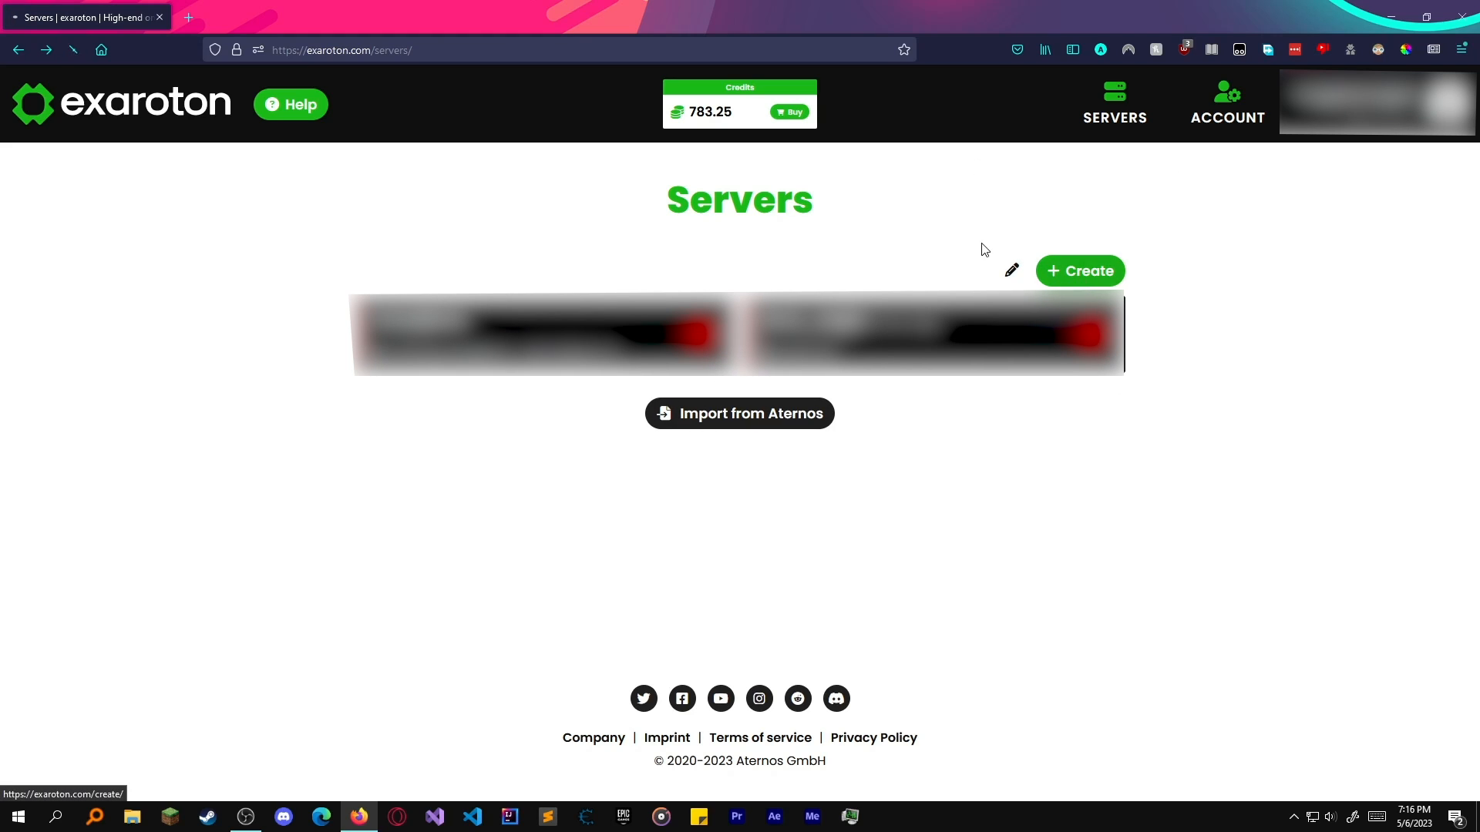
left_click(1079, 272)
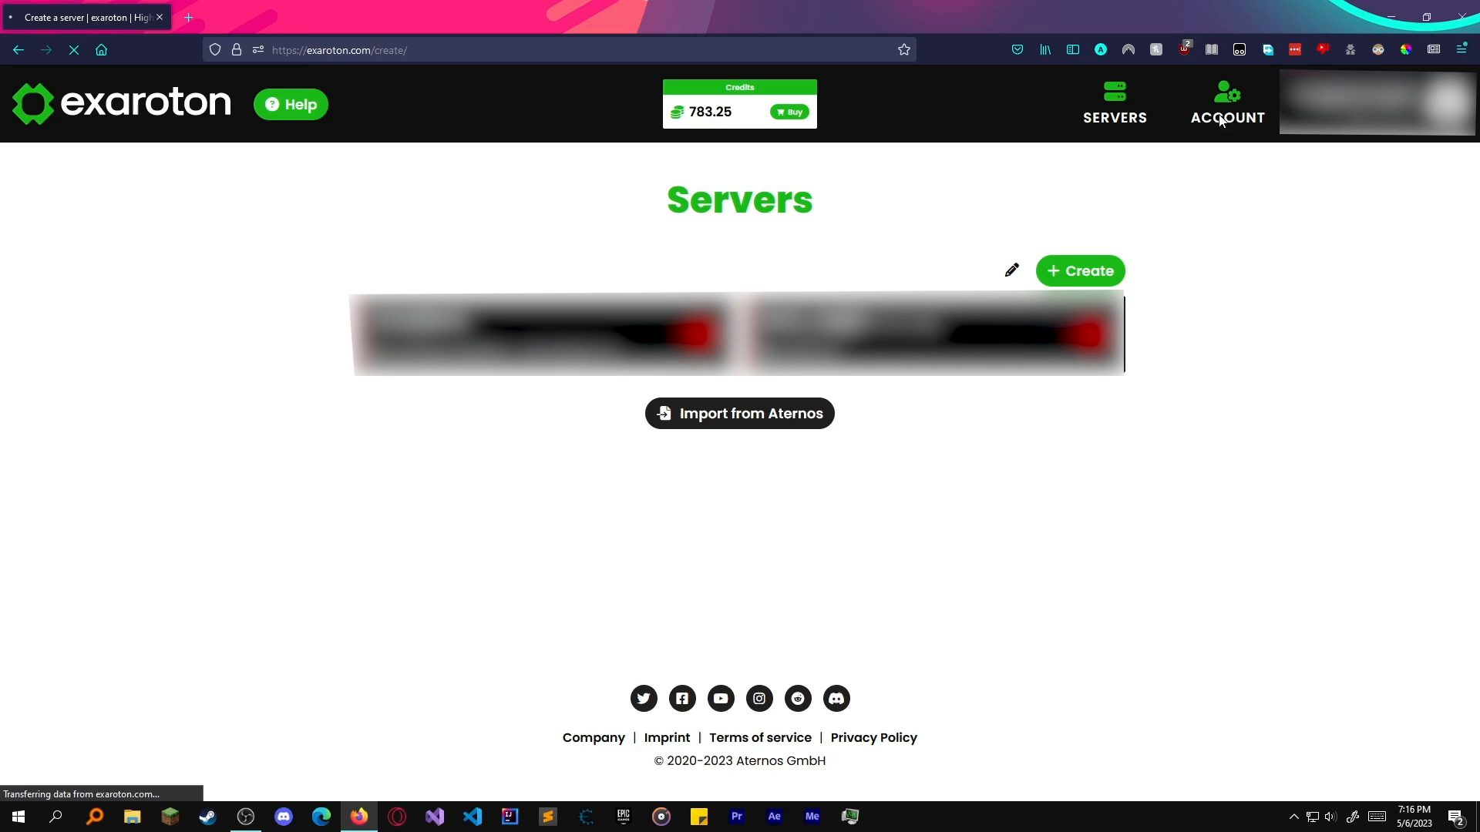
left_click(1079, 271)
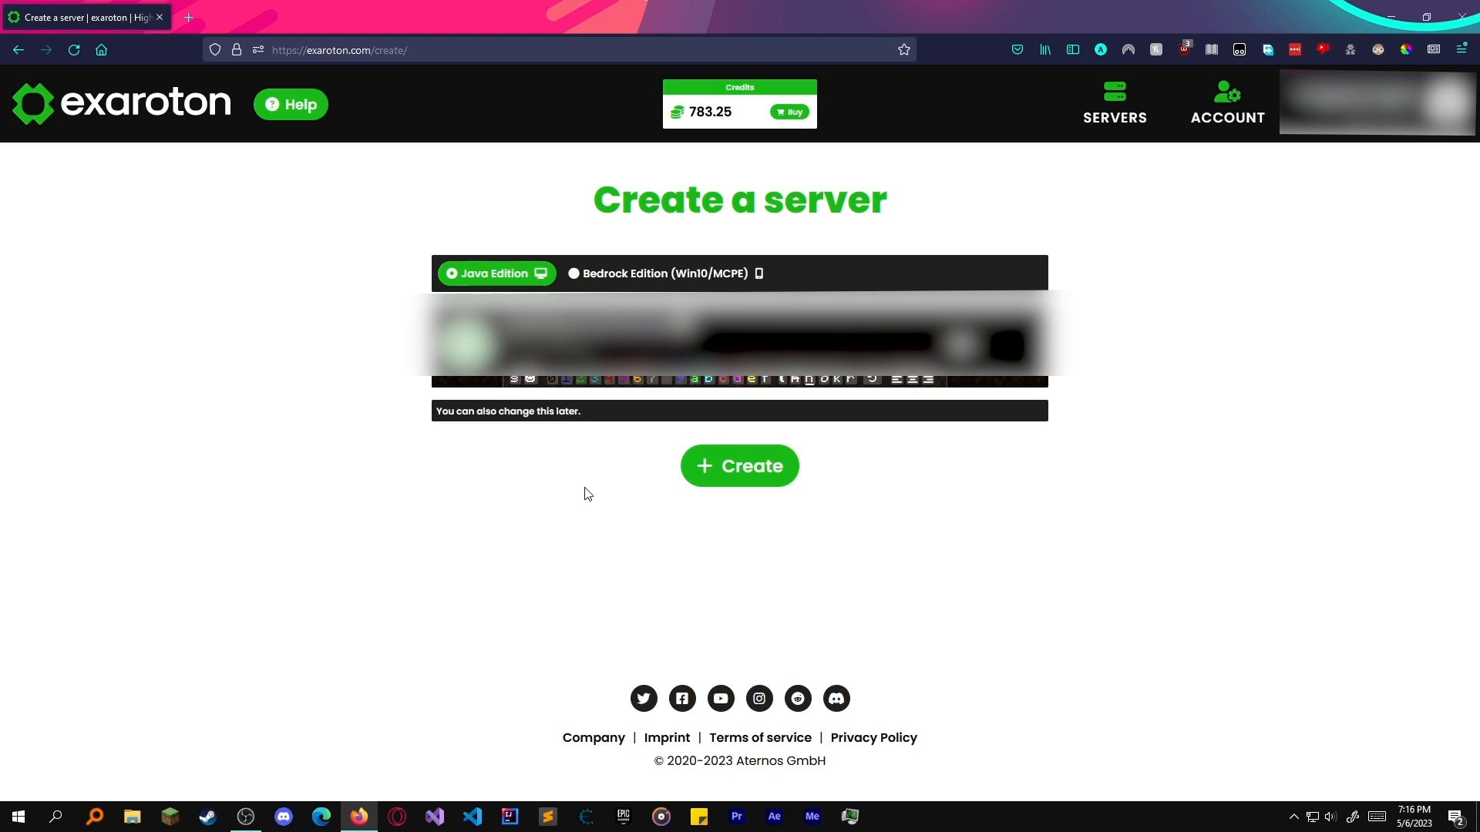
left_click(738, 466)
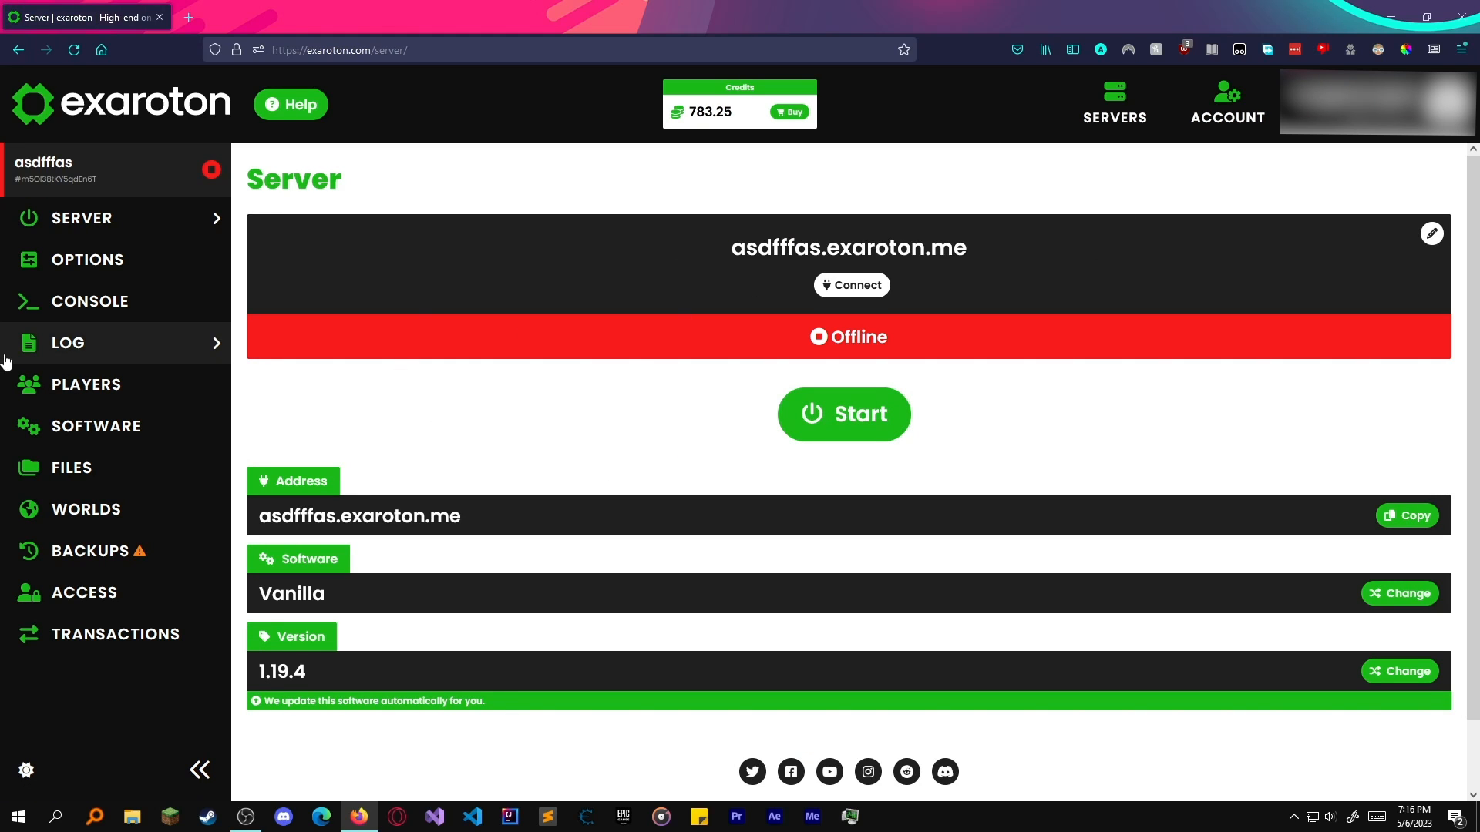
Go to the server's Software > Modpacks and choose the Custom (Forge) upload option.
left_click(89, 550)
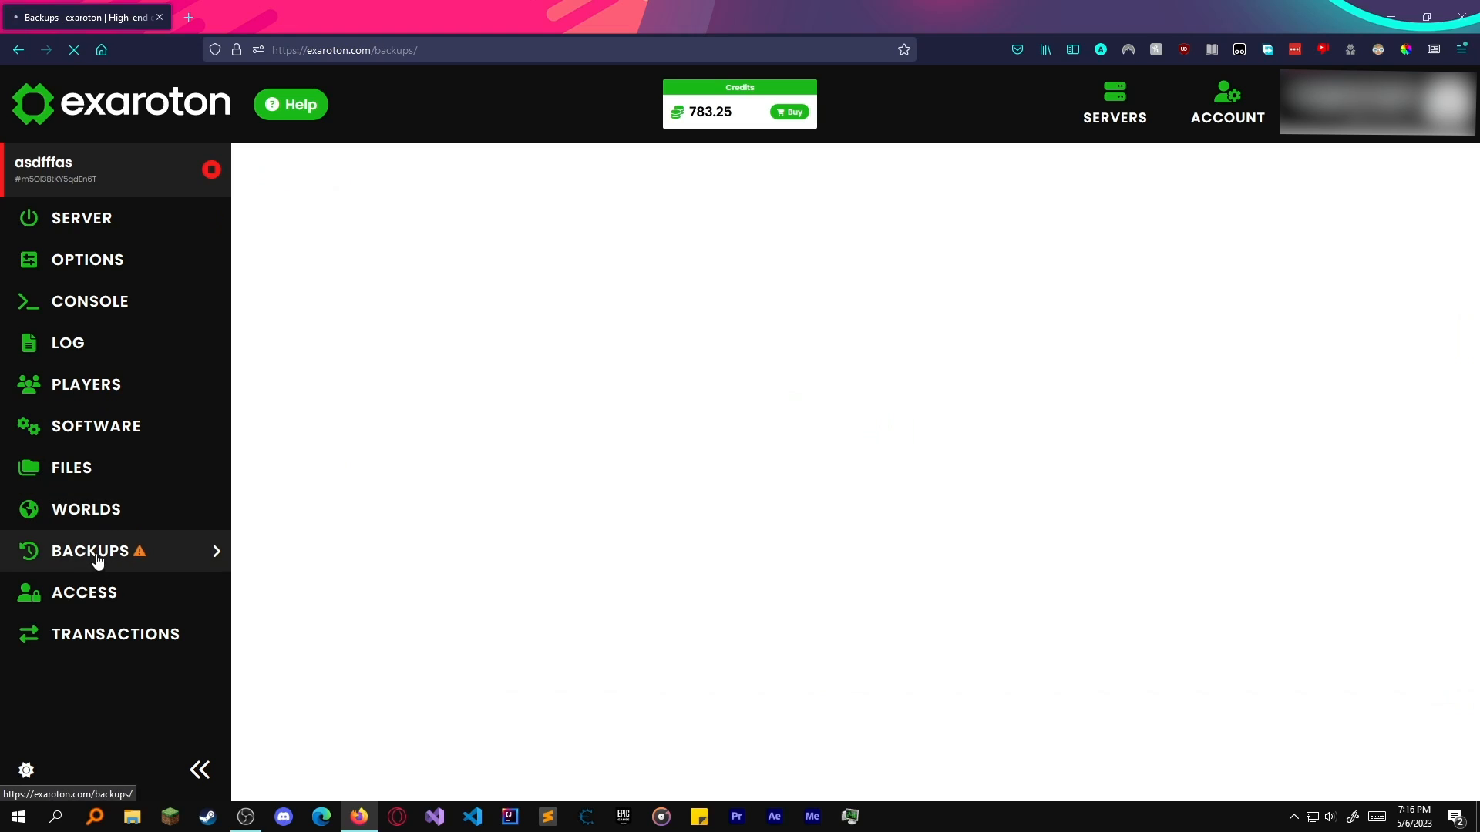
left_click(89, 550)
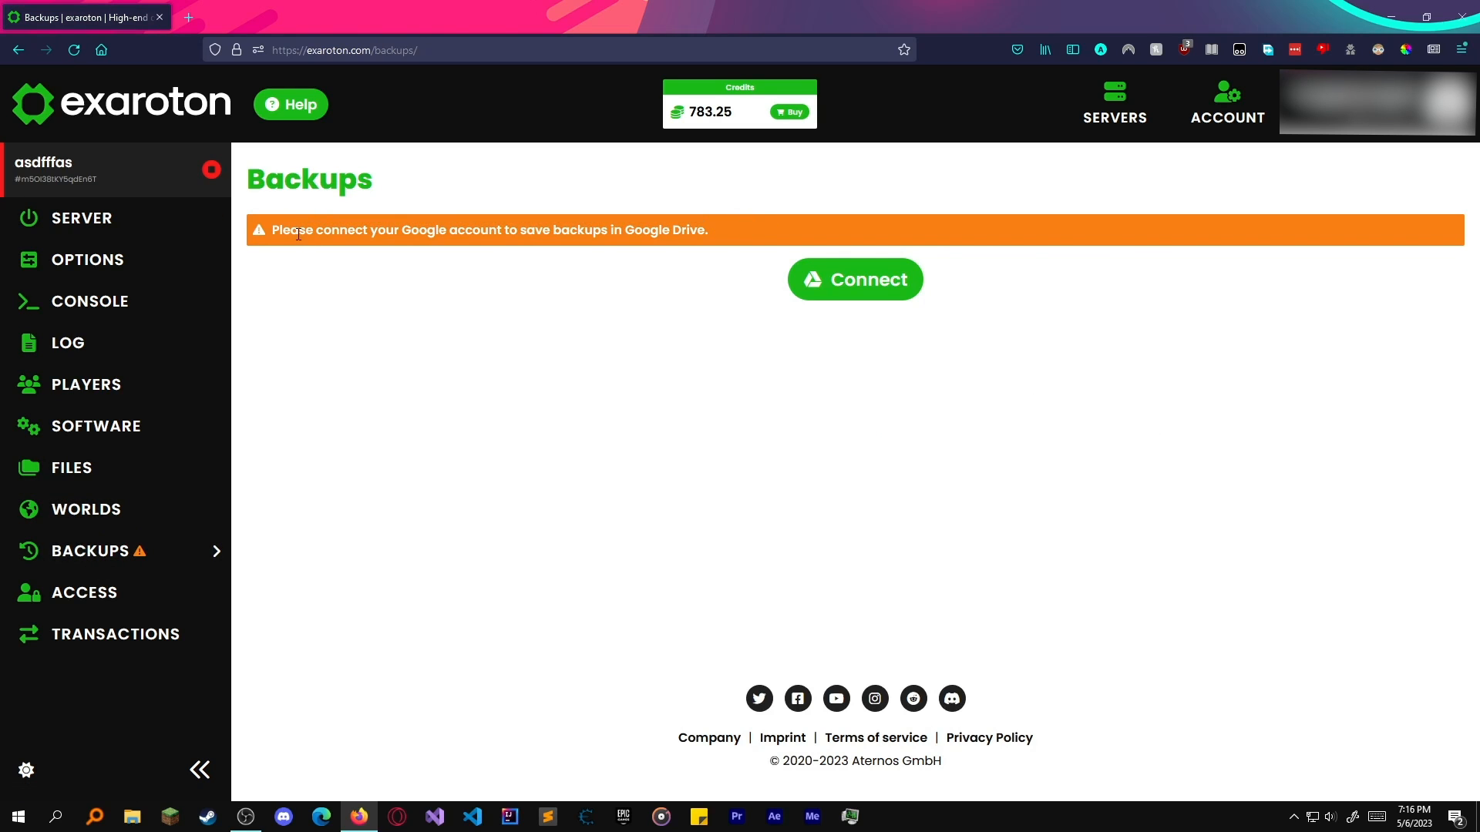
mouse_move(85, 510)
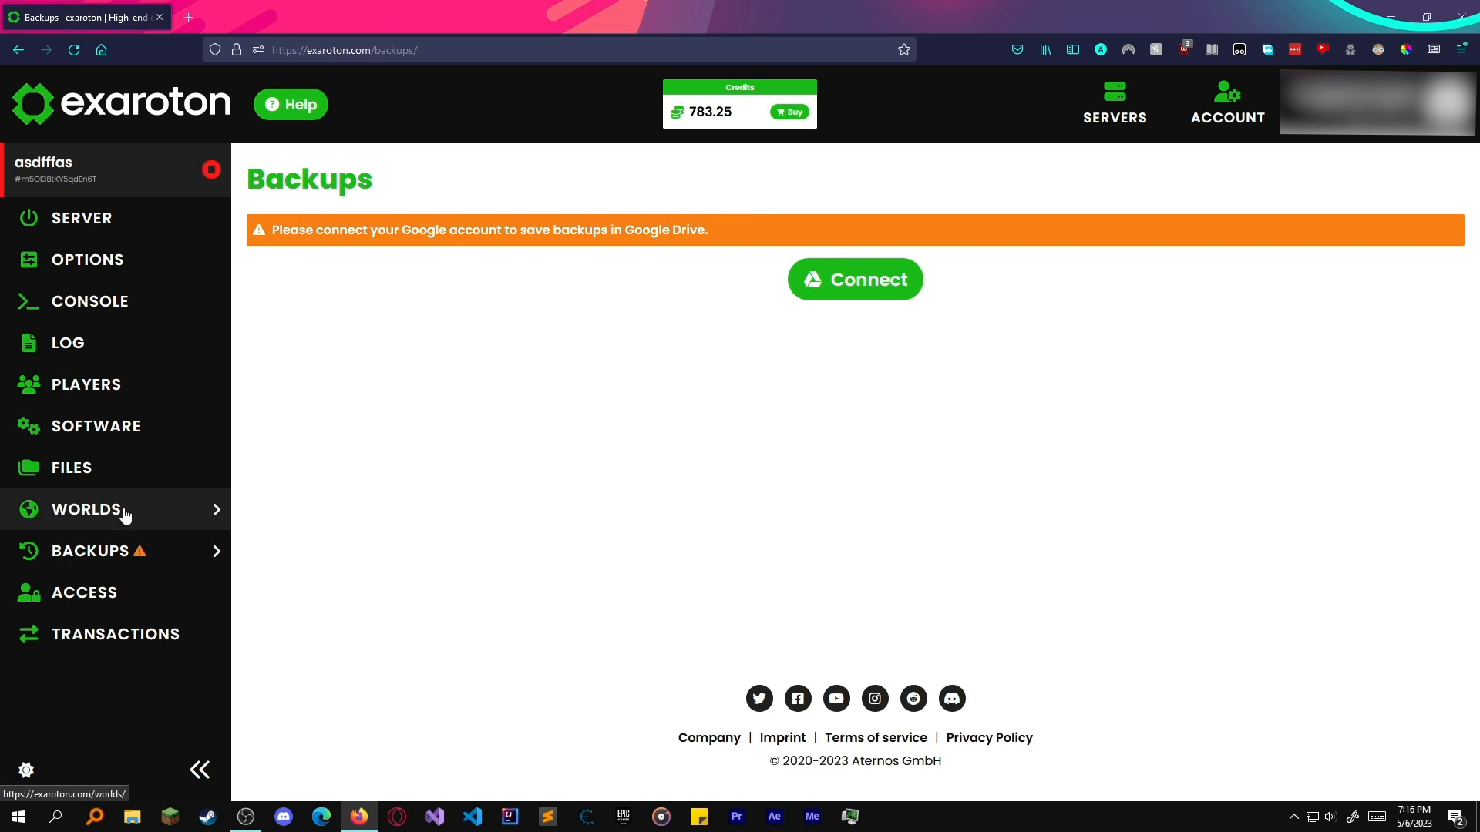
left_click(96, 425)
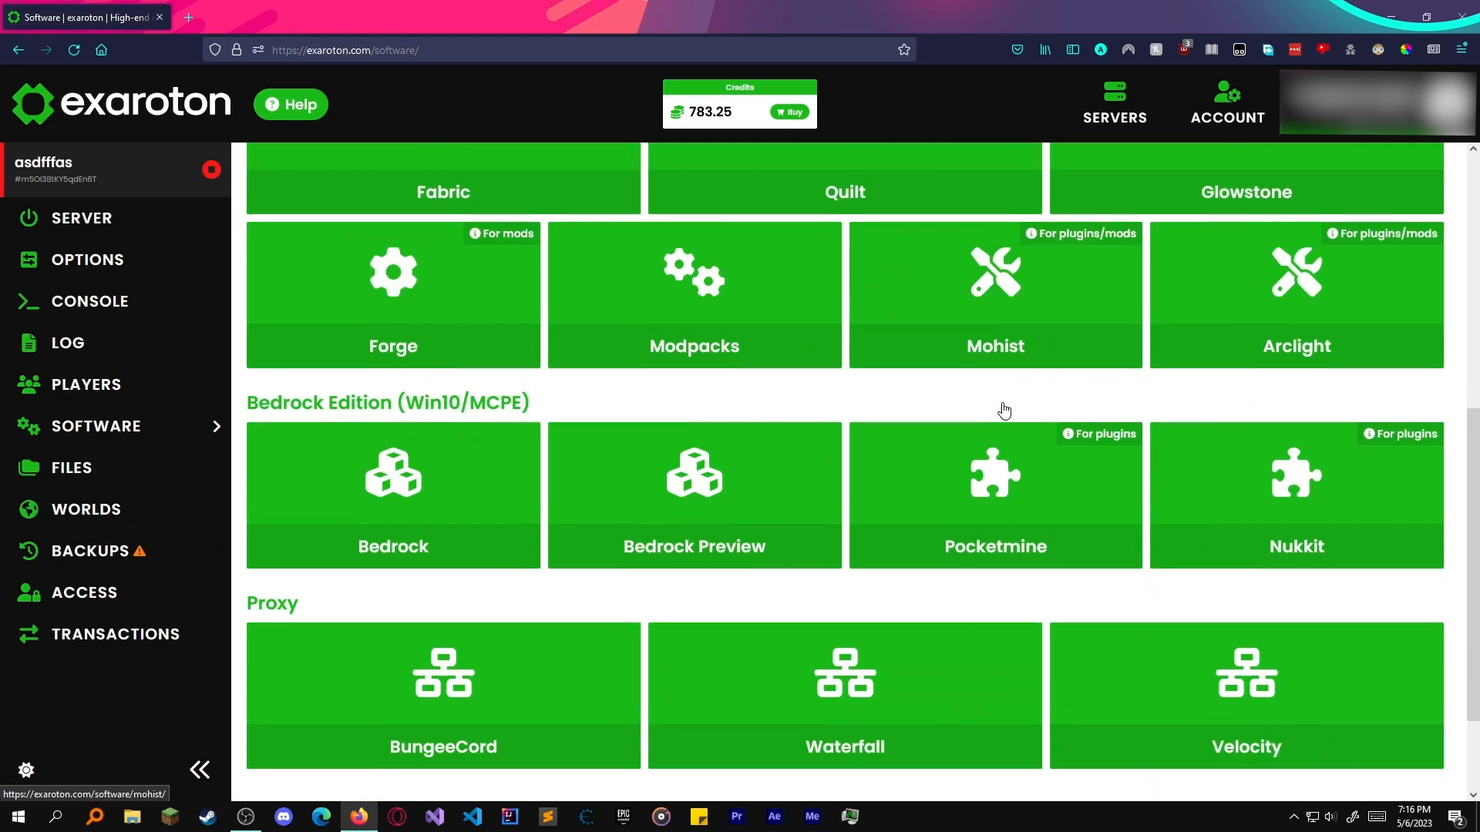
left_click(693, 294)
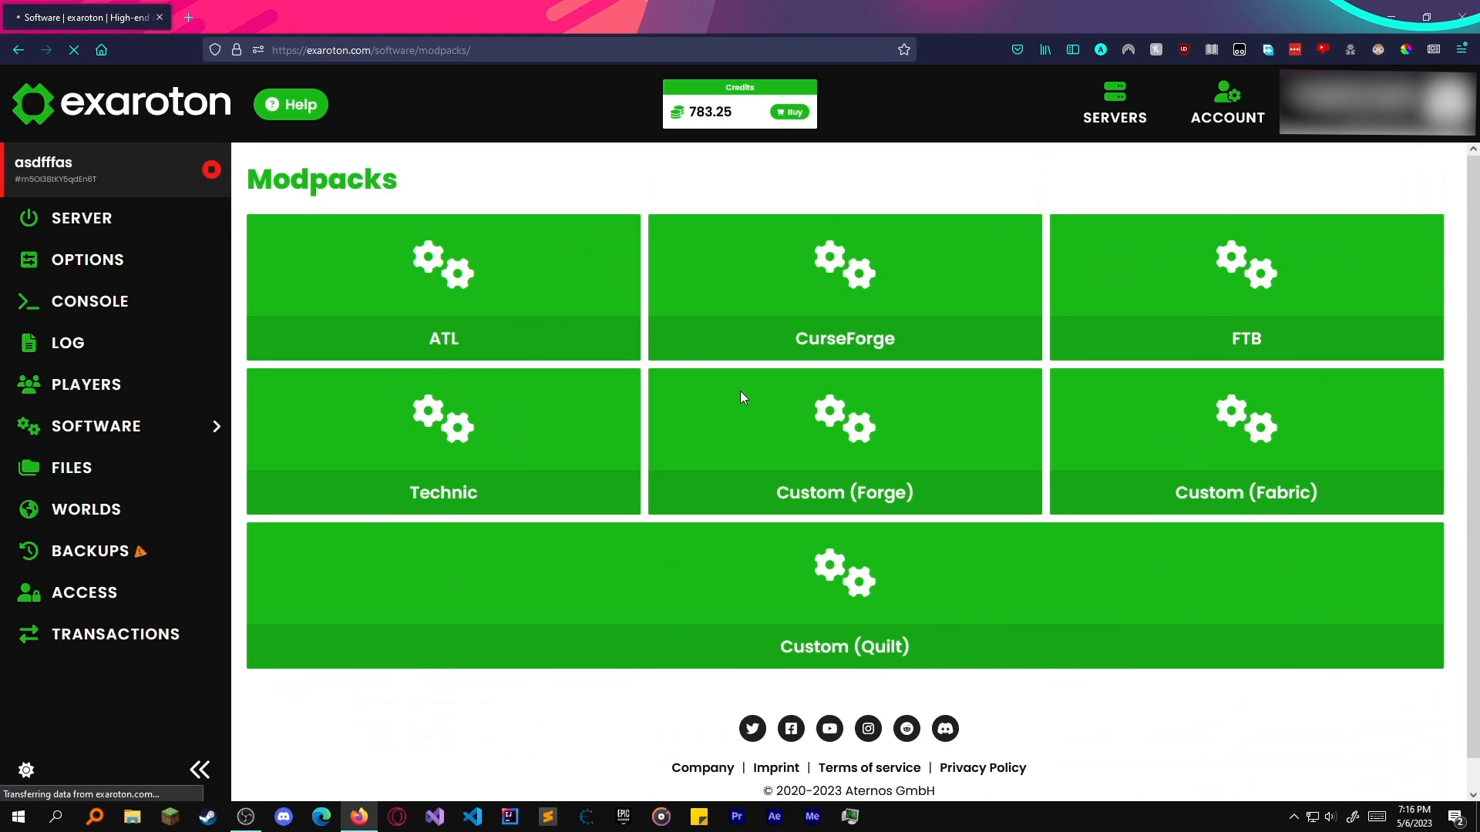
left_click(843, 441)
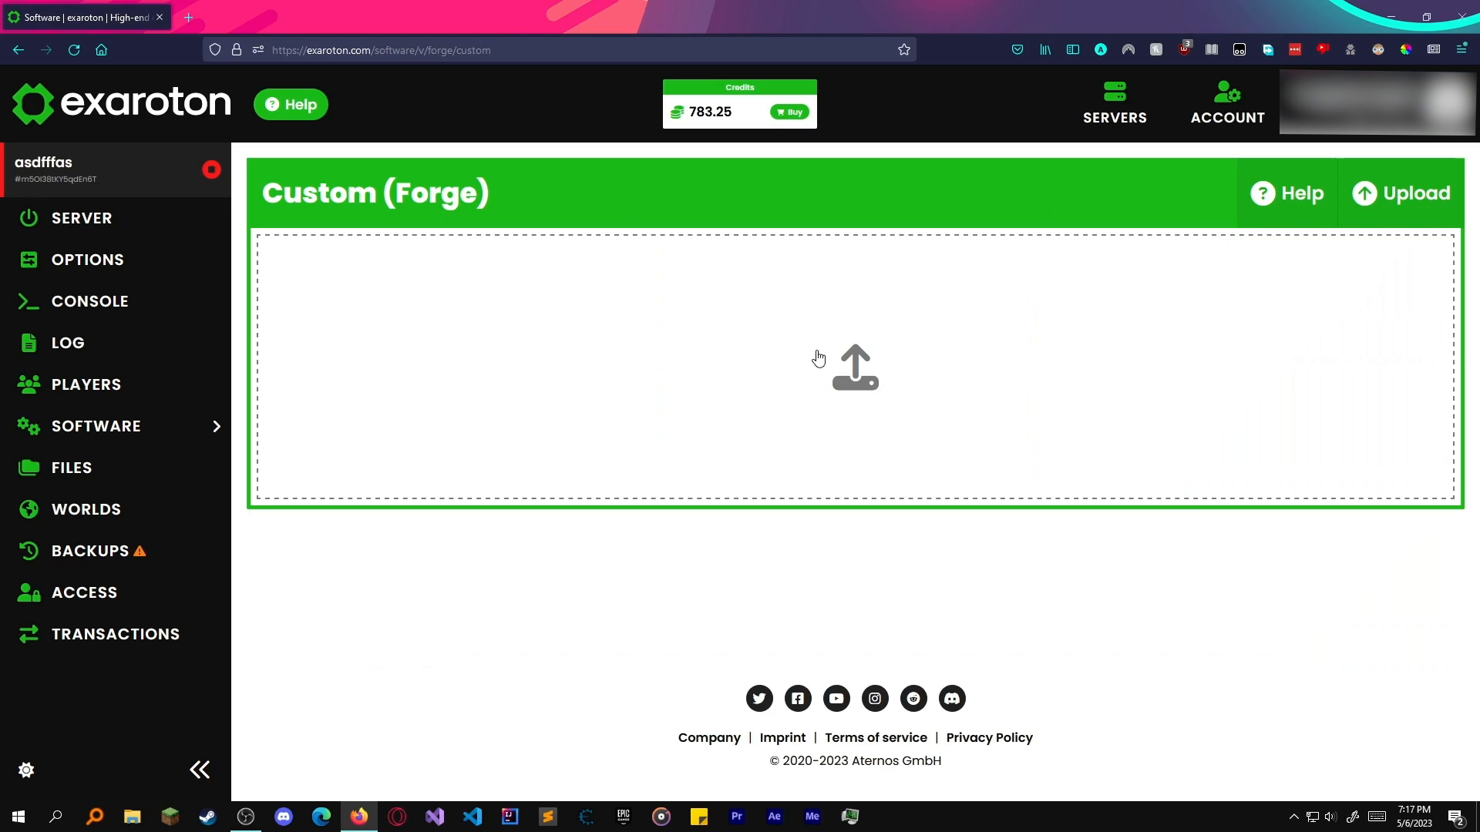
mouse_move(612, 353)
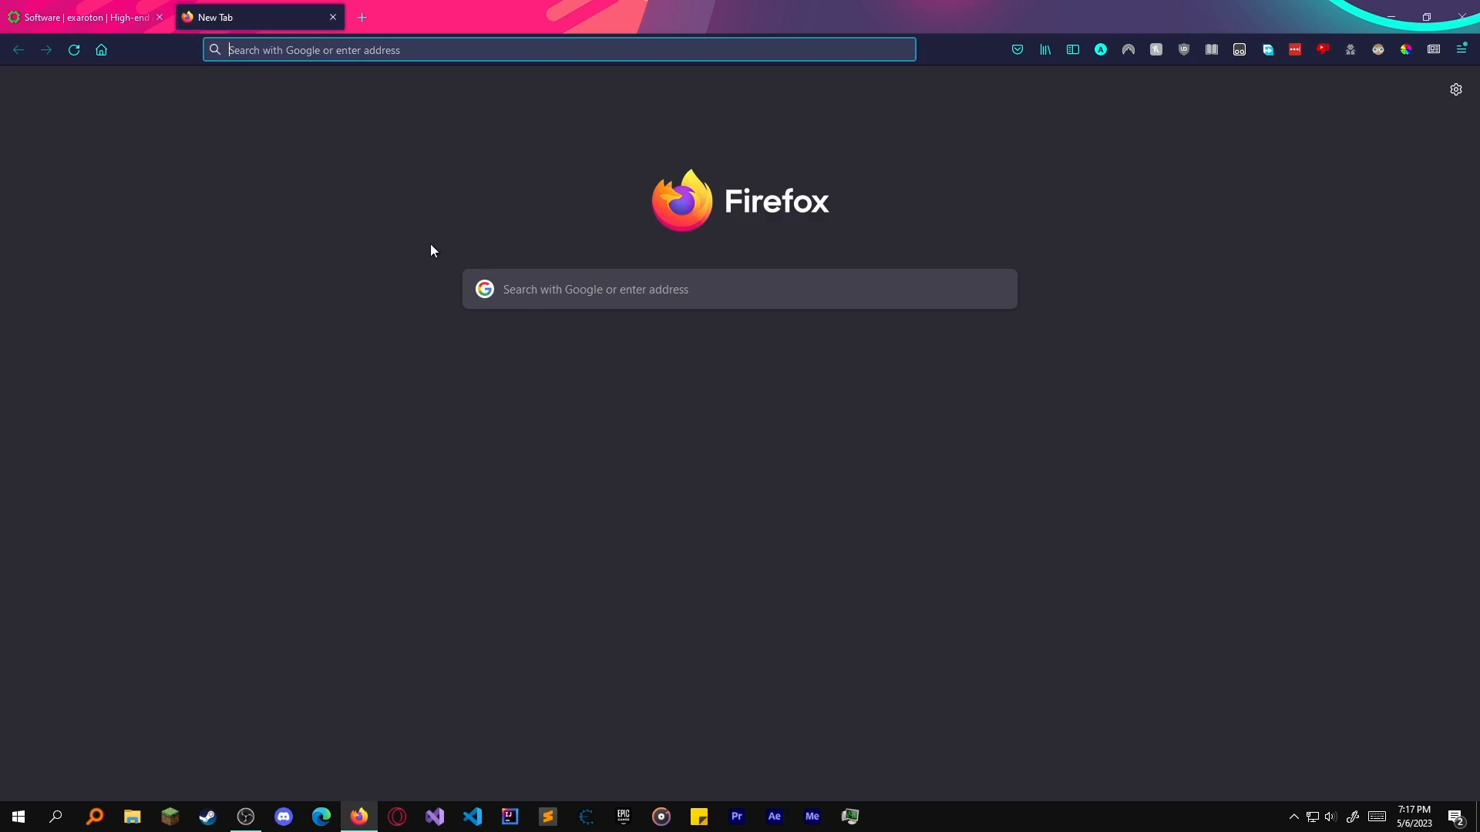
Web-search 'minecraft forge install', open files.minecraftforge.net and expand the 1.12 versions.
type("minecraftforum.net/")
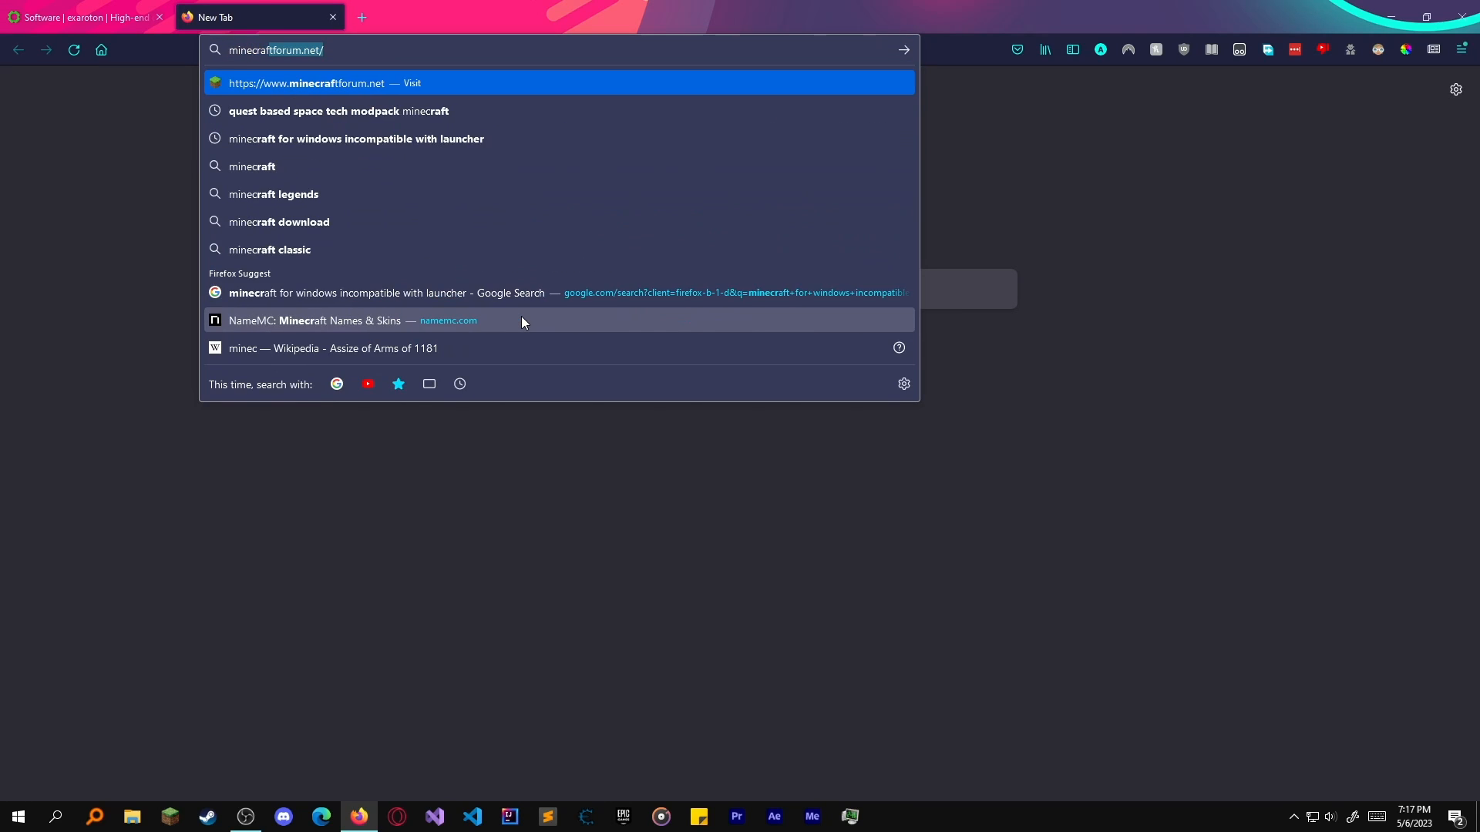
type("minecraft forge")
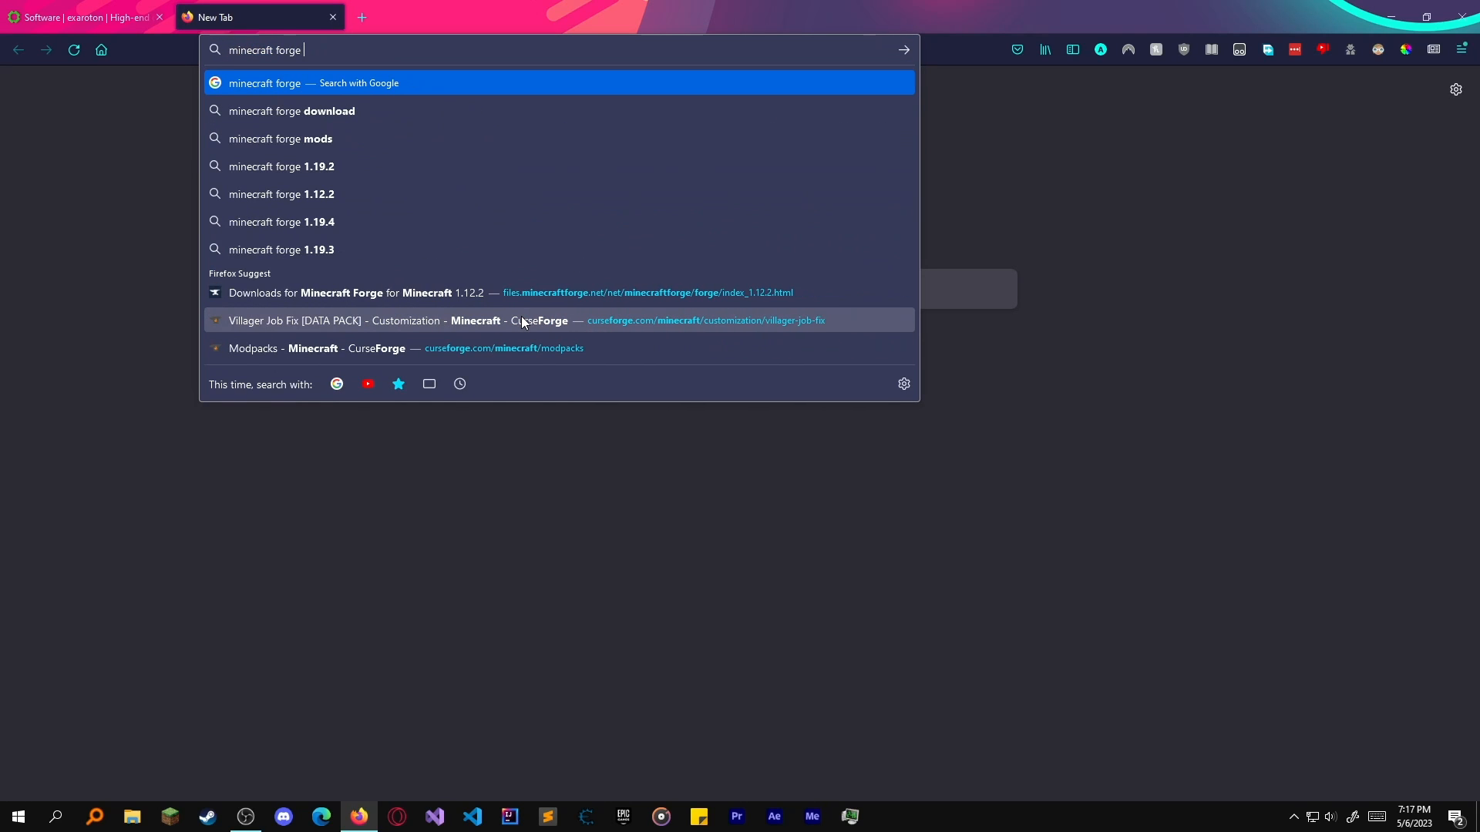
type("inslatts")
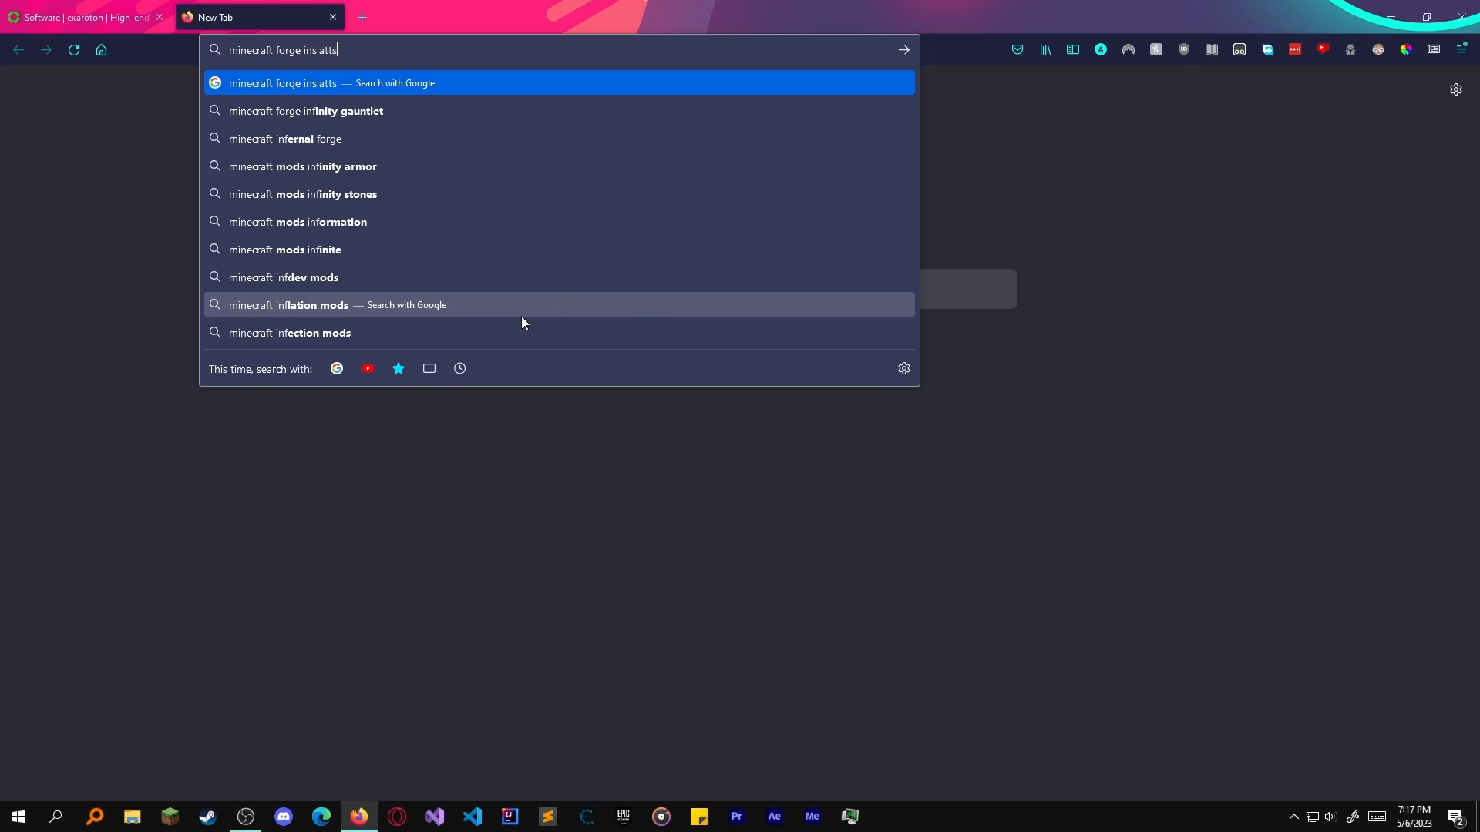
key("Return")
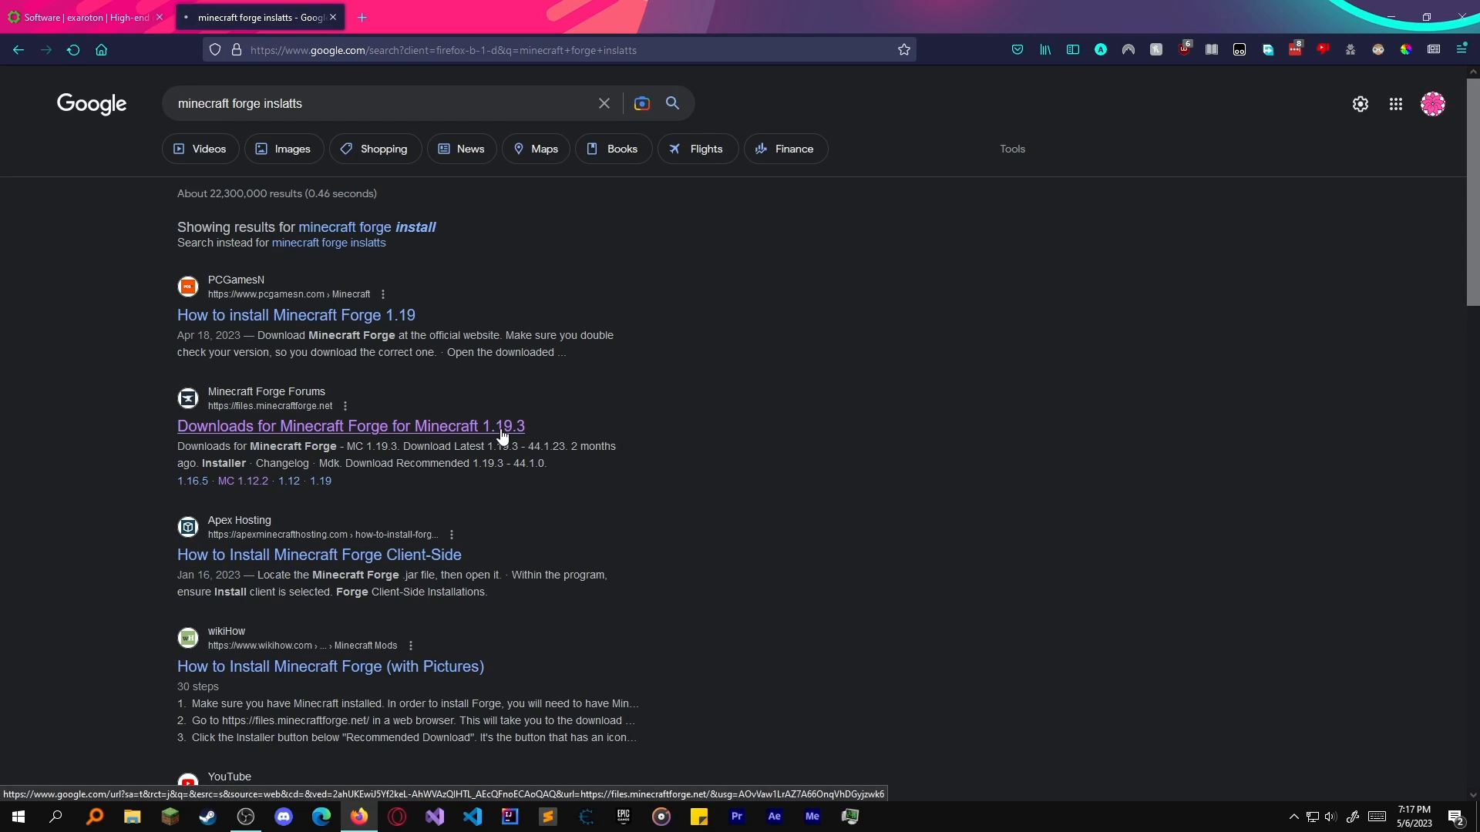
left_click(350, 425)
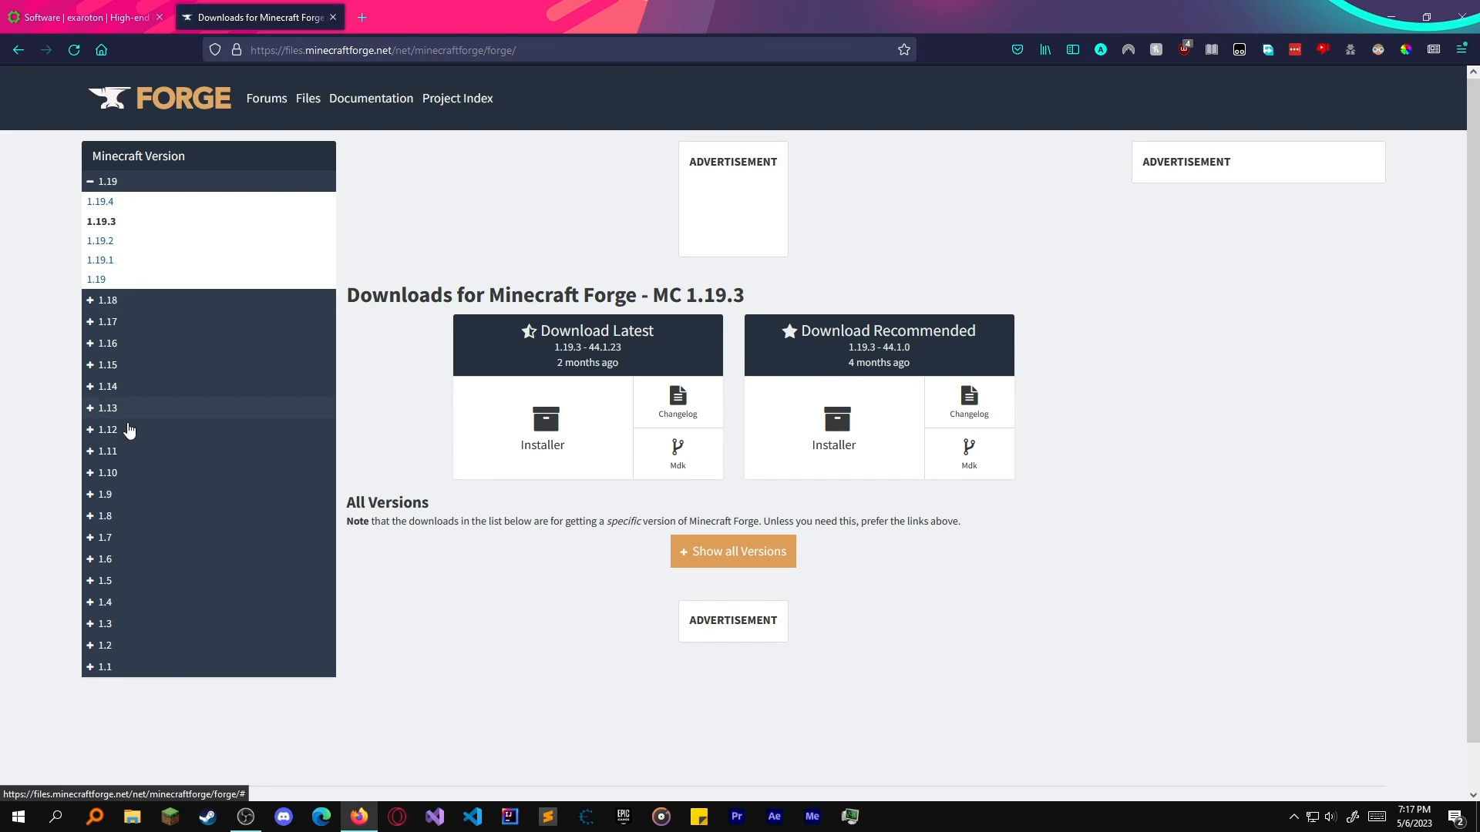
left_click(106, 430)
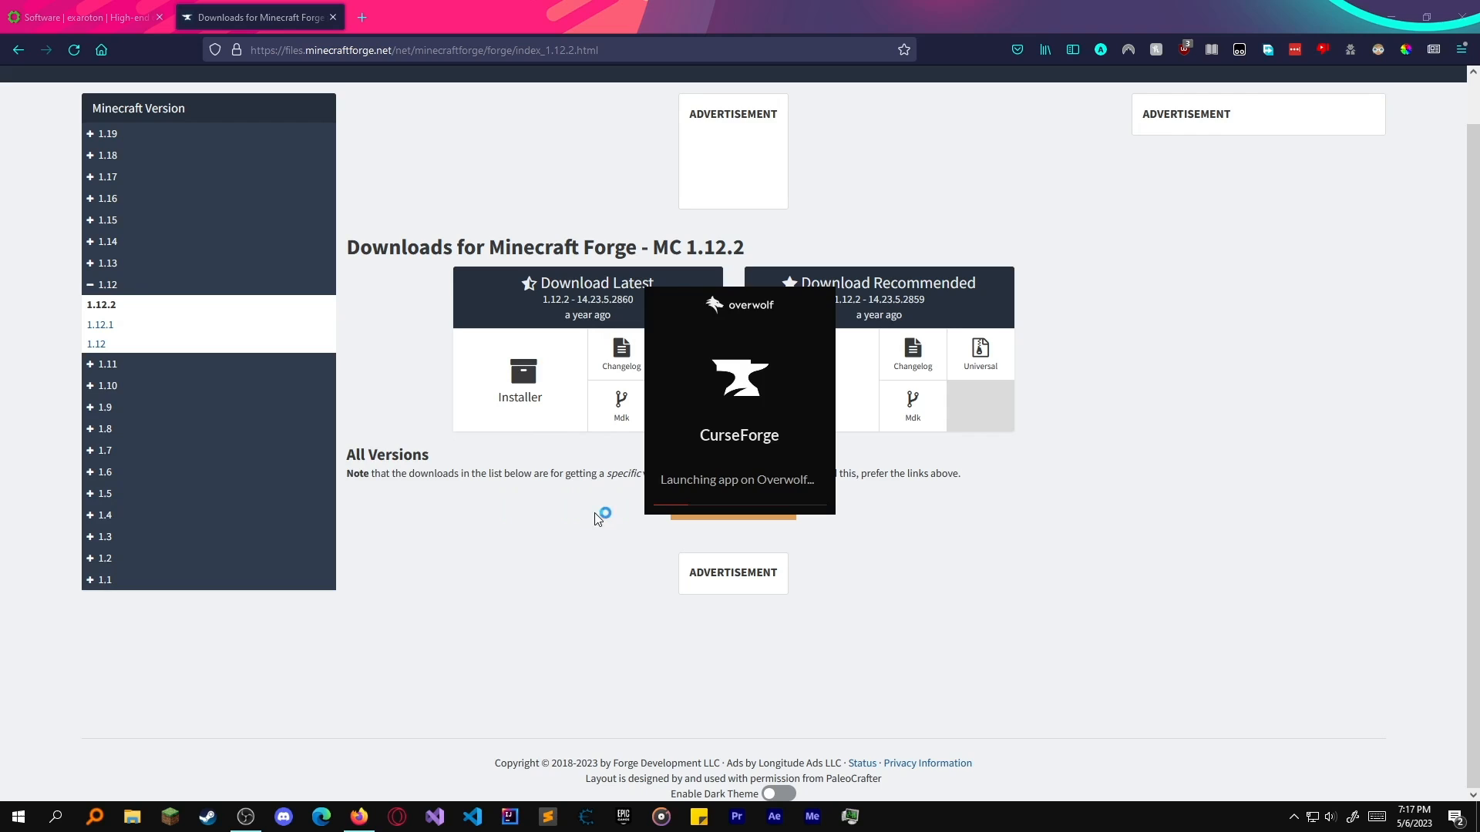
mouse_move(497, 520)
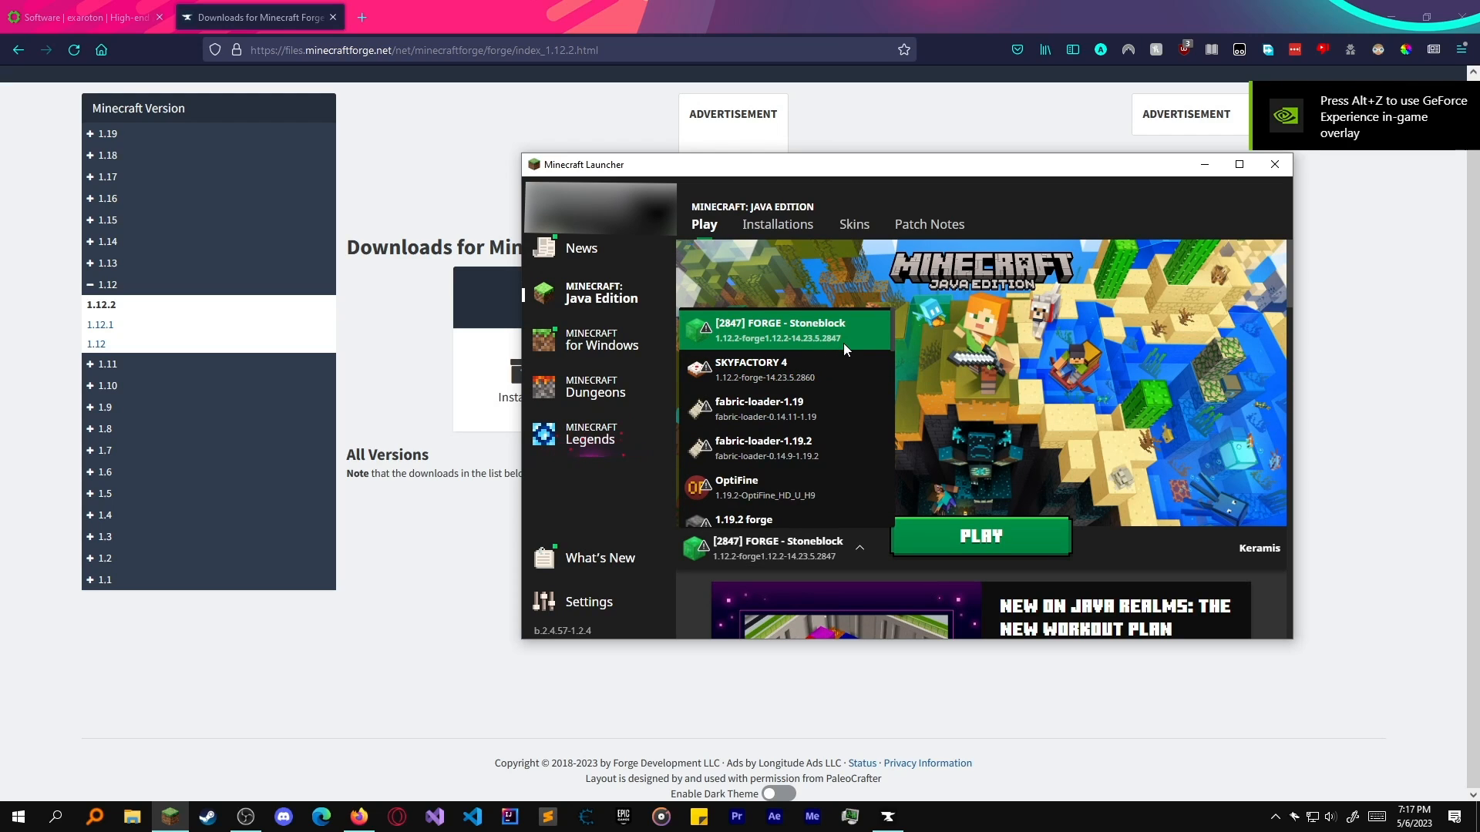
Bring up CurseForge and open the FTB Presents Stoneblock 2 modpack to read its Forge version.
left_click(885, 817)
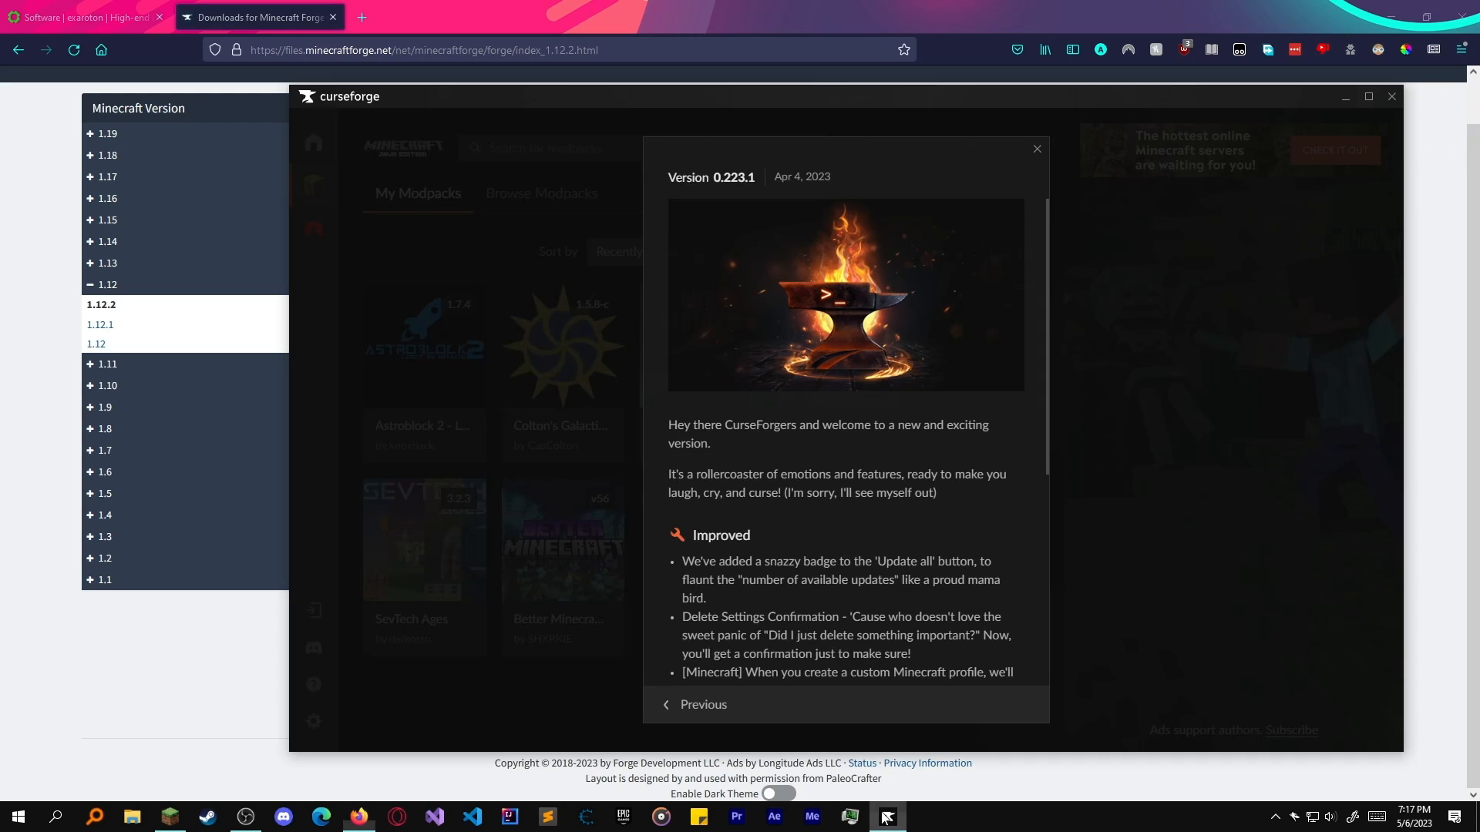
left_click(1035, 149)
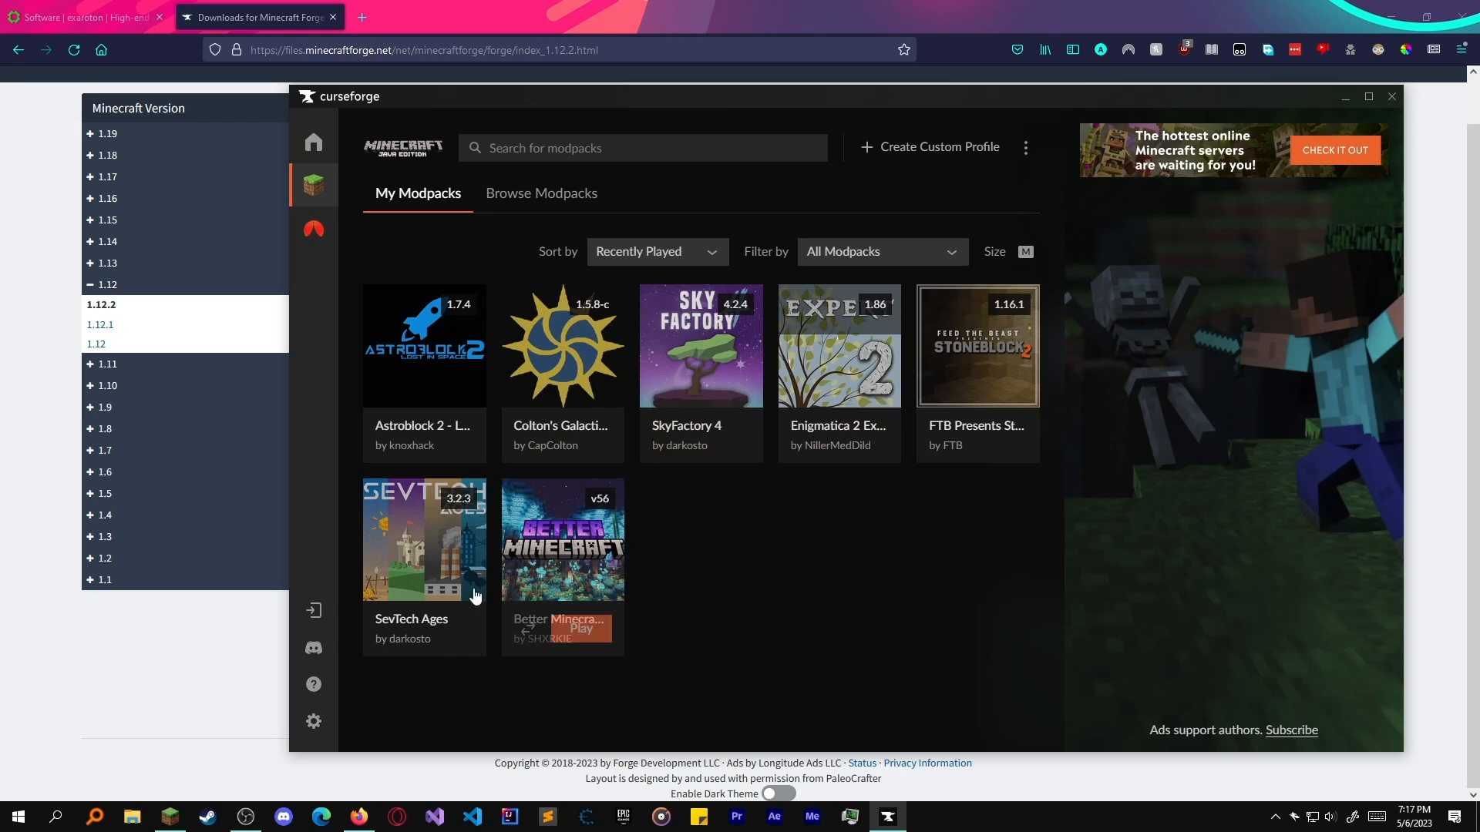
left_click(978, 345)
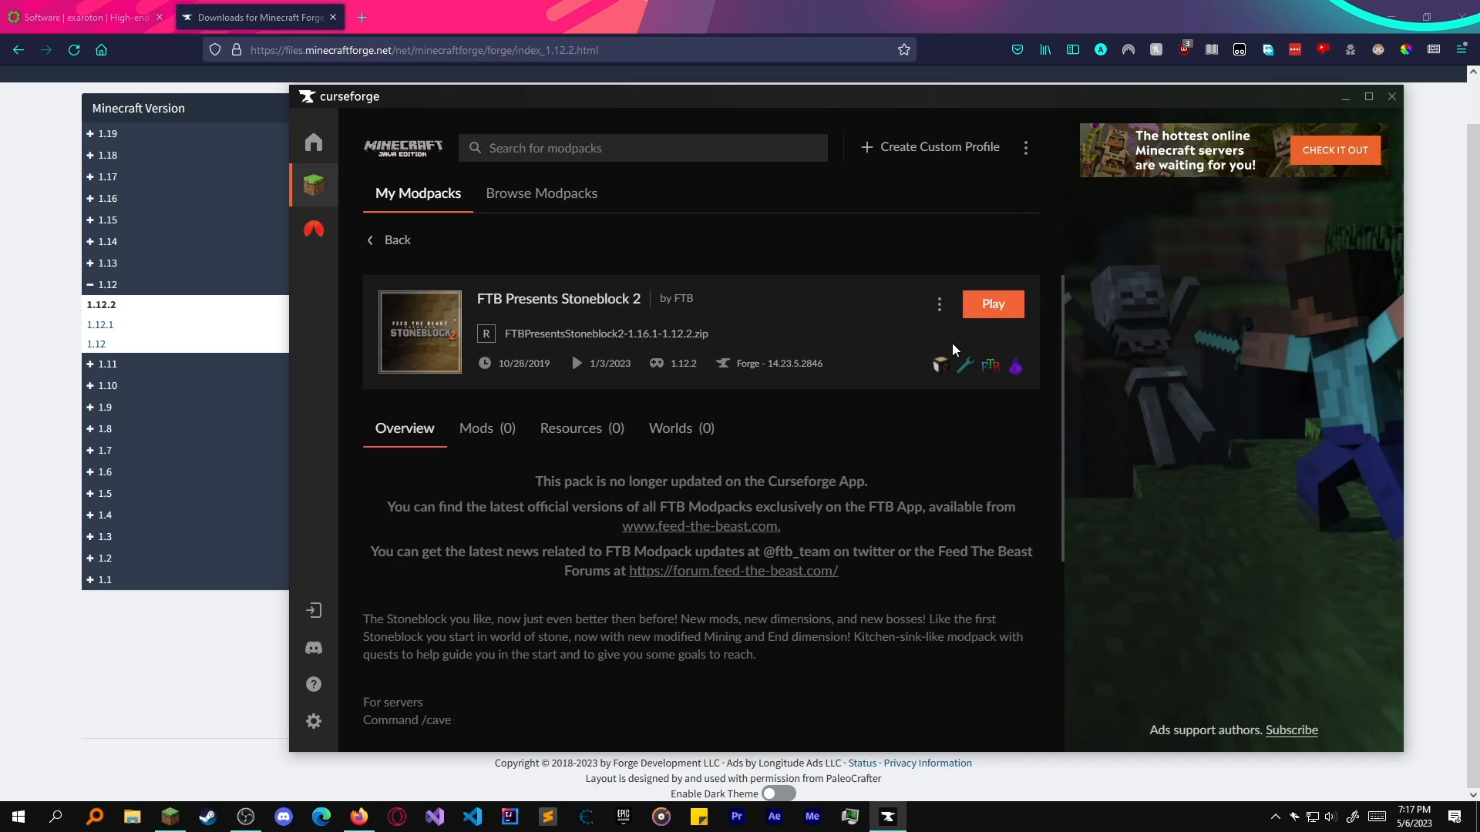
mouse_move(809, 367)
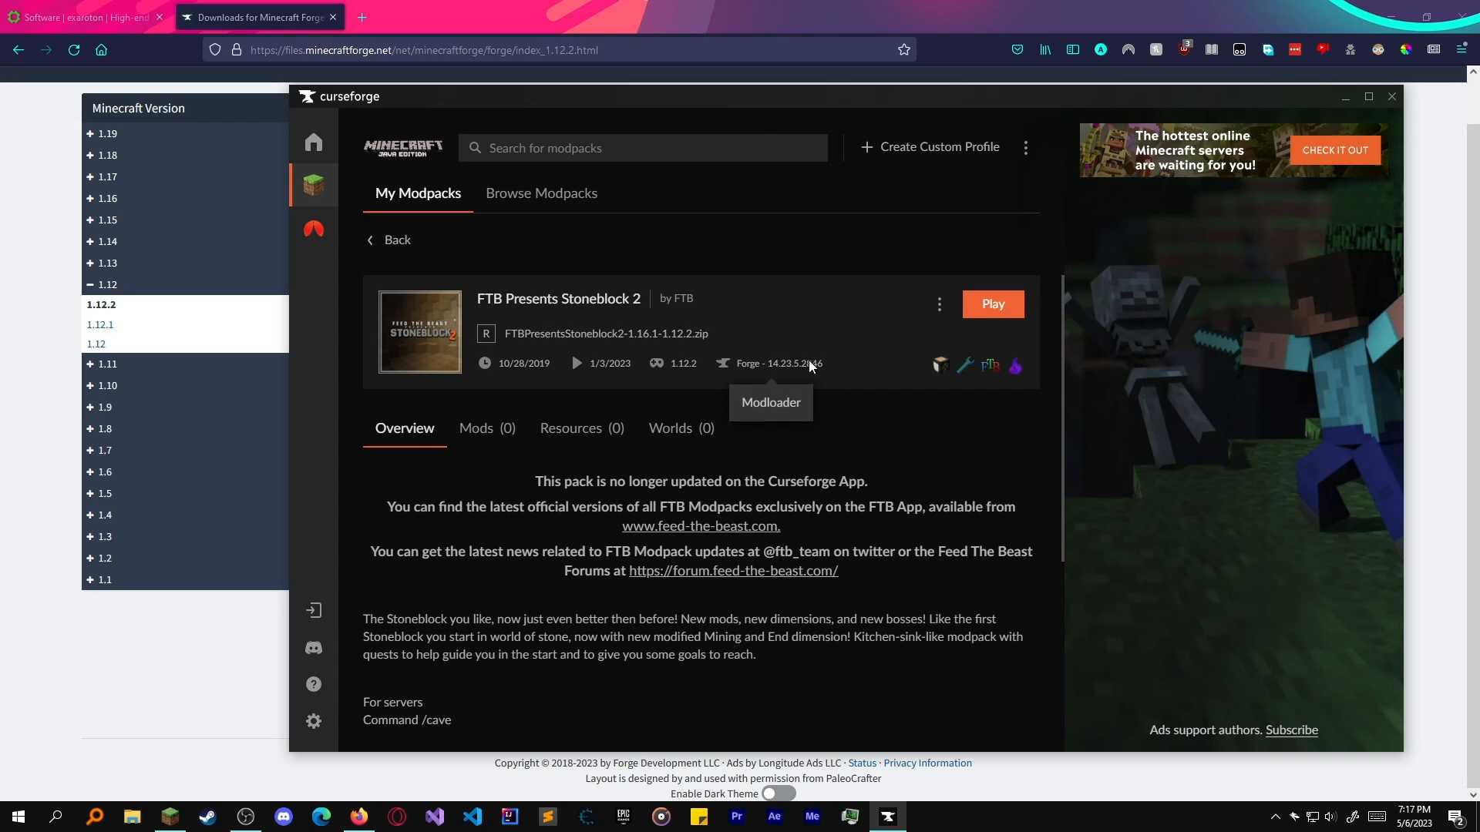
mouse_move(799, 369)
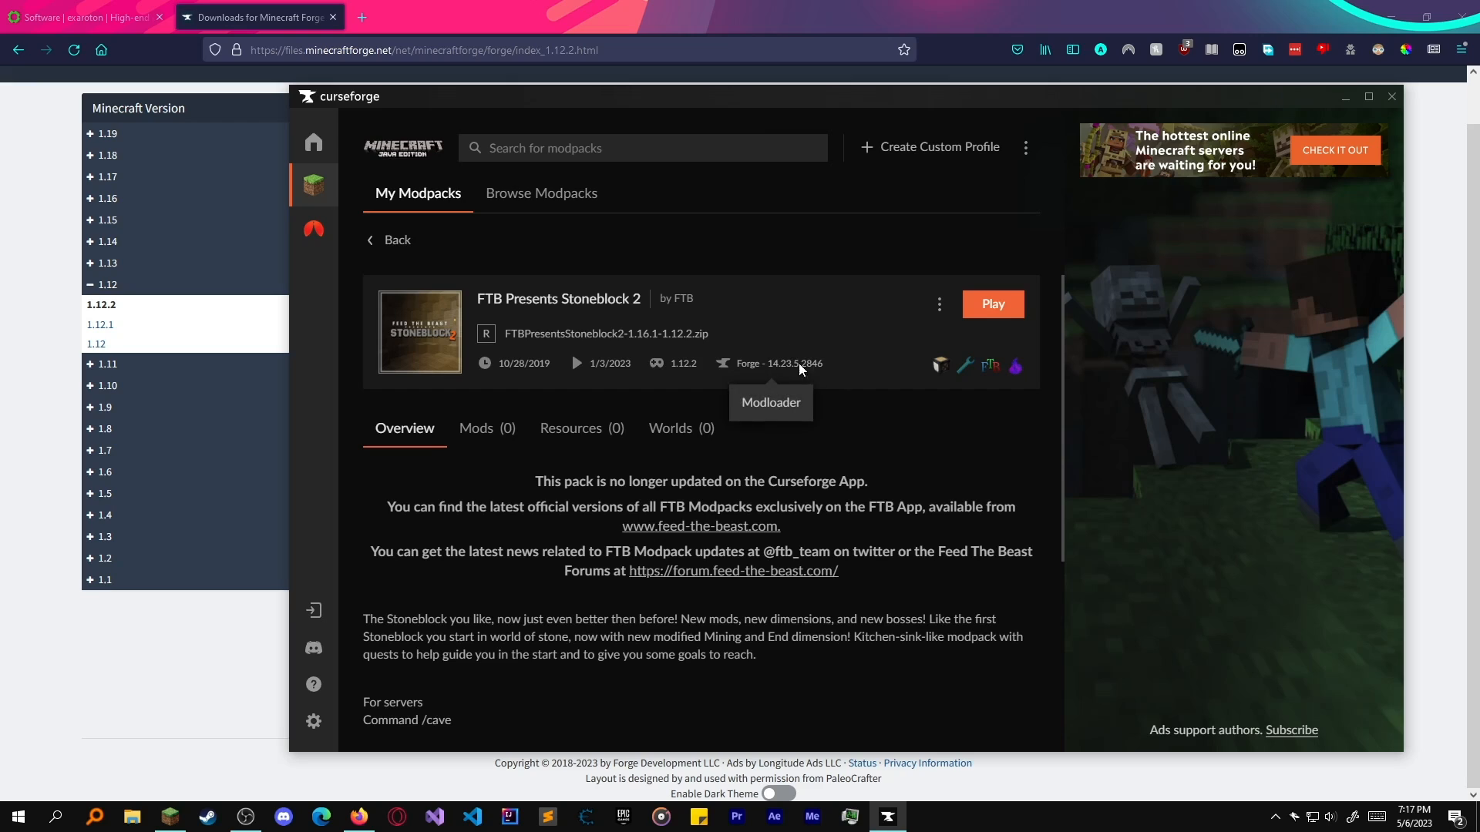
mouse_move(524, 301)
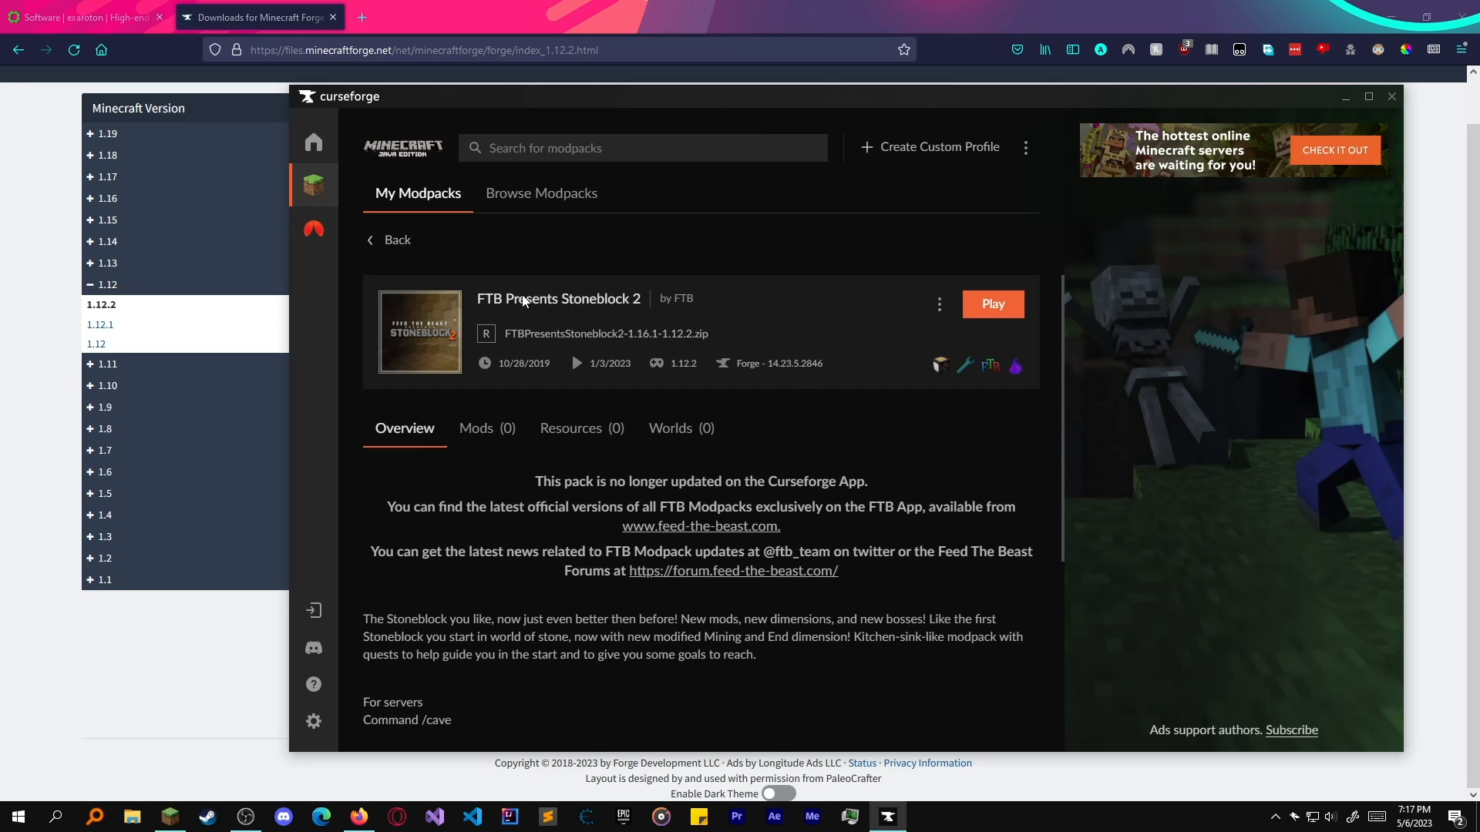
mouse_move(616, 329)
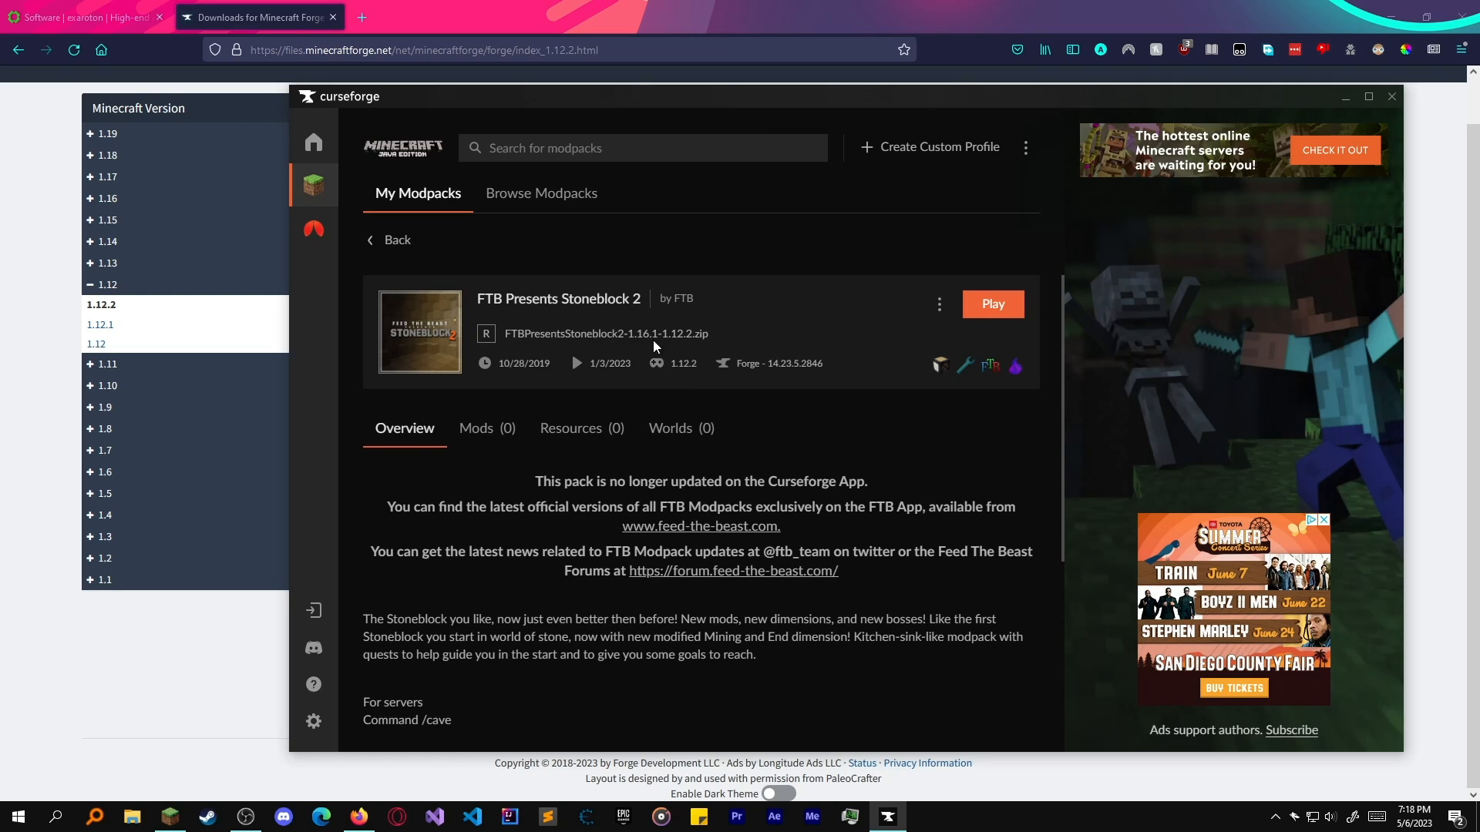
mouse_move(450, 262)
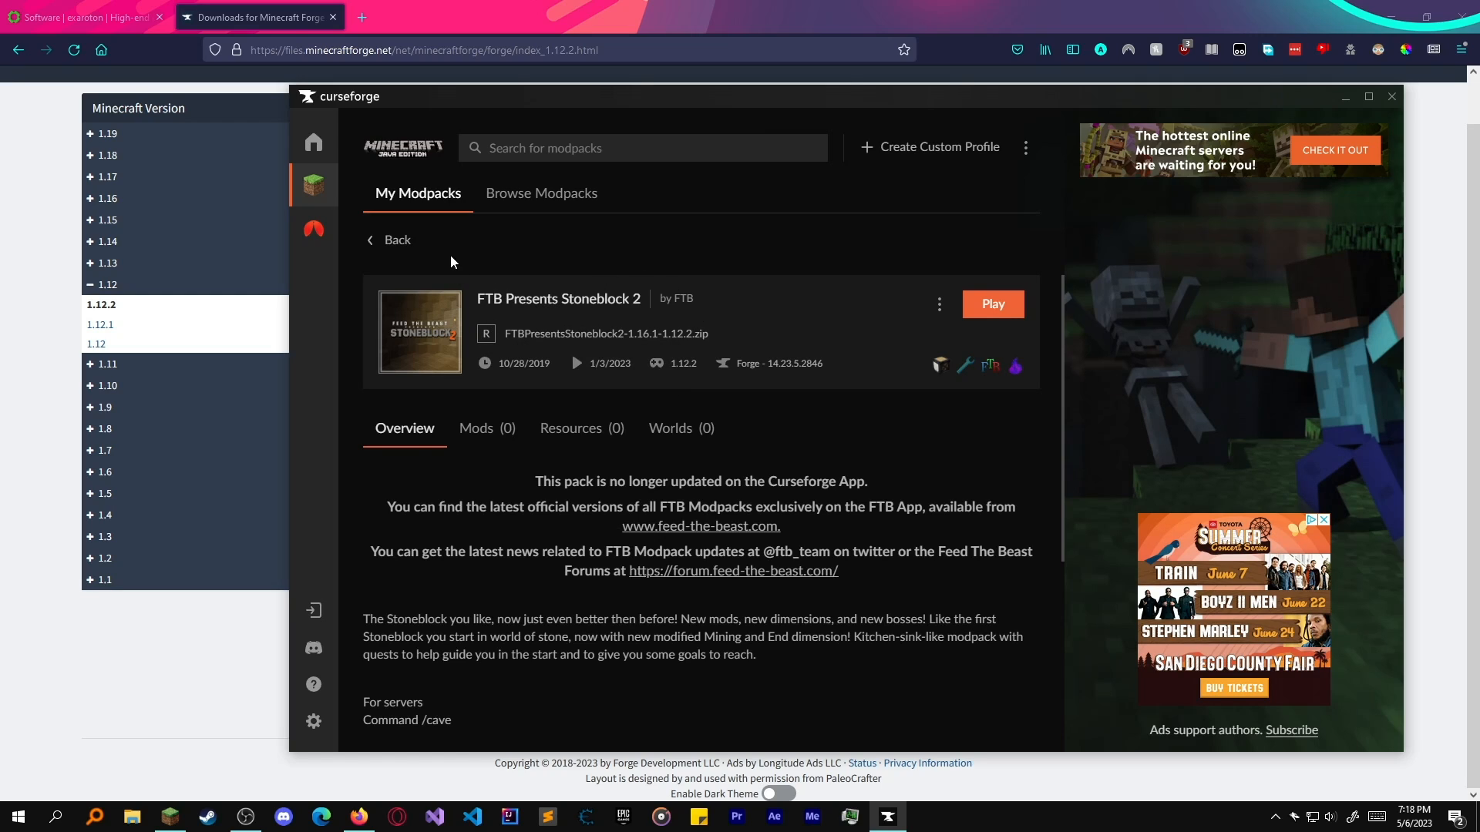
mouse_move(383, 340)
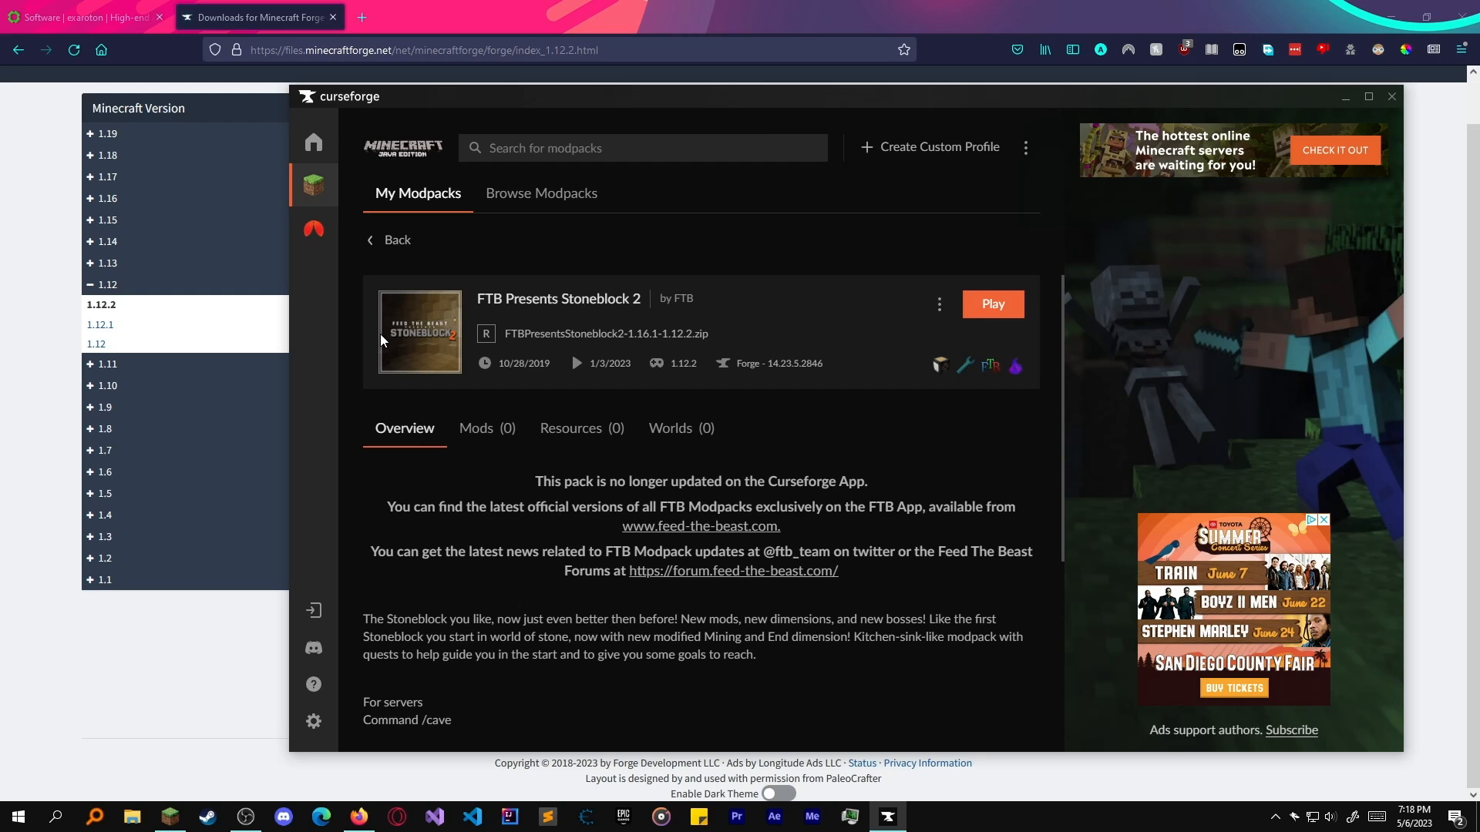
mouse_move(1343, 98)
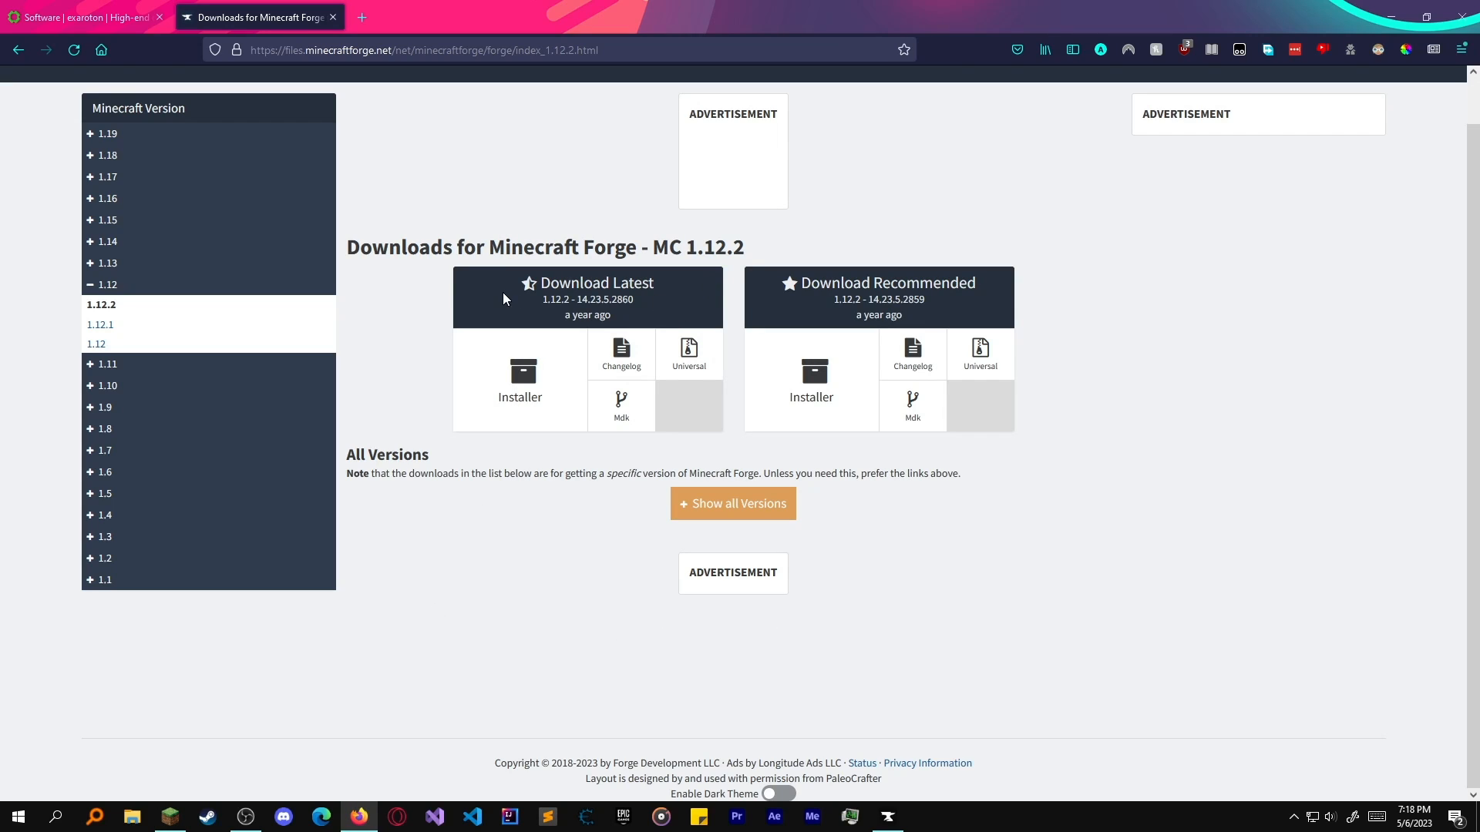
Show all 1.12.2 Forge builds, find 2847 and download its installer jar.
left_click(732, 502)
type("2847")
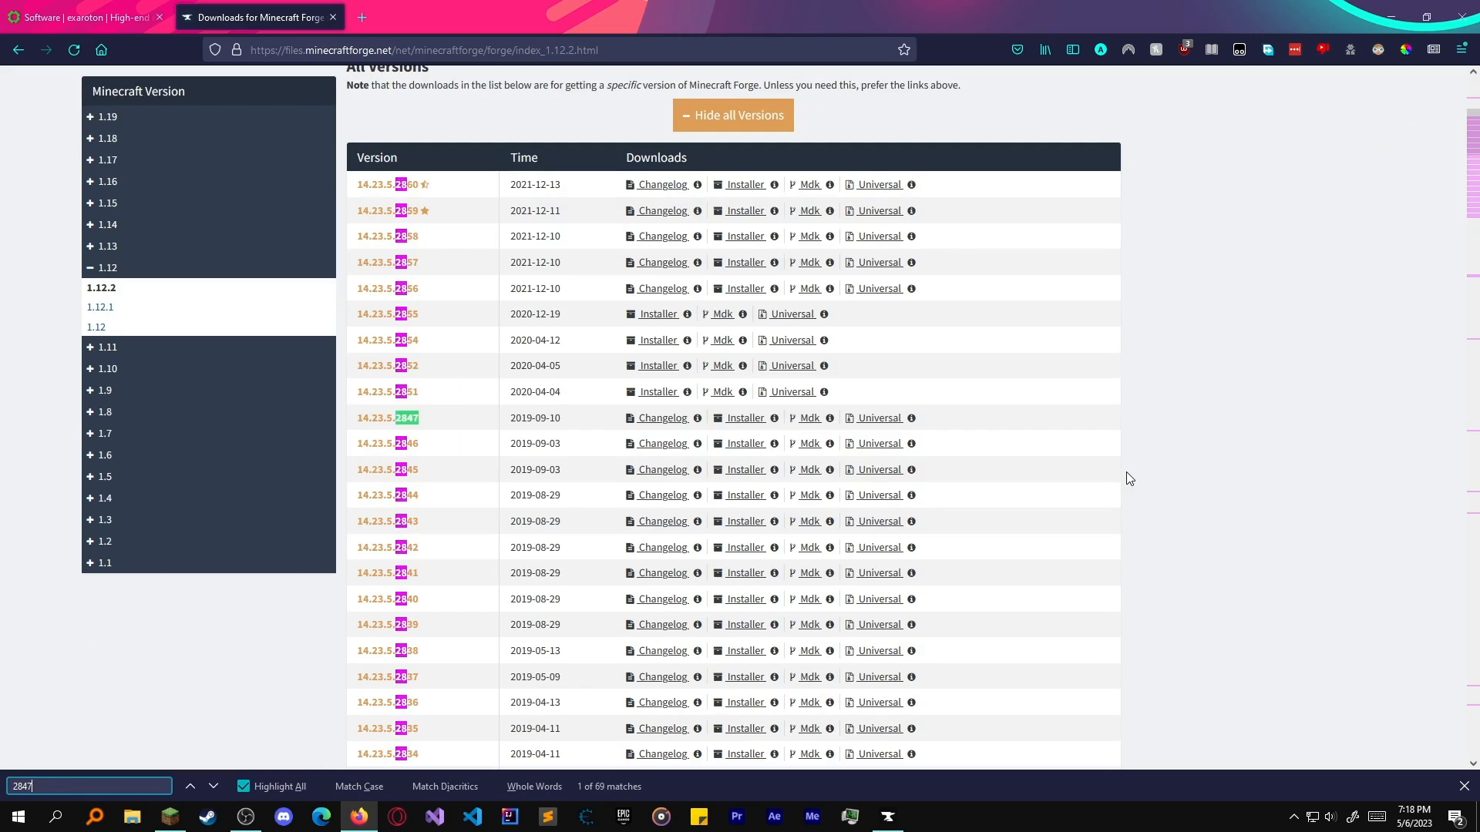
key("Escape")
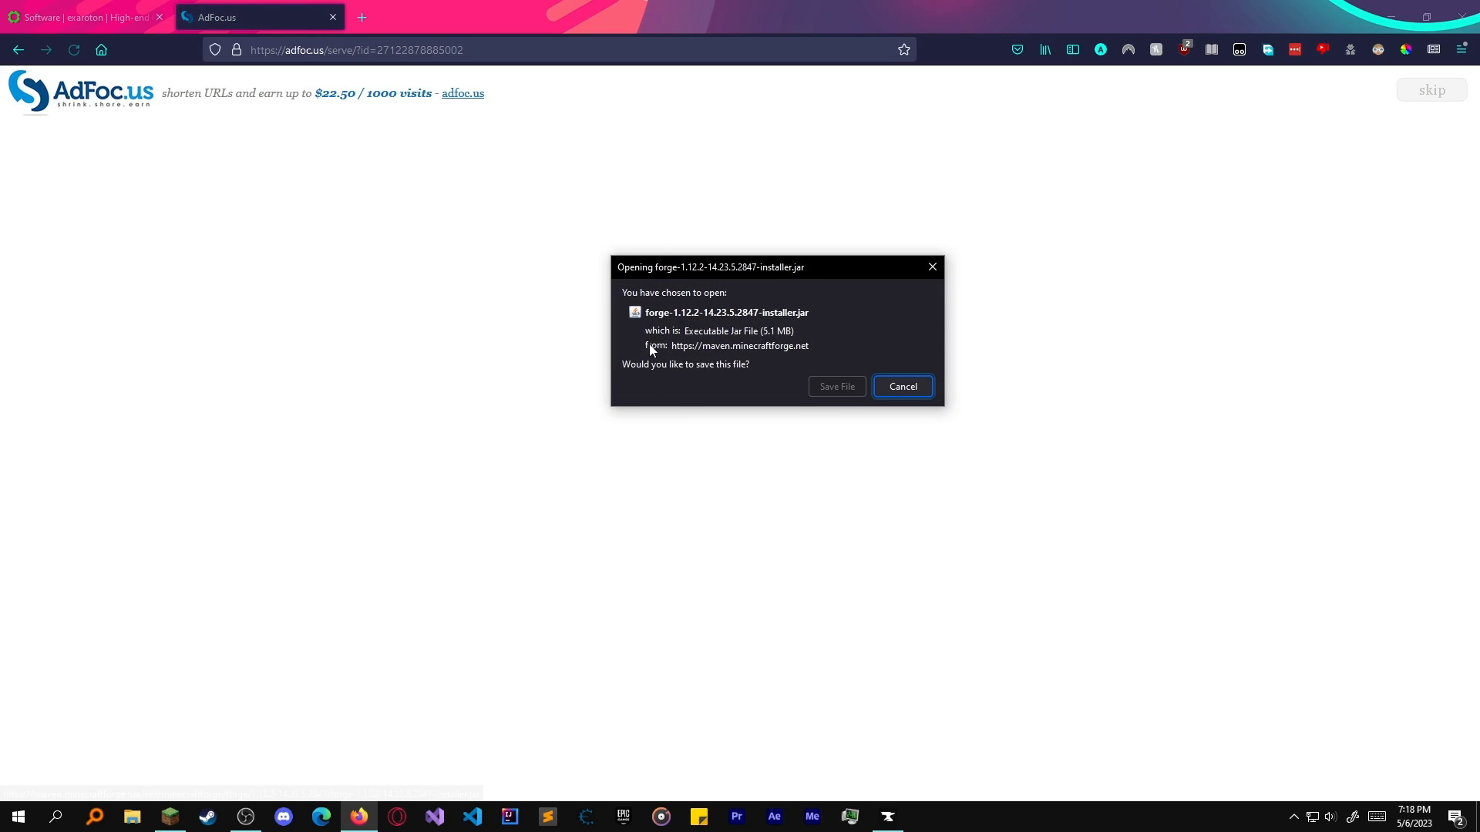
left_click(834, 385)
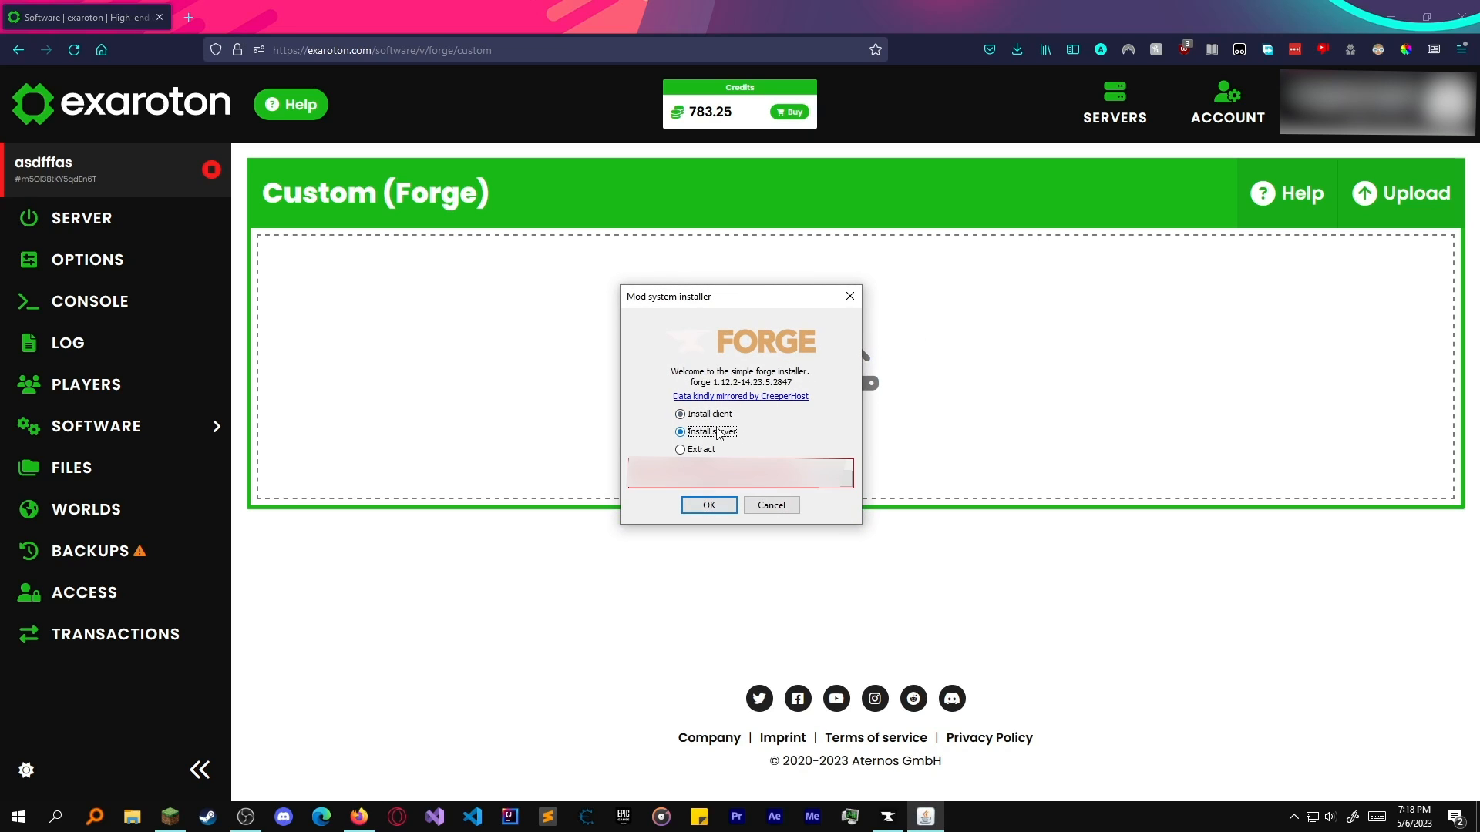
Choose Install server, pick the destination folder and run the Forge server installation.
left_click(708, 506)
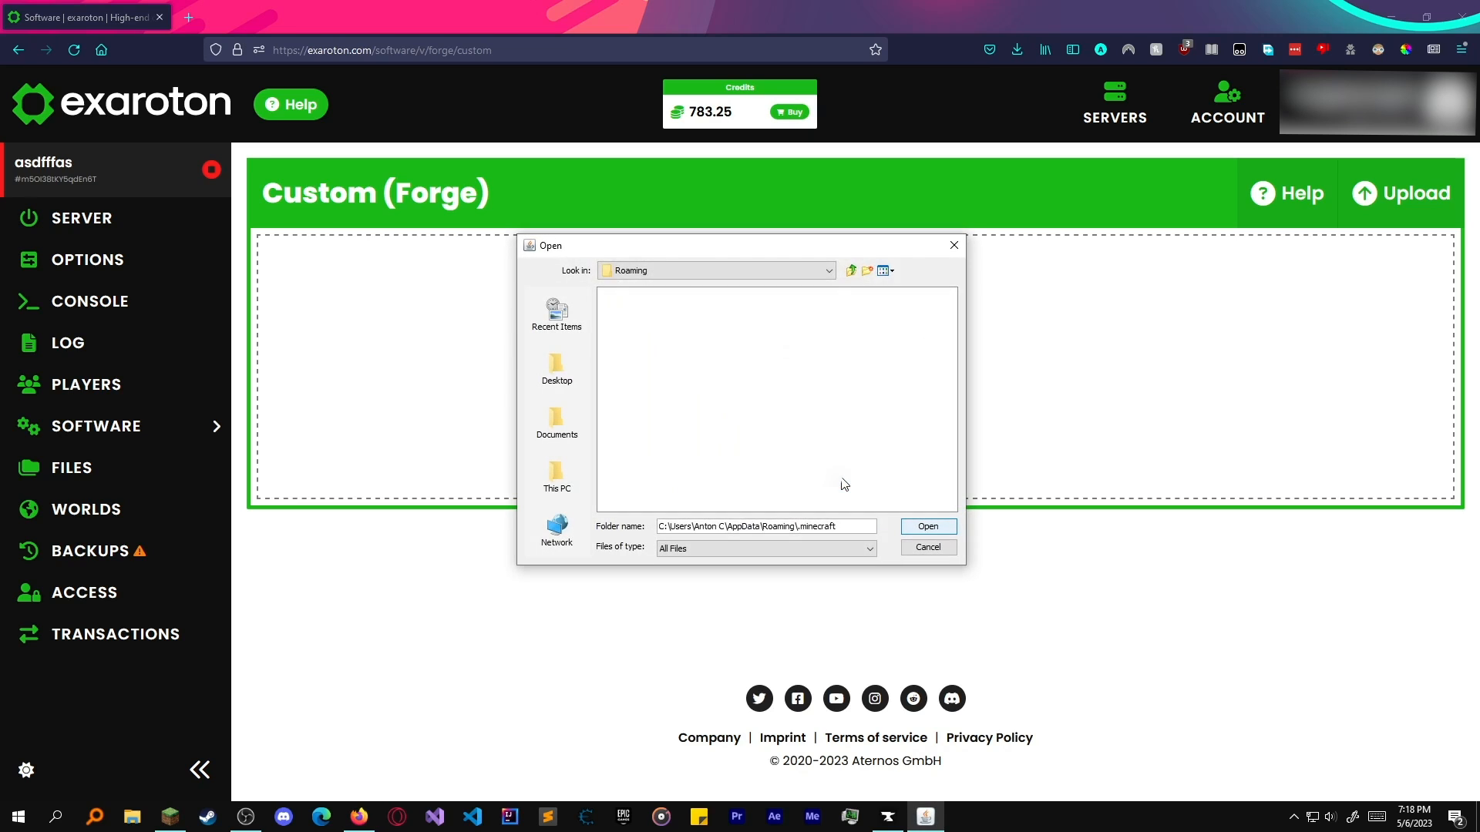
left_click(556, 368)
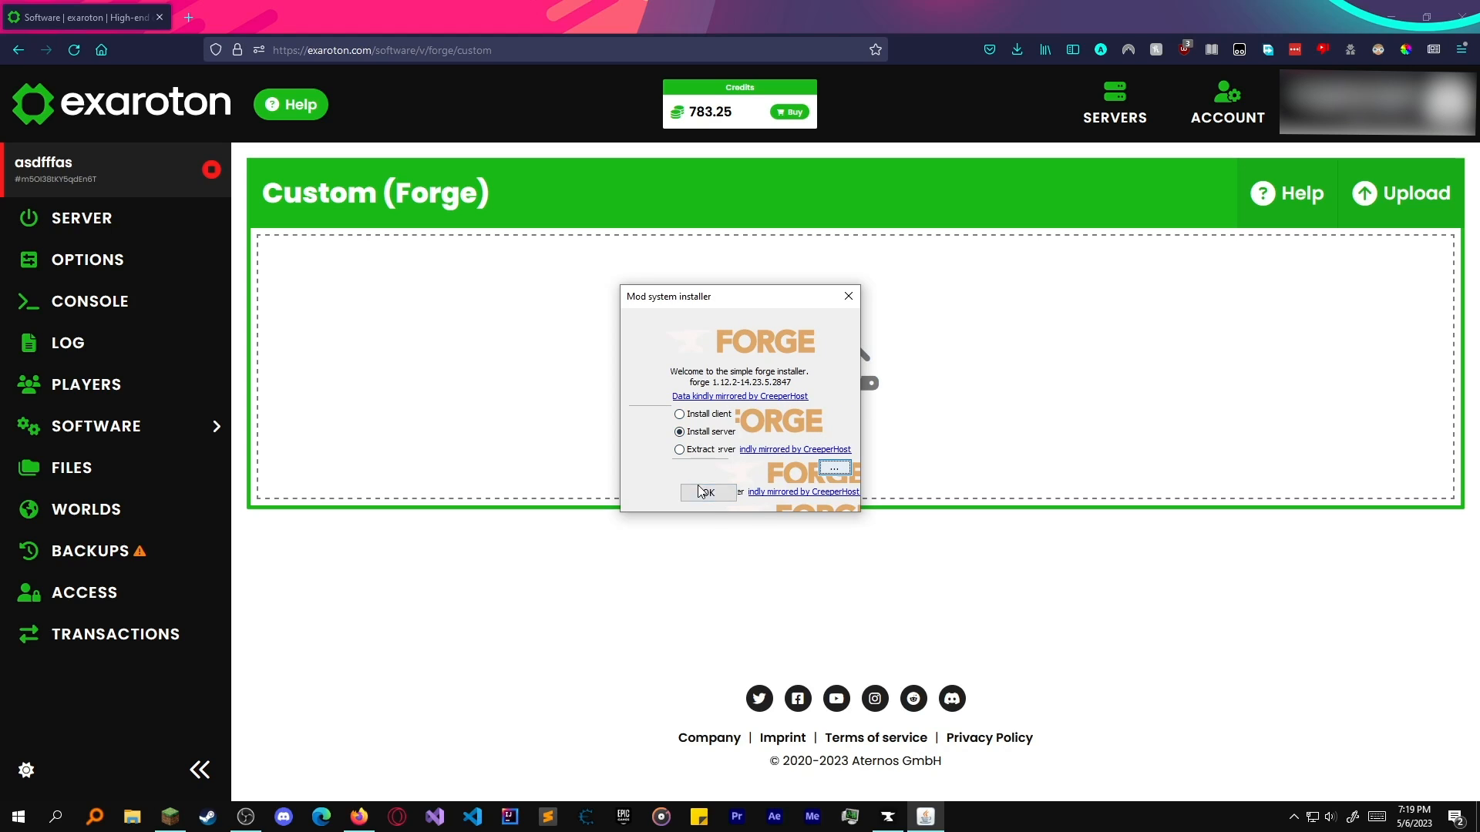
left_click(708, 491)
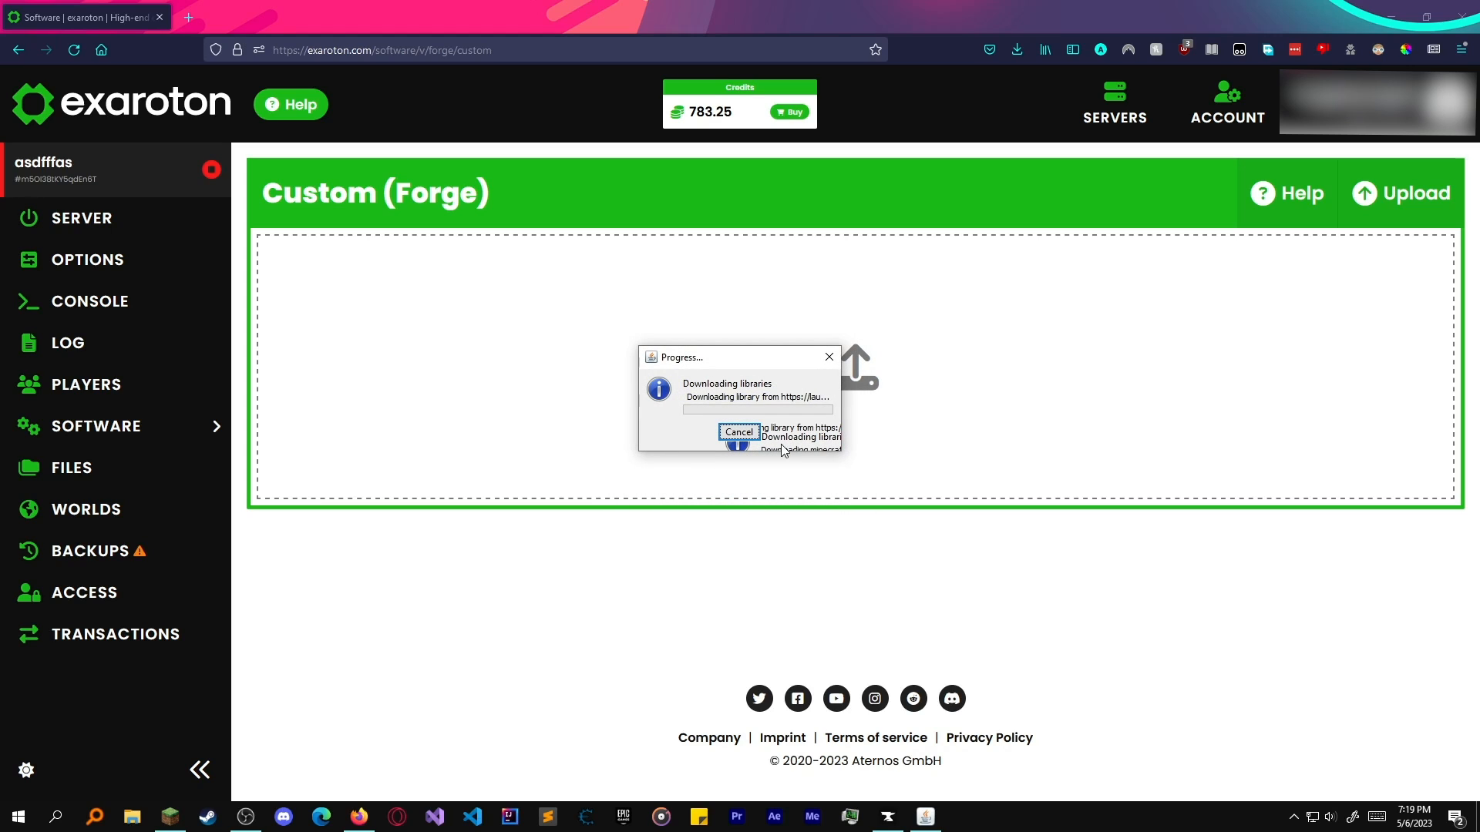
mouse_move(752, 414)
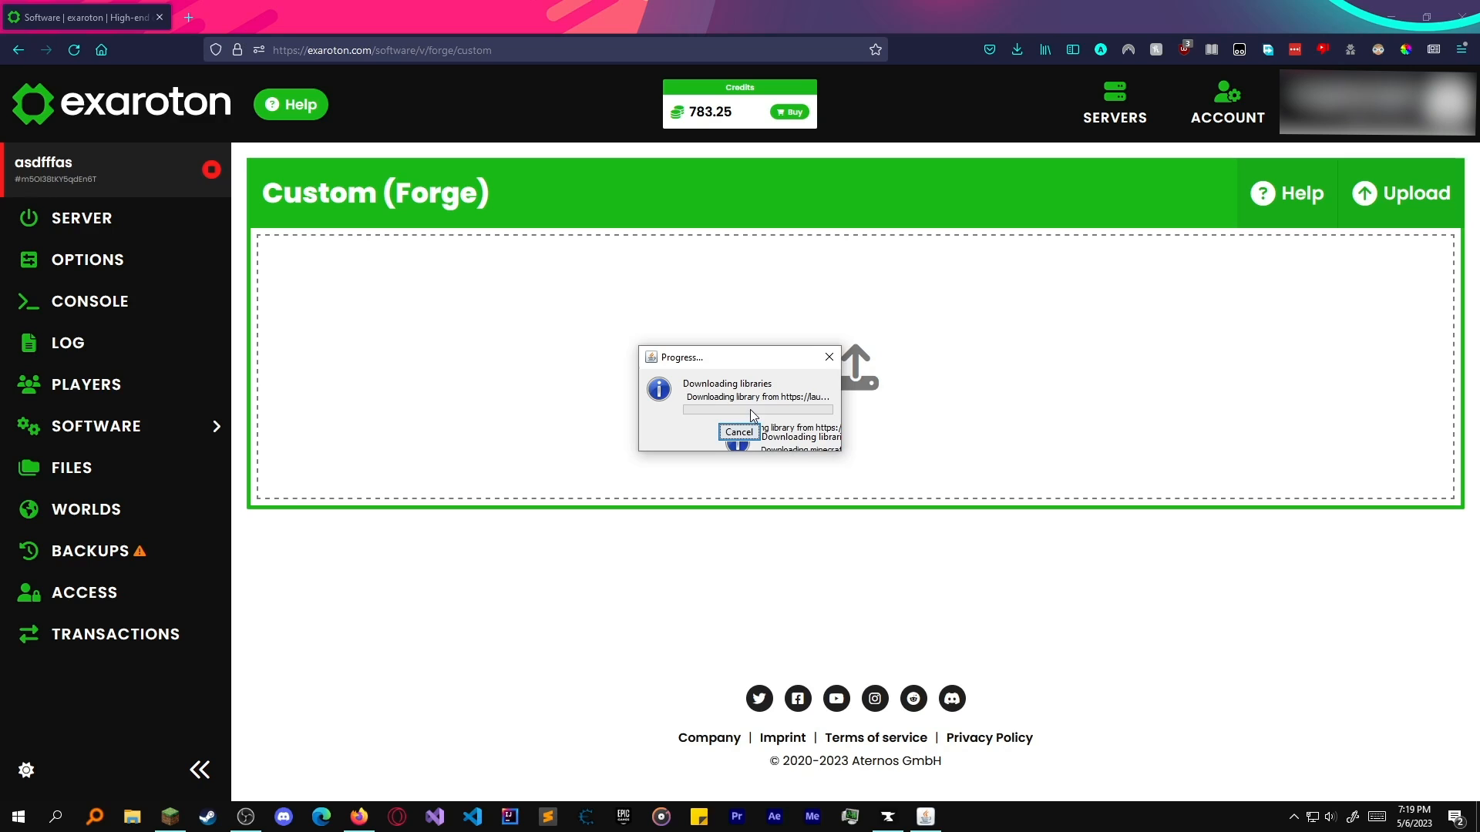
mouse_move(806, 485)
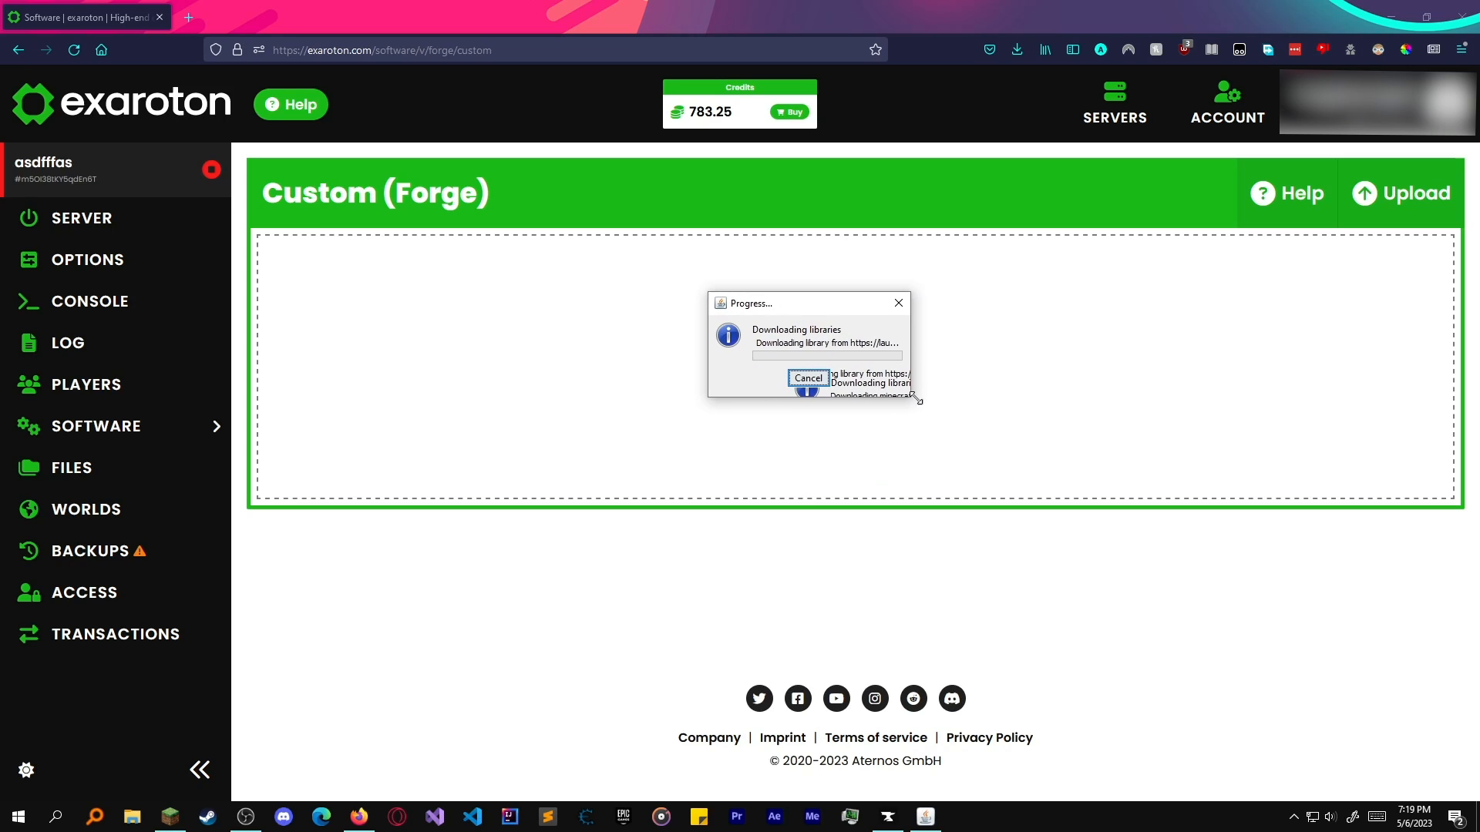
left_click(806, 377)
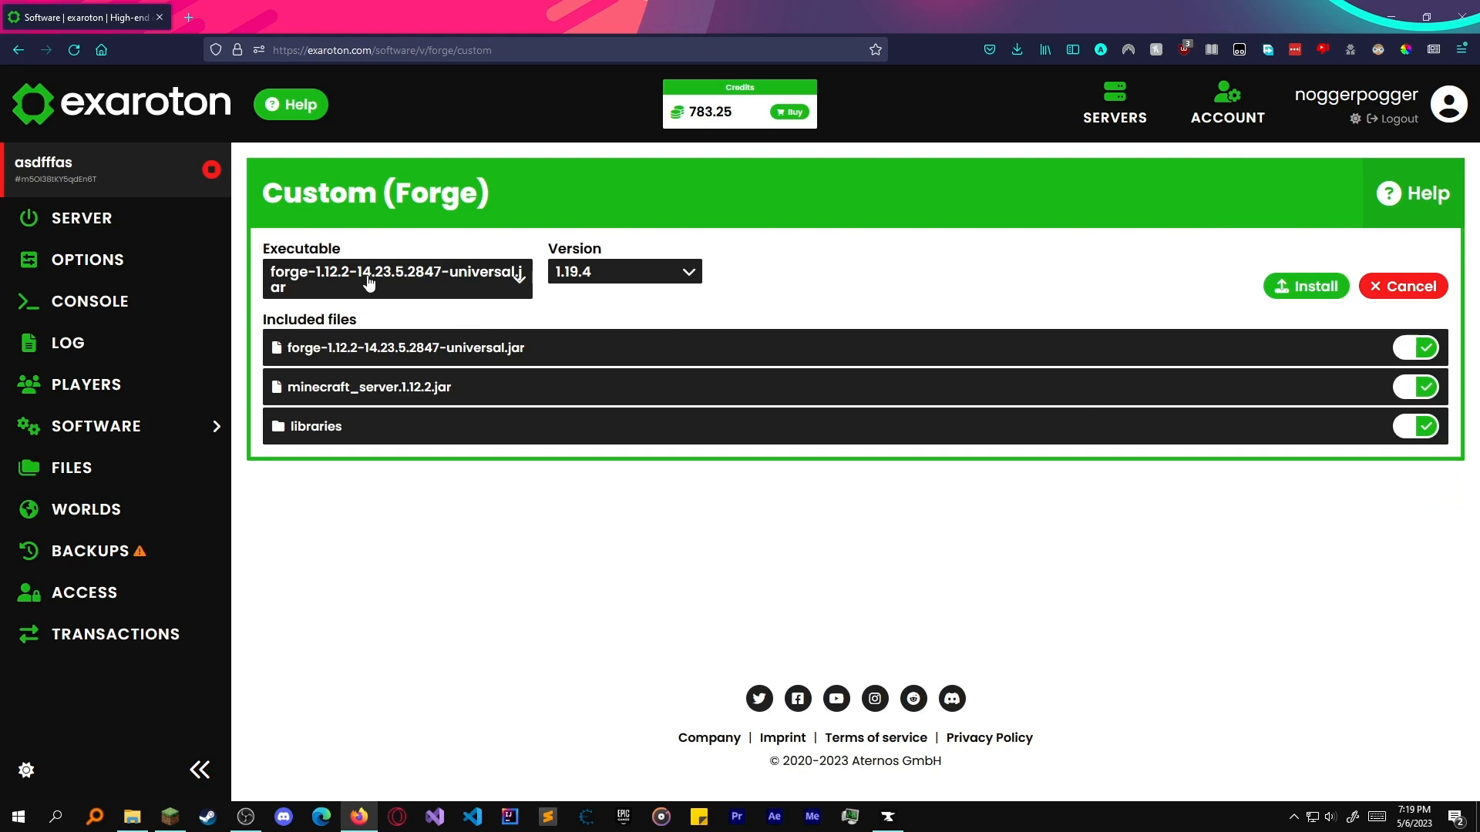
Keep the universal jar as executable and set the Minecraft version dropdown to 1.12.2.
double_click(518, 347)
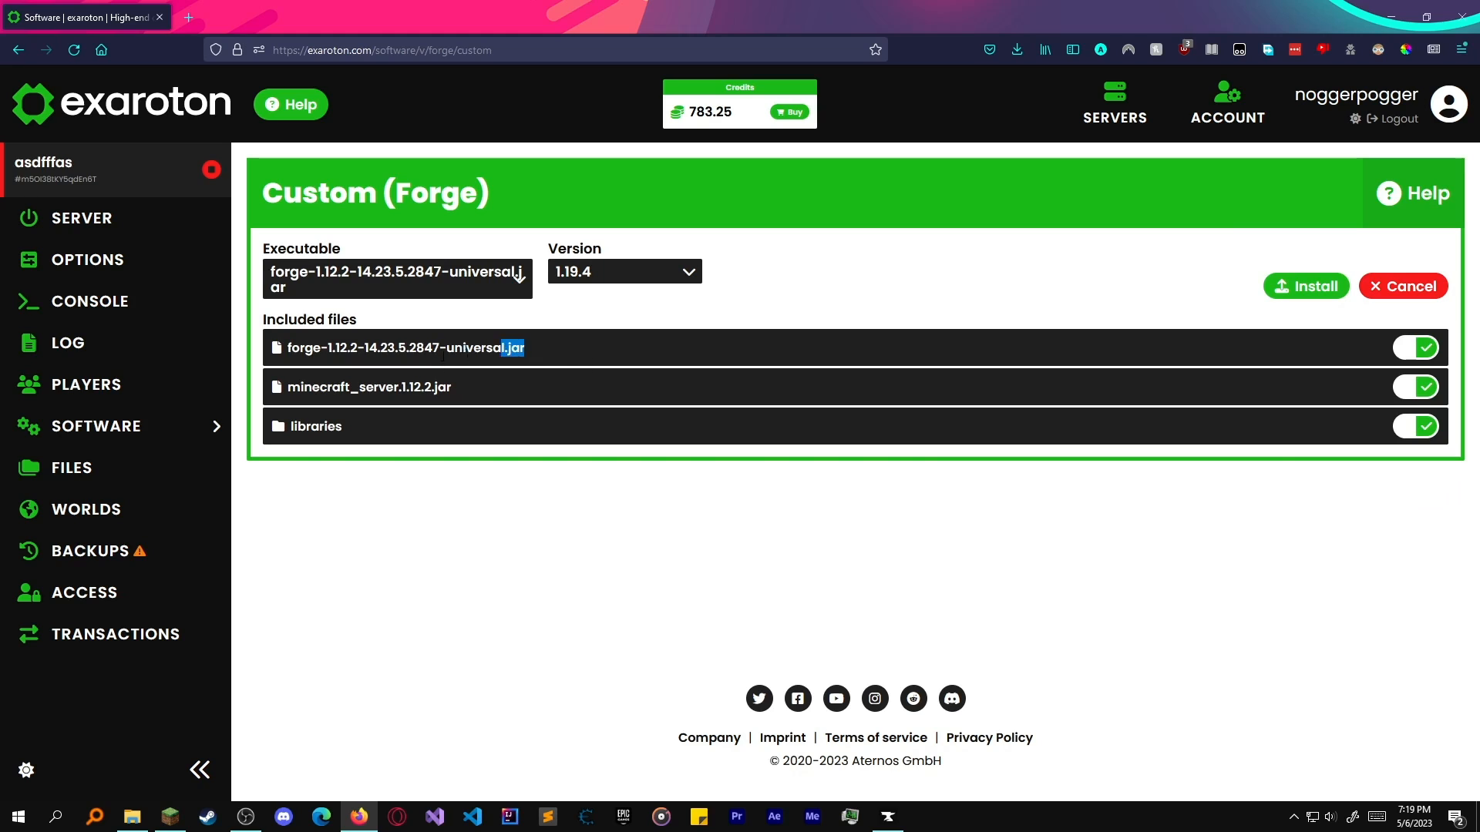
left_click(623, 271)
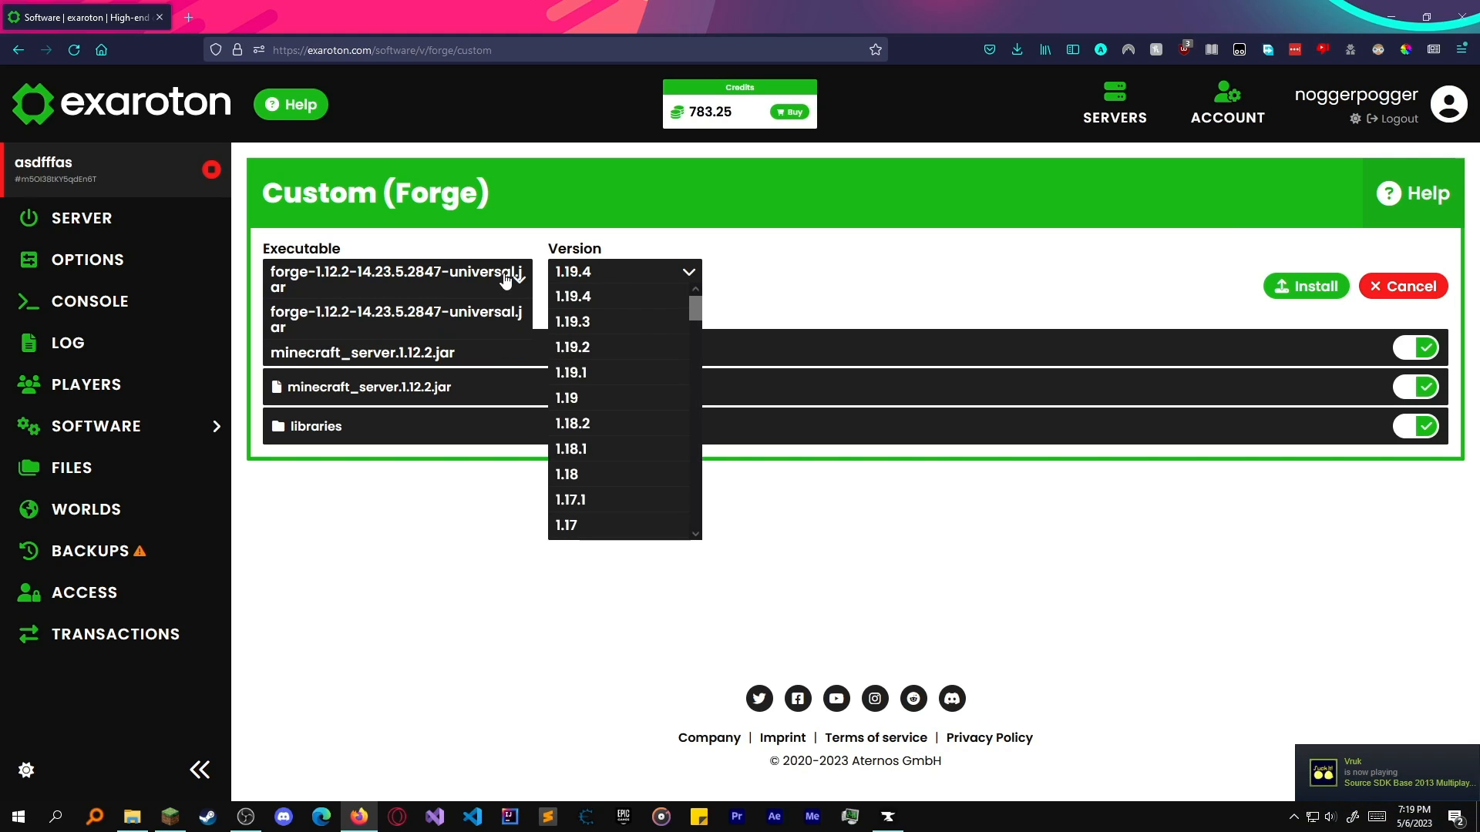
scroll("down", 3)
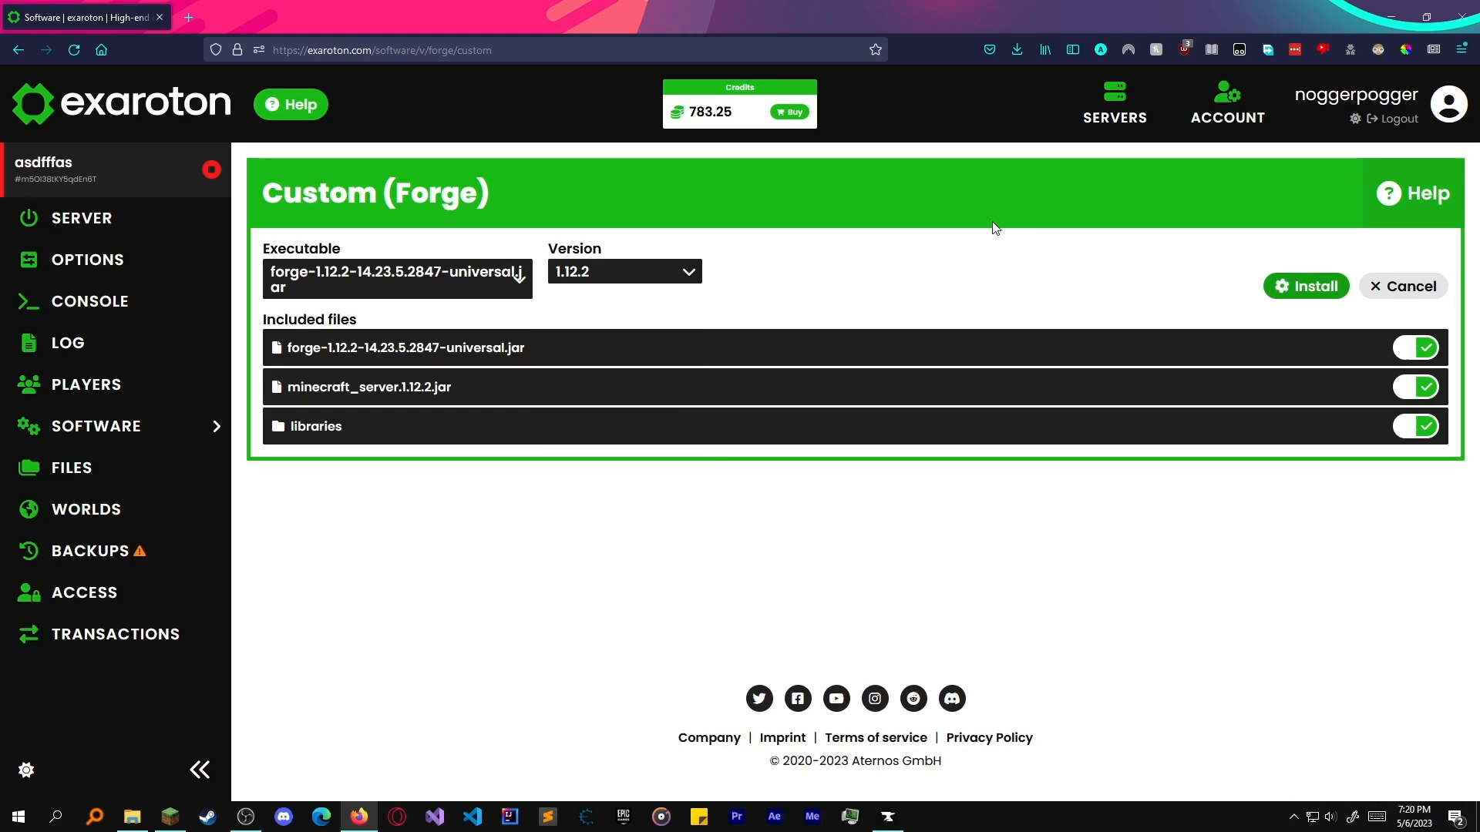
mouse_move(484, 185)
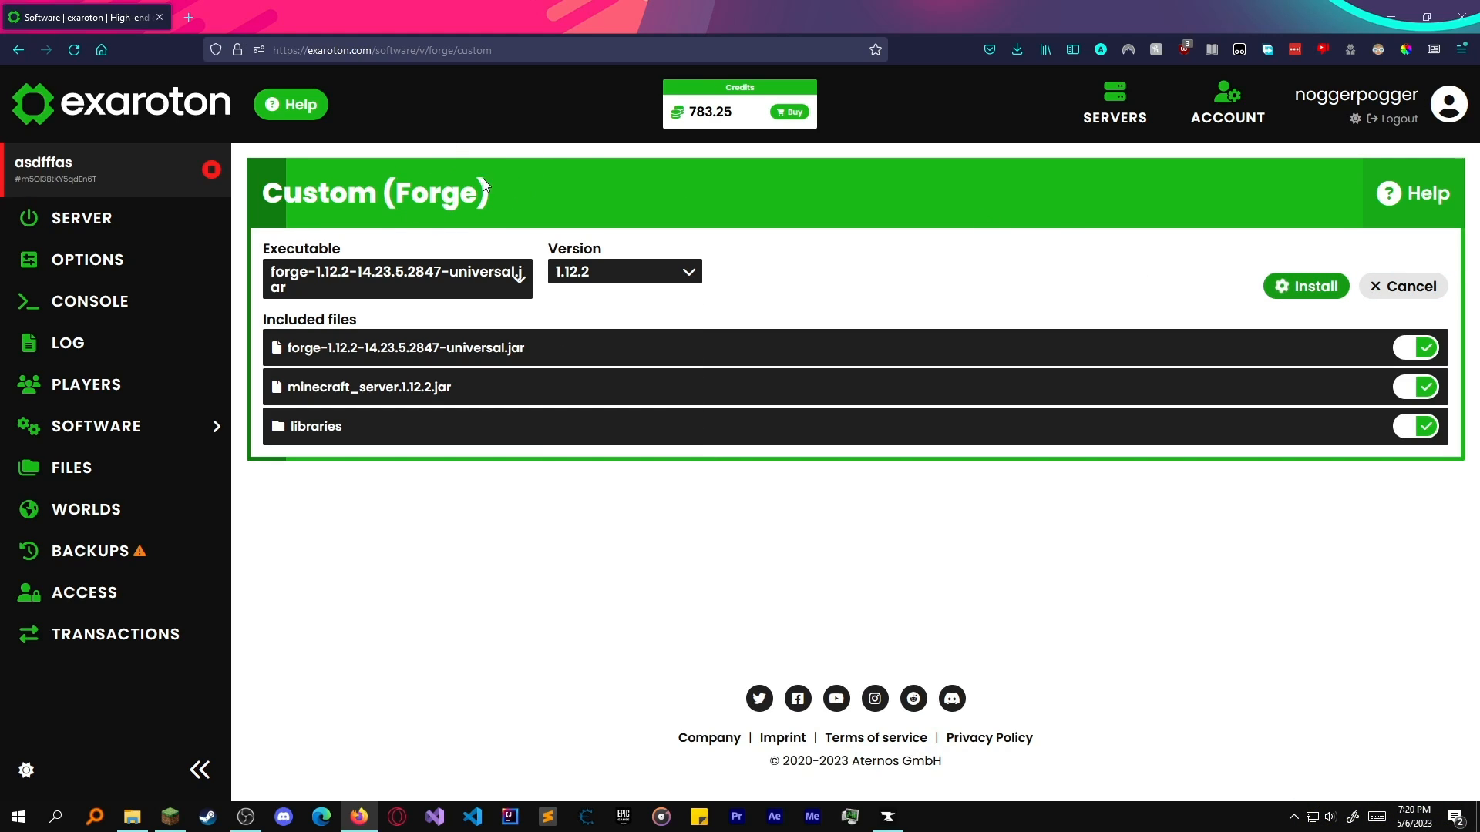
In the Launcher's Installations, edit the [2847] FORGE - Stoneblock profile and show More Options with its JVM arguments.
left_click(132, 817)
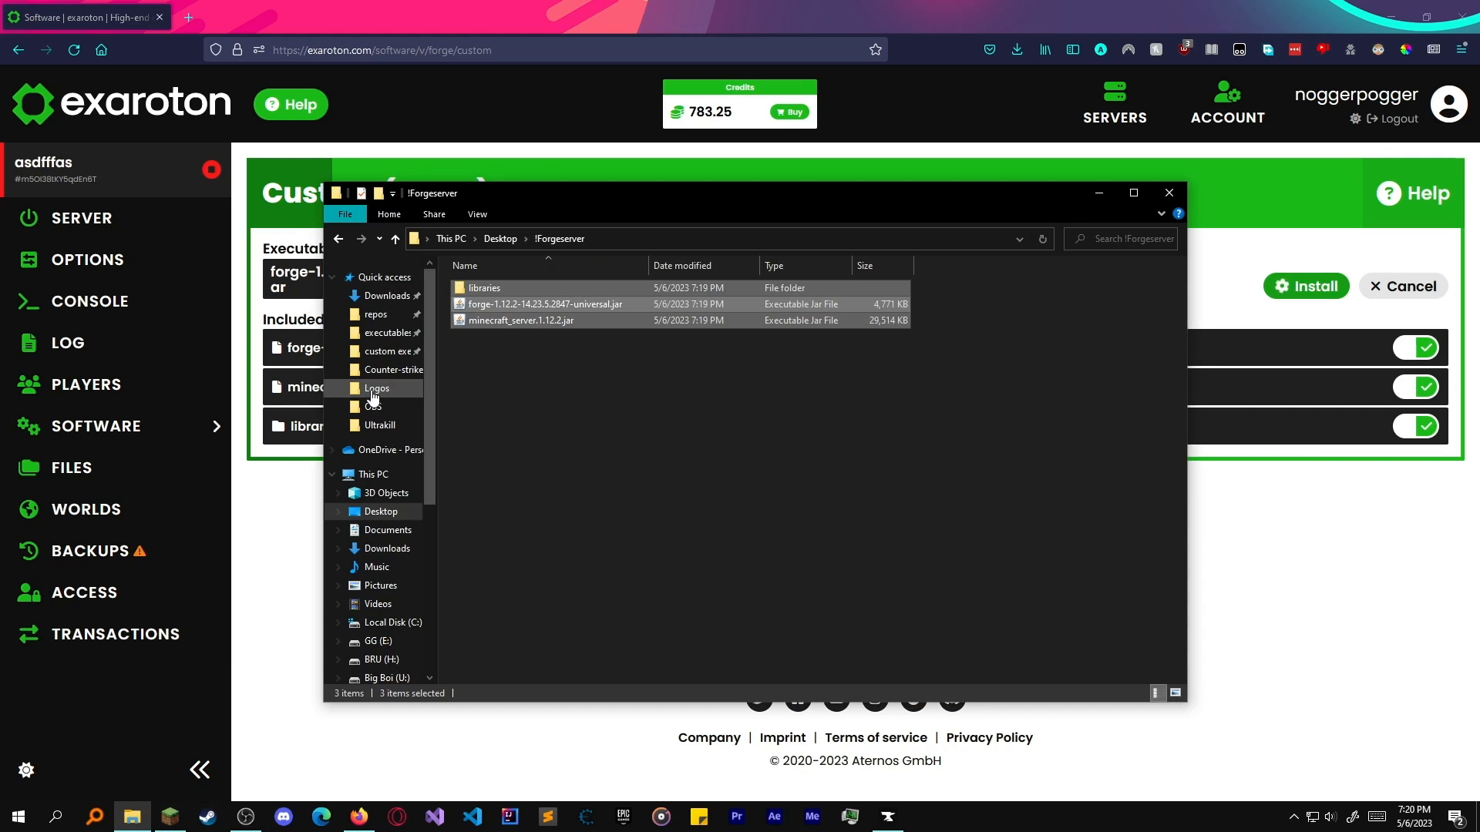
left_click(168, 817)
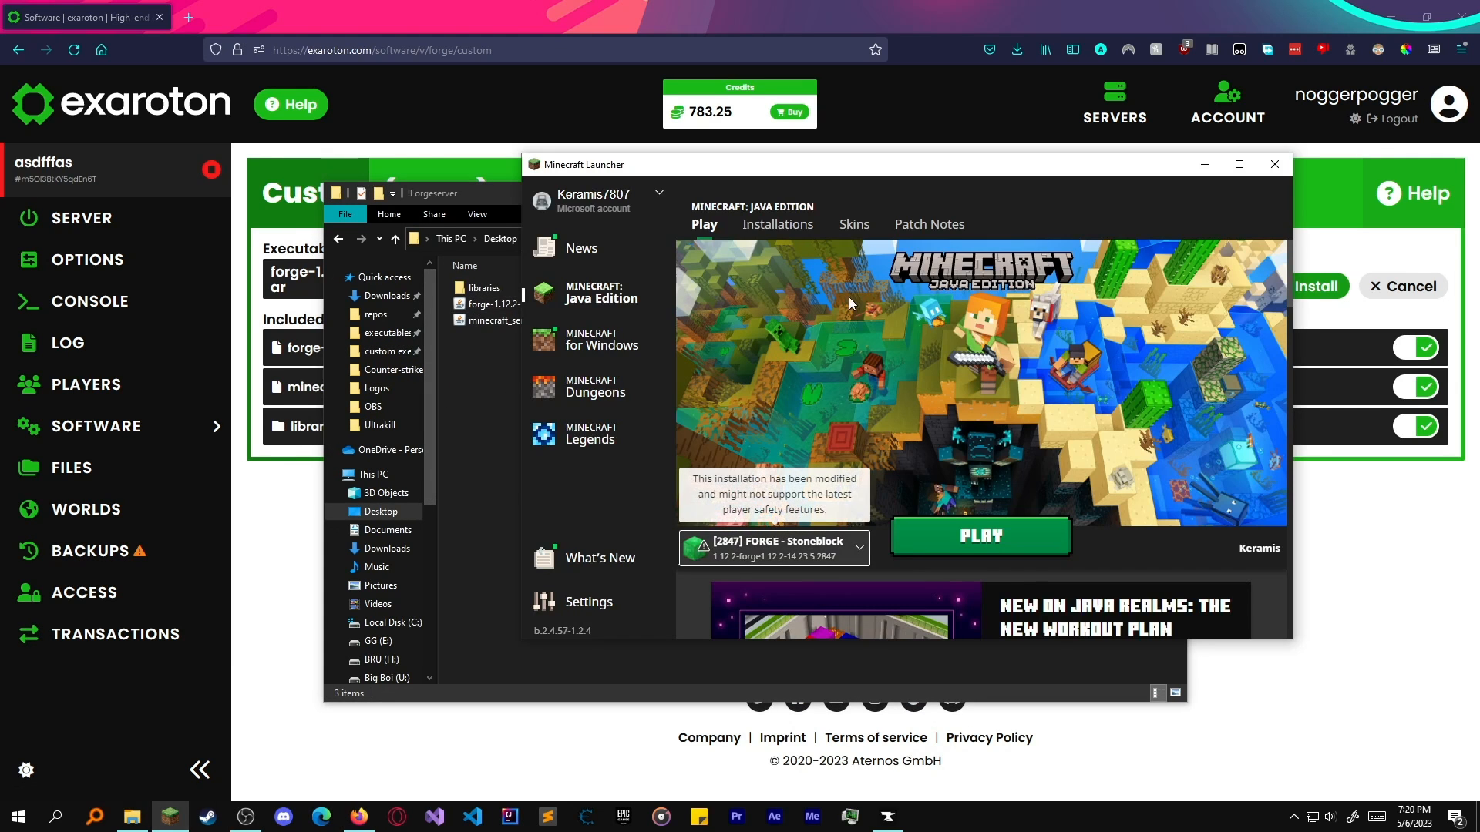
left_click(776, 225)
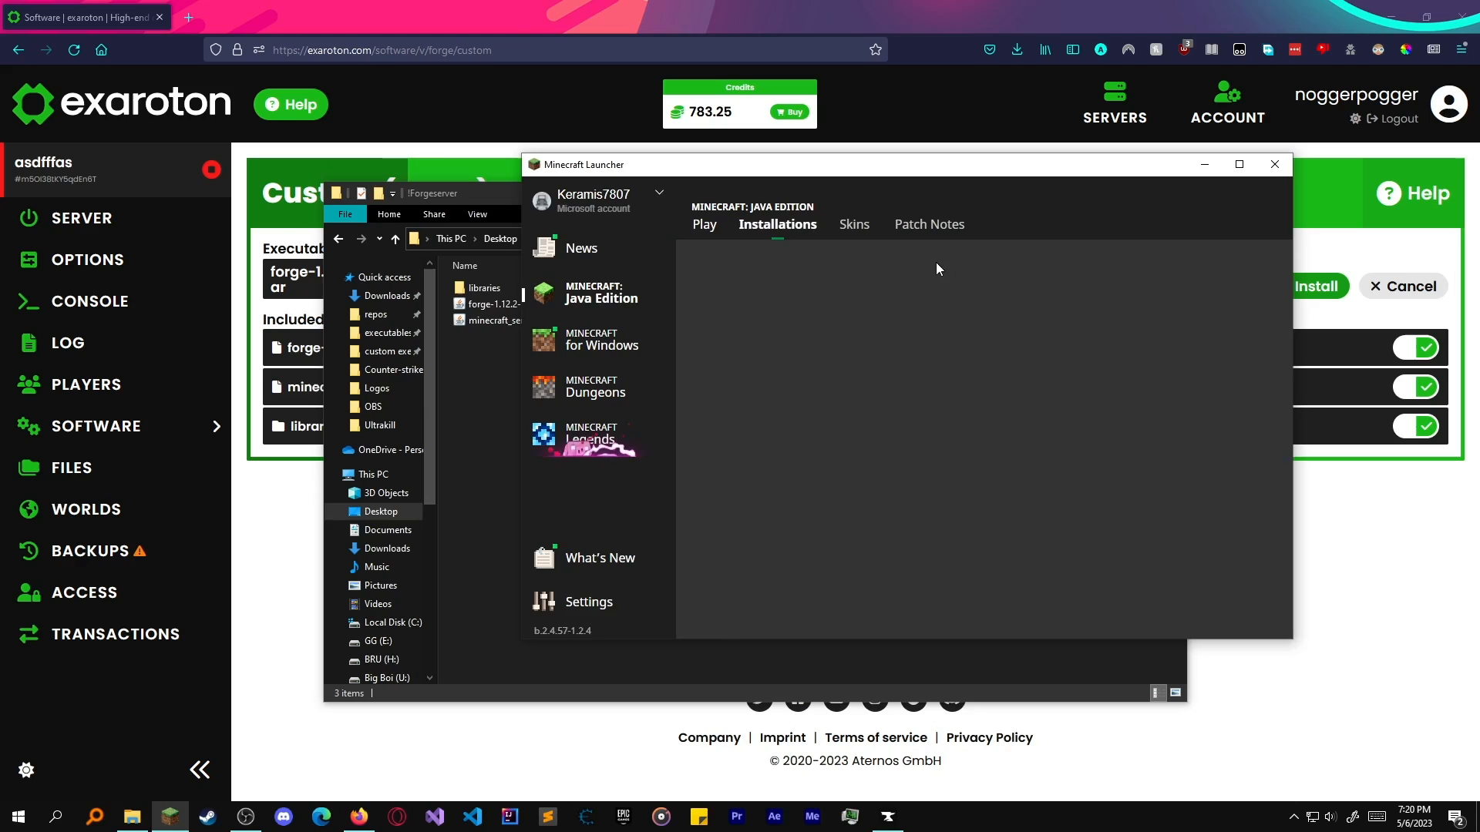
left_click(1262, 385)
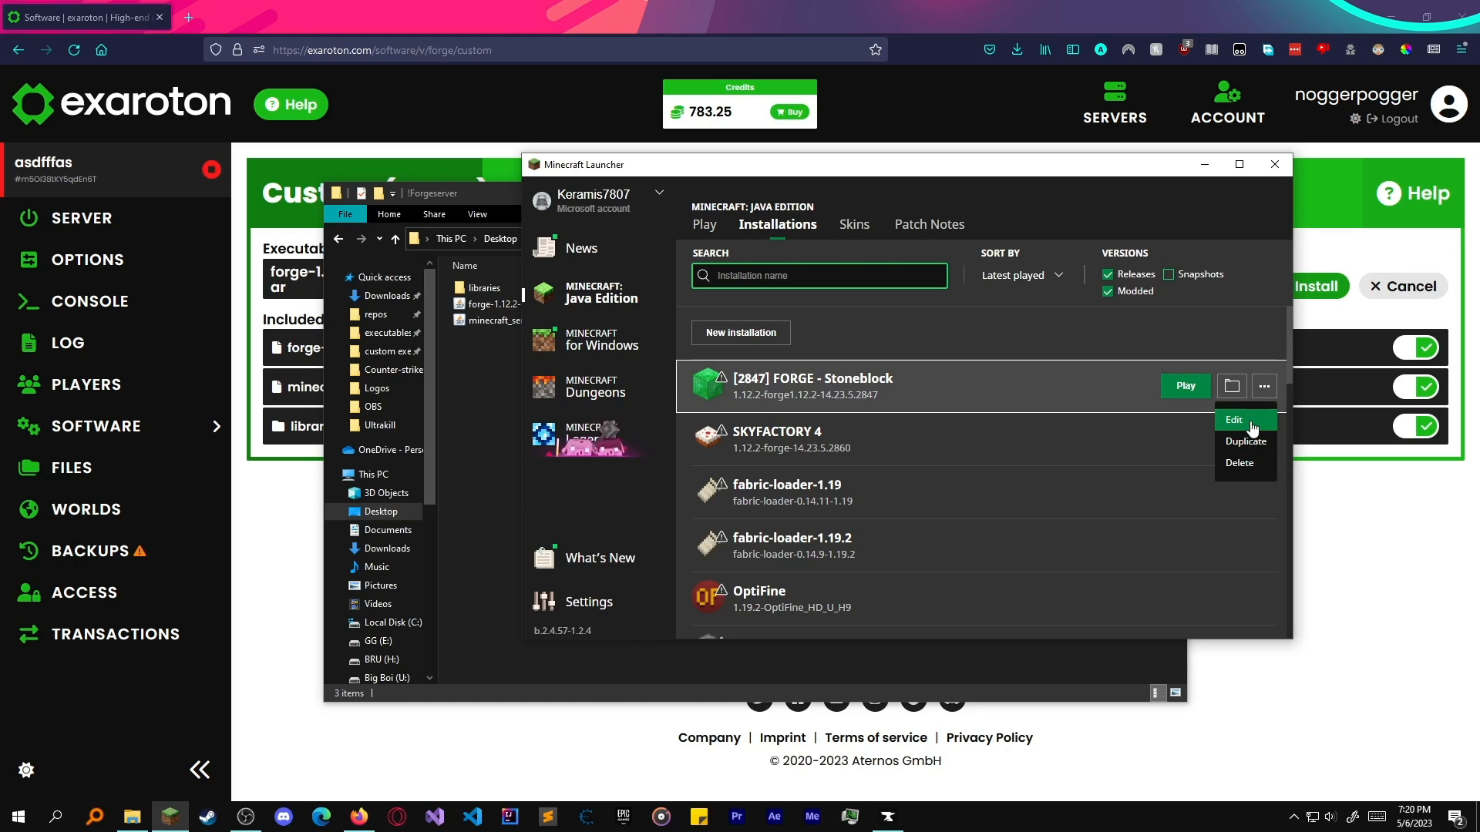
left_click(1233, 419)
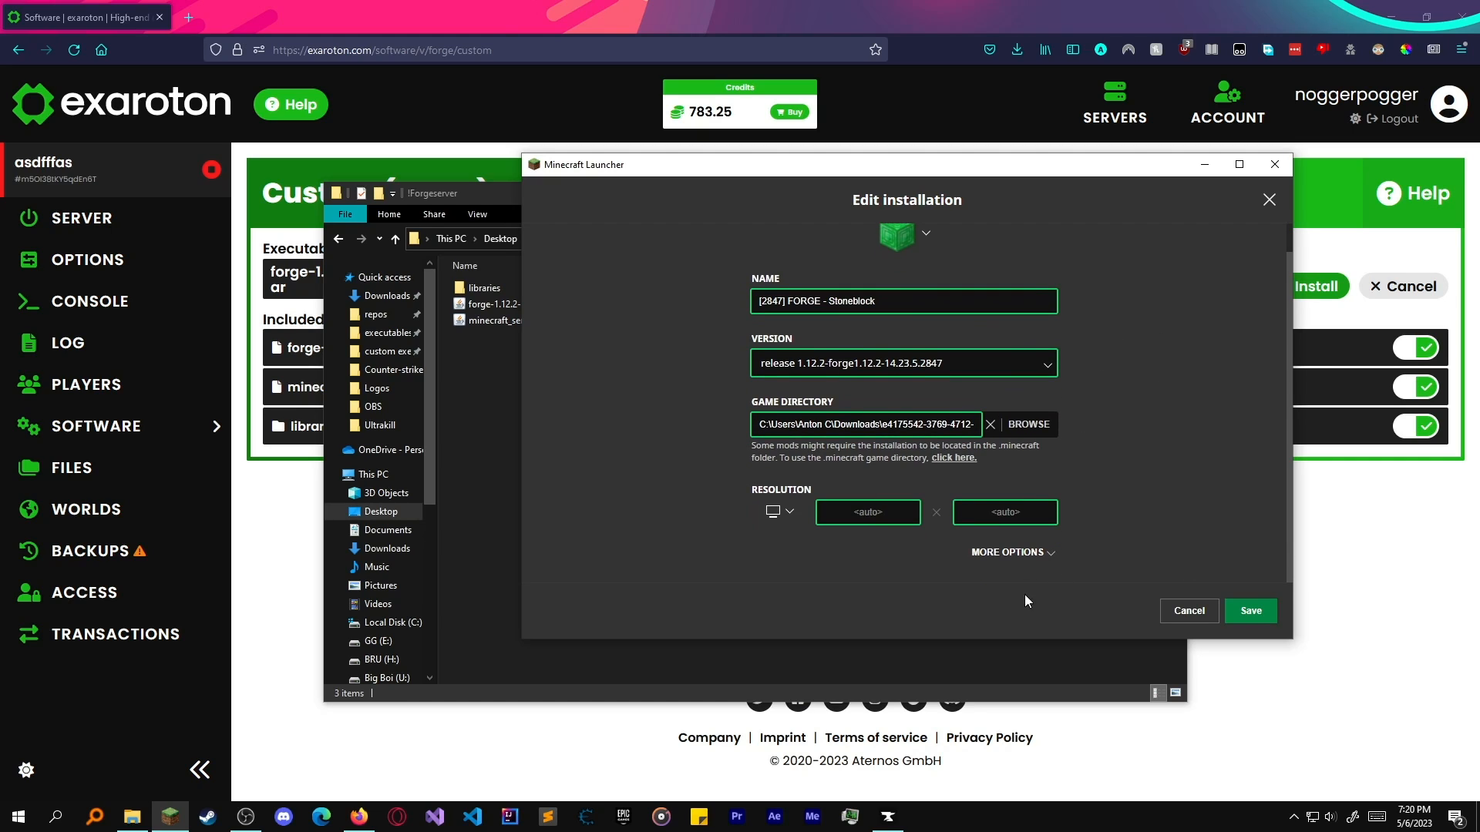
left_click(1013, 552)
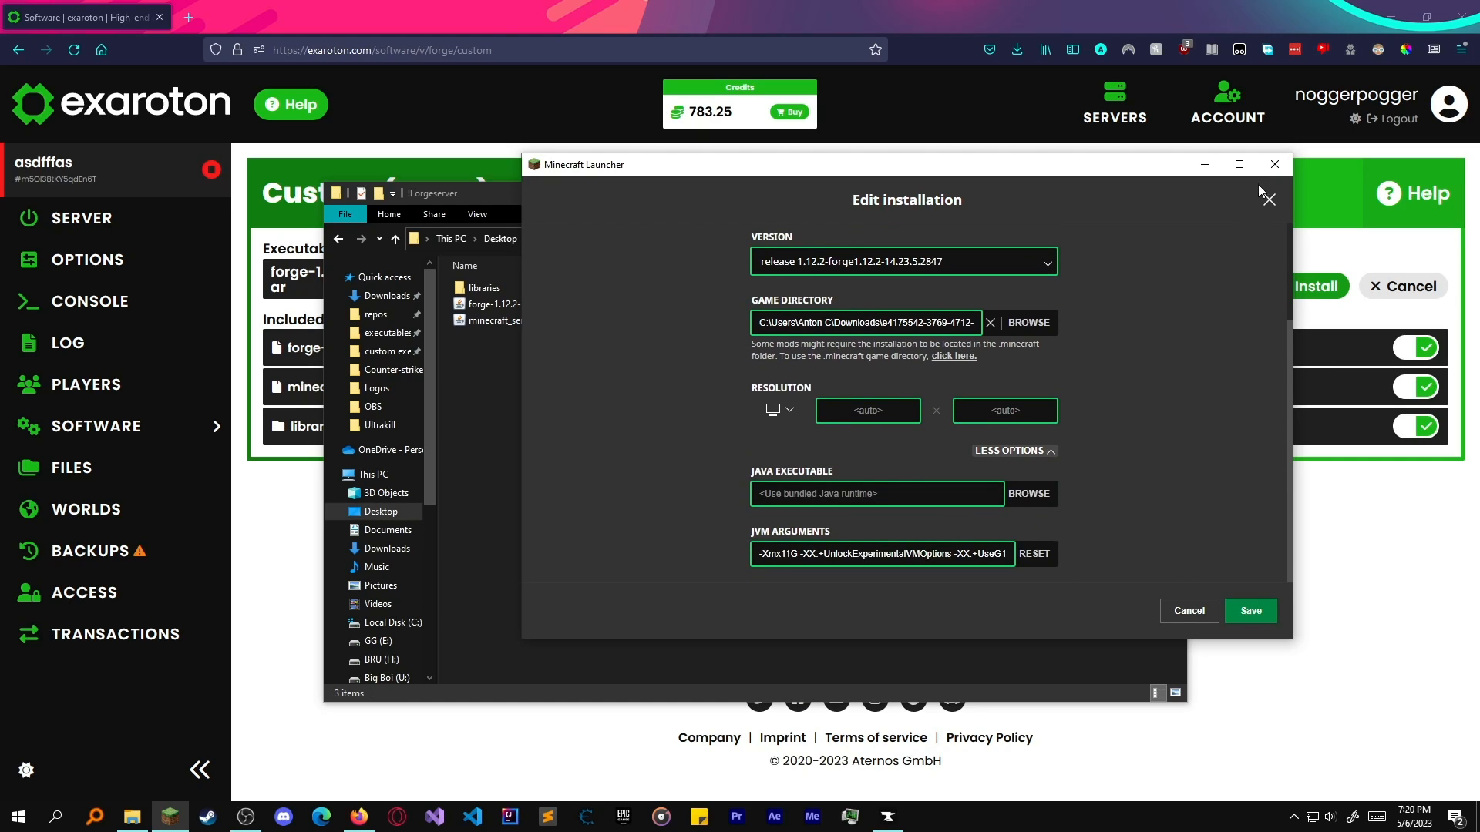
left_click(1274, 165)
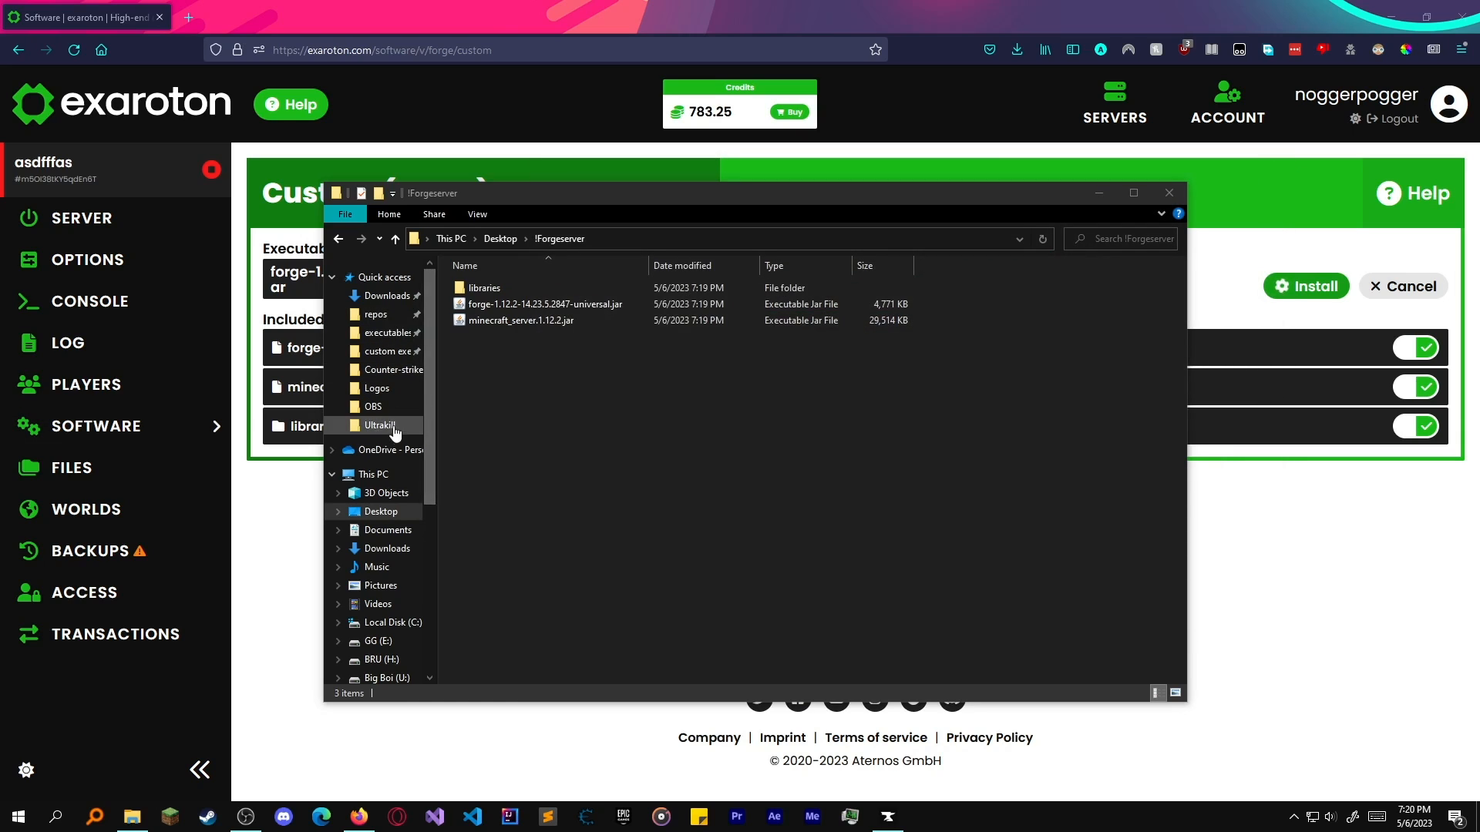
Browse Downloads into the modpack folder and its config subfolder.
left_click(385, 296)
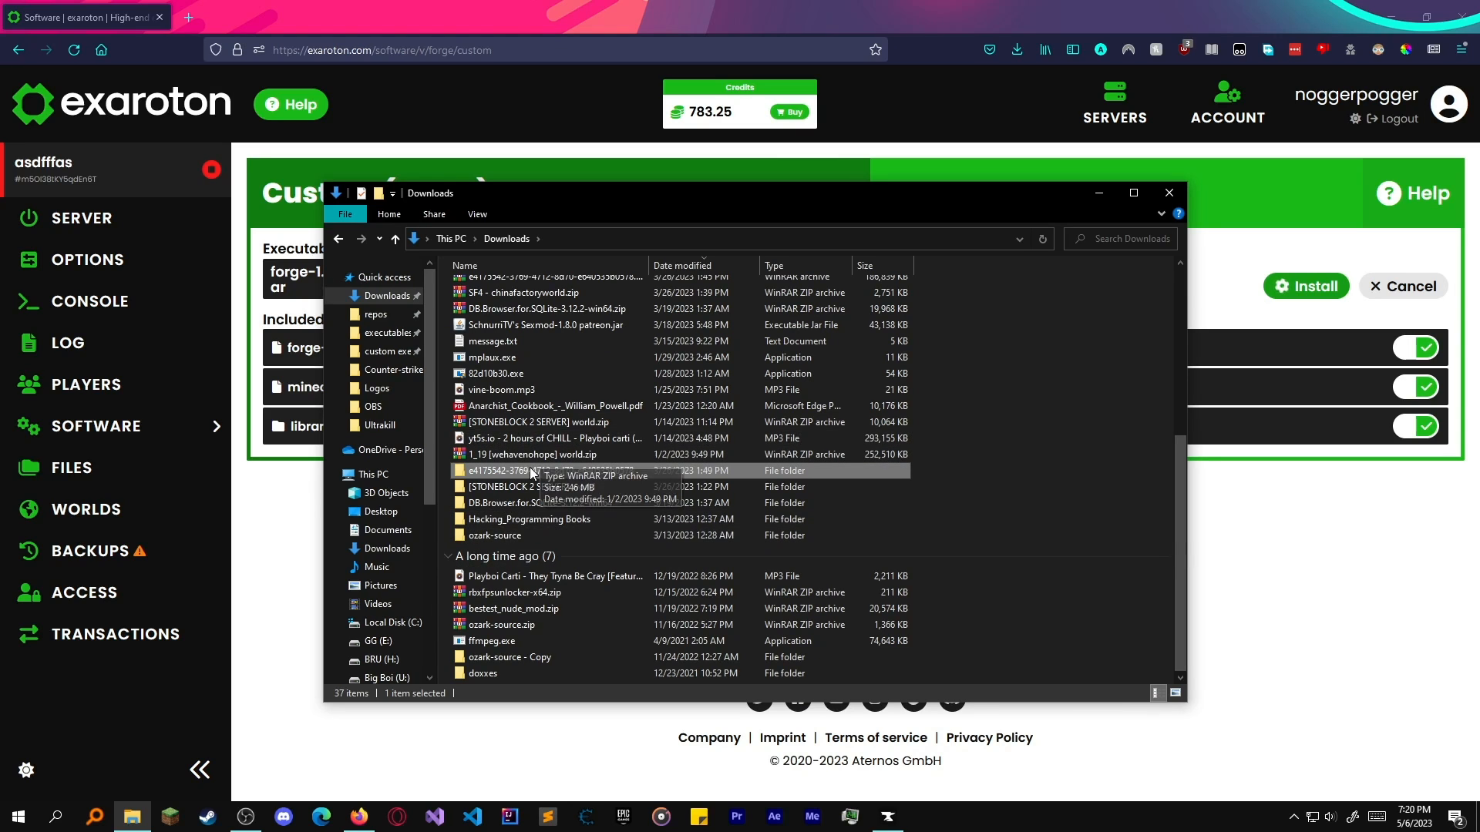
double_click(553, 470)
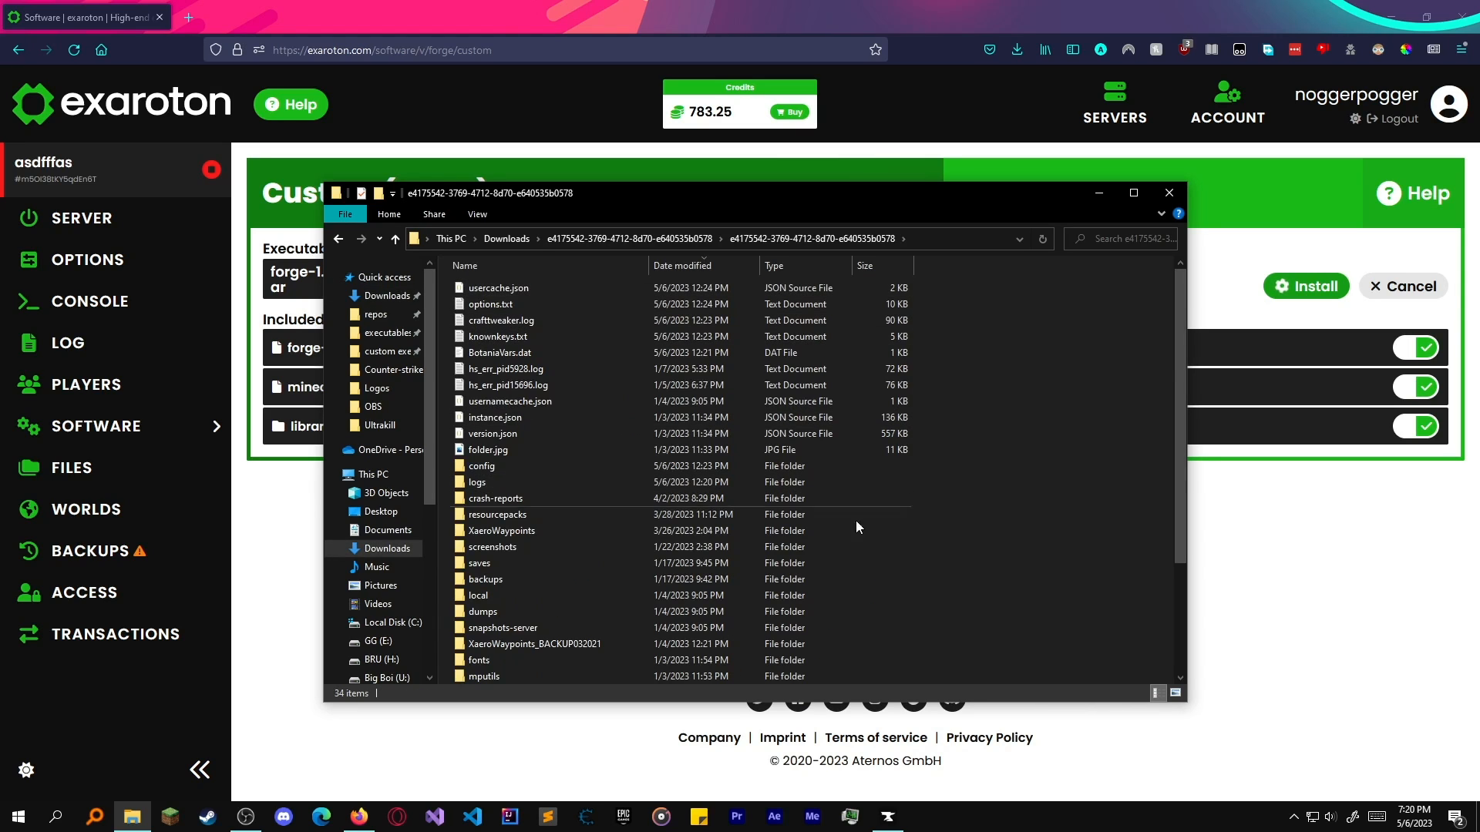
scroll("down", 3)
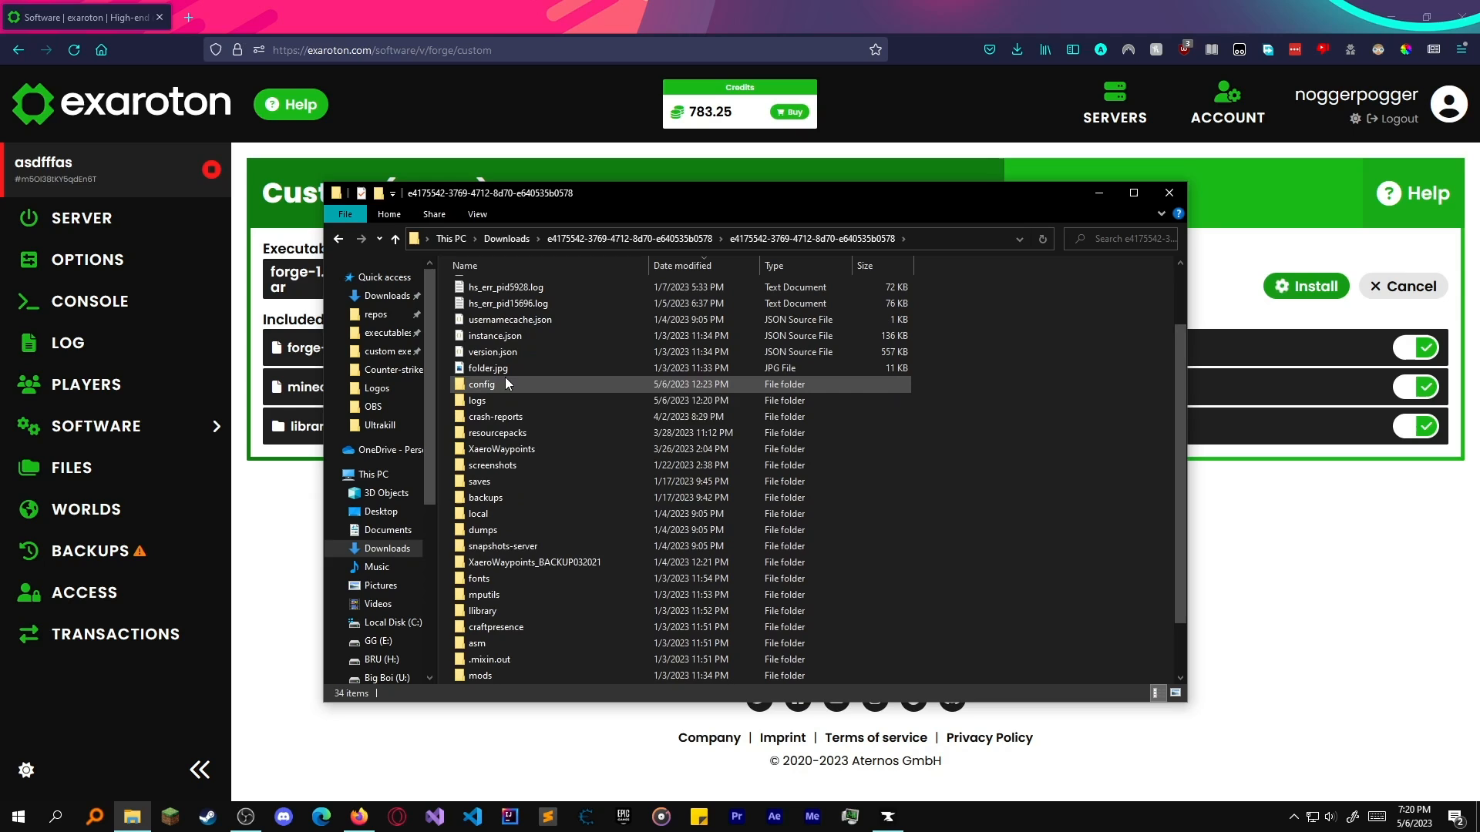
double_click(481, 383)
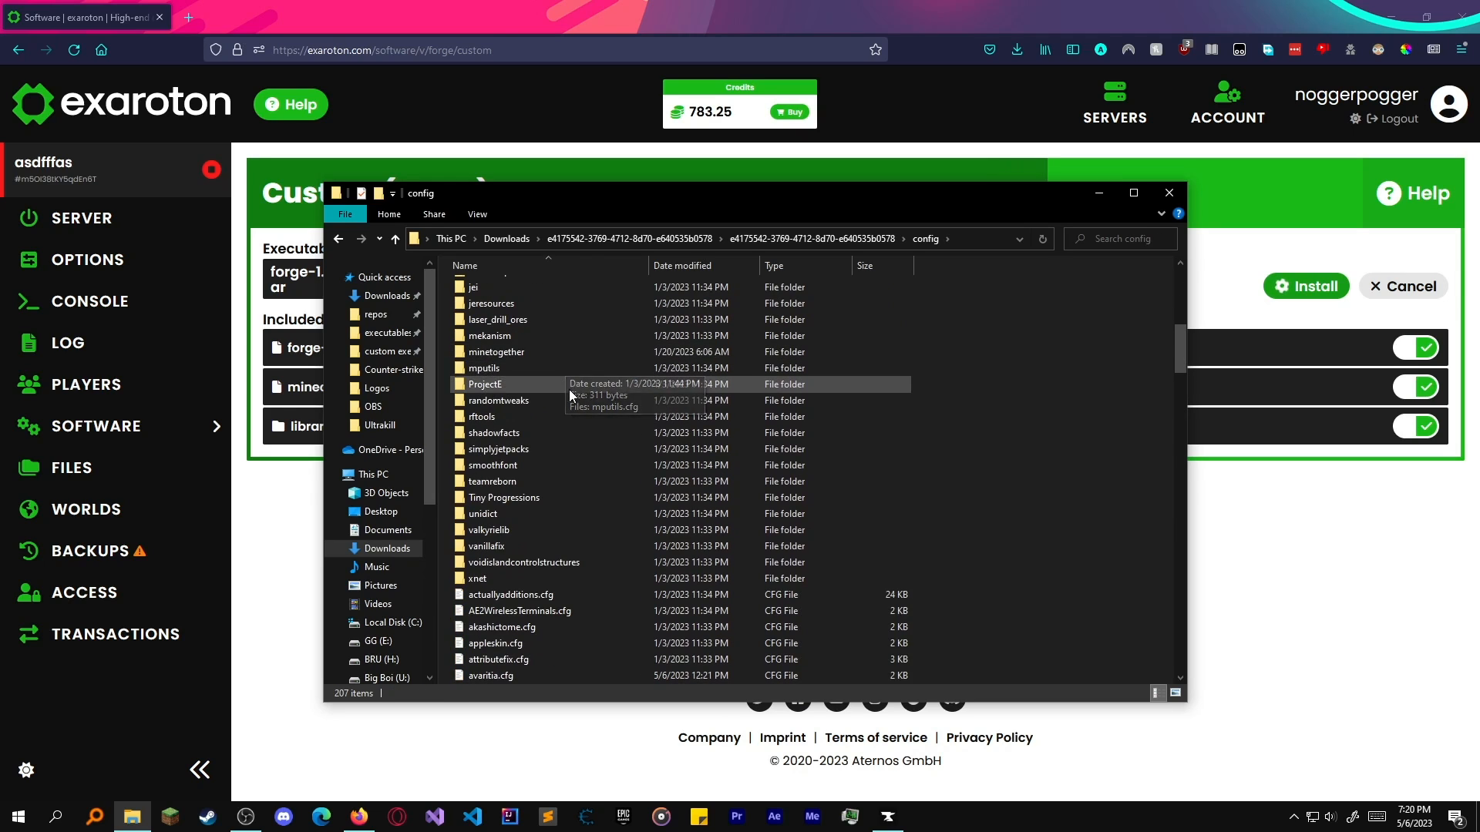
scroll("up", 3)
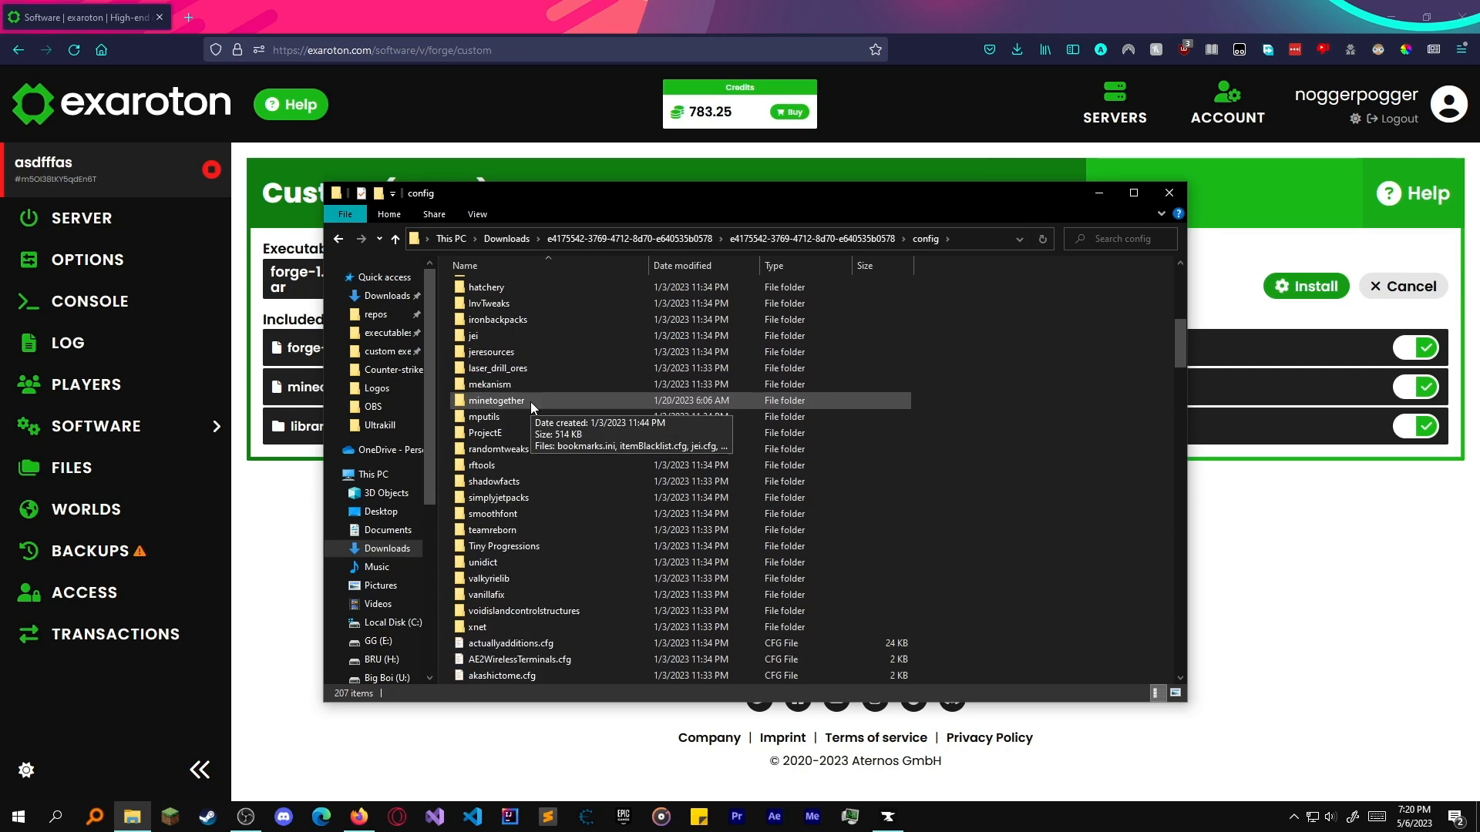
scroll("down", 3)
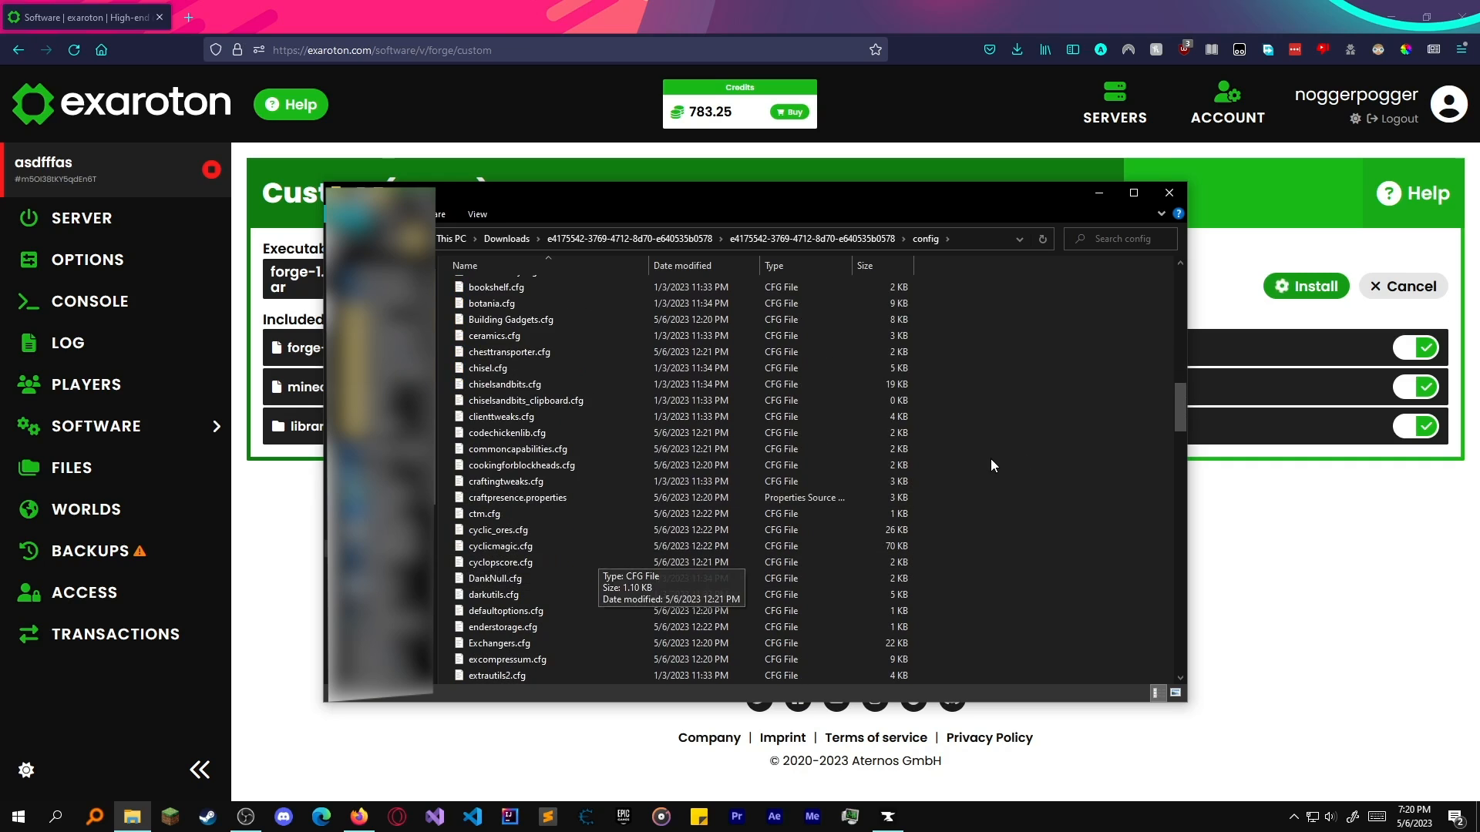
mouse_move(928, 410)
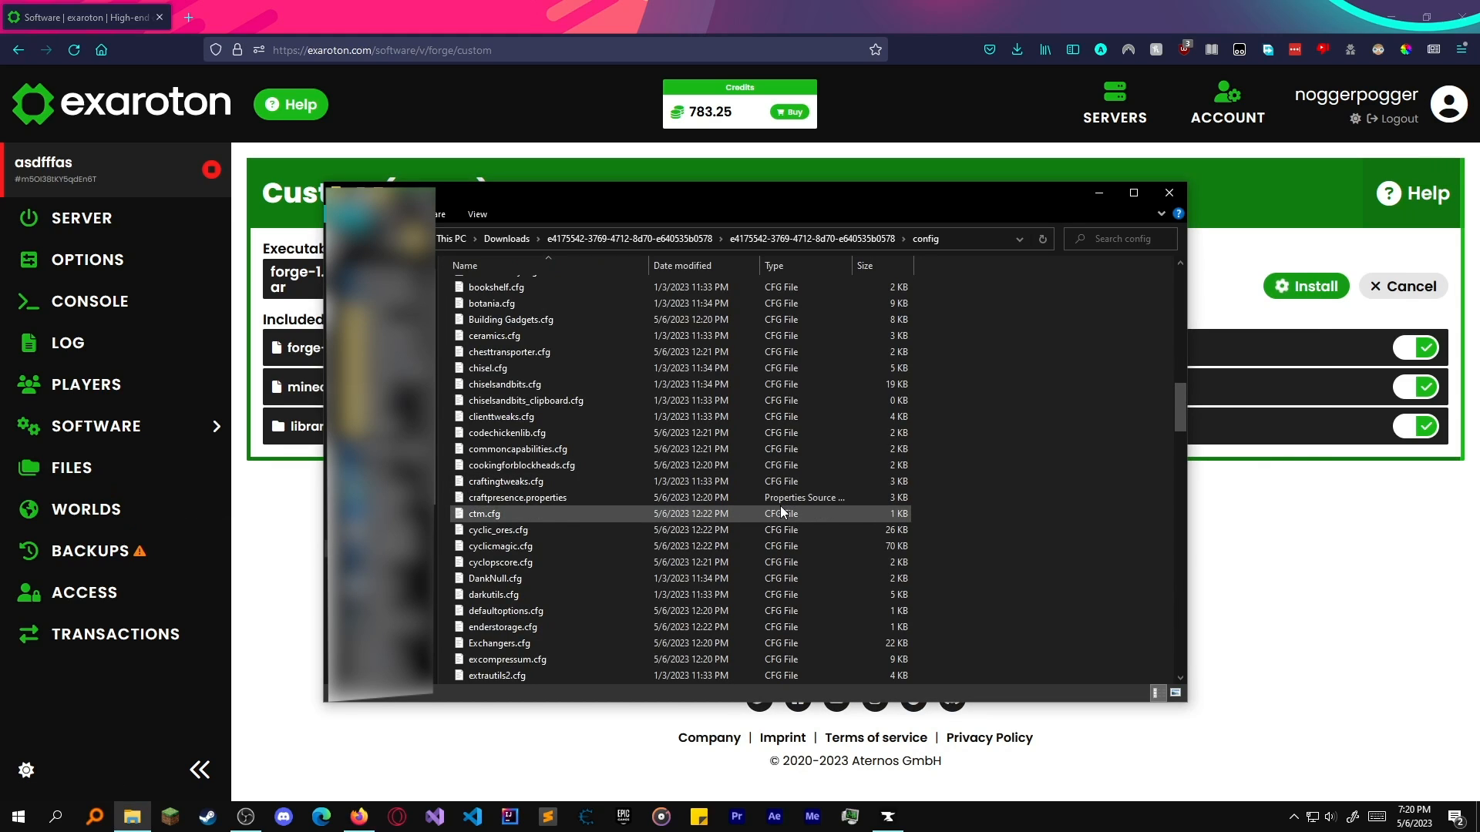
Locate fluidcows_v2.json and open it with Edit with Notepad++.
scroll("down", 3)
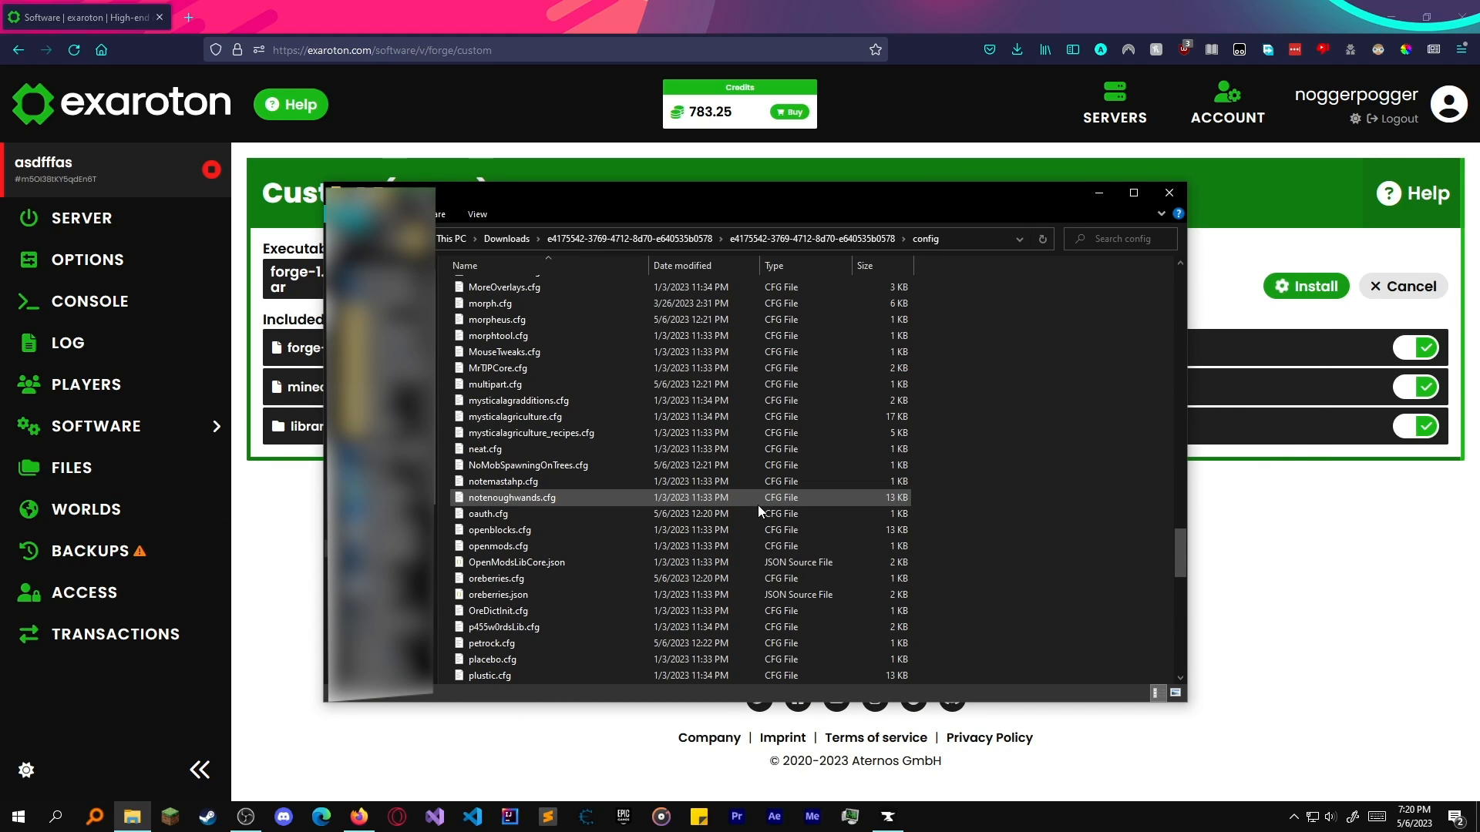
scroll("up", 3)
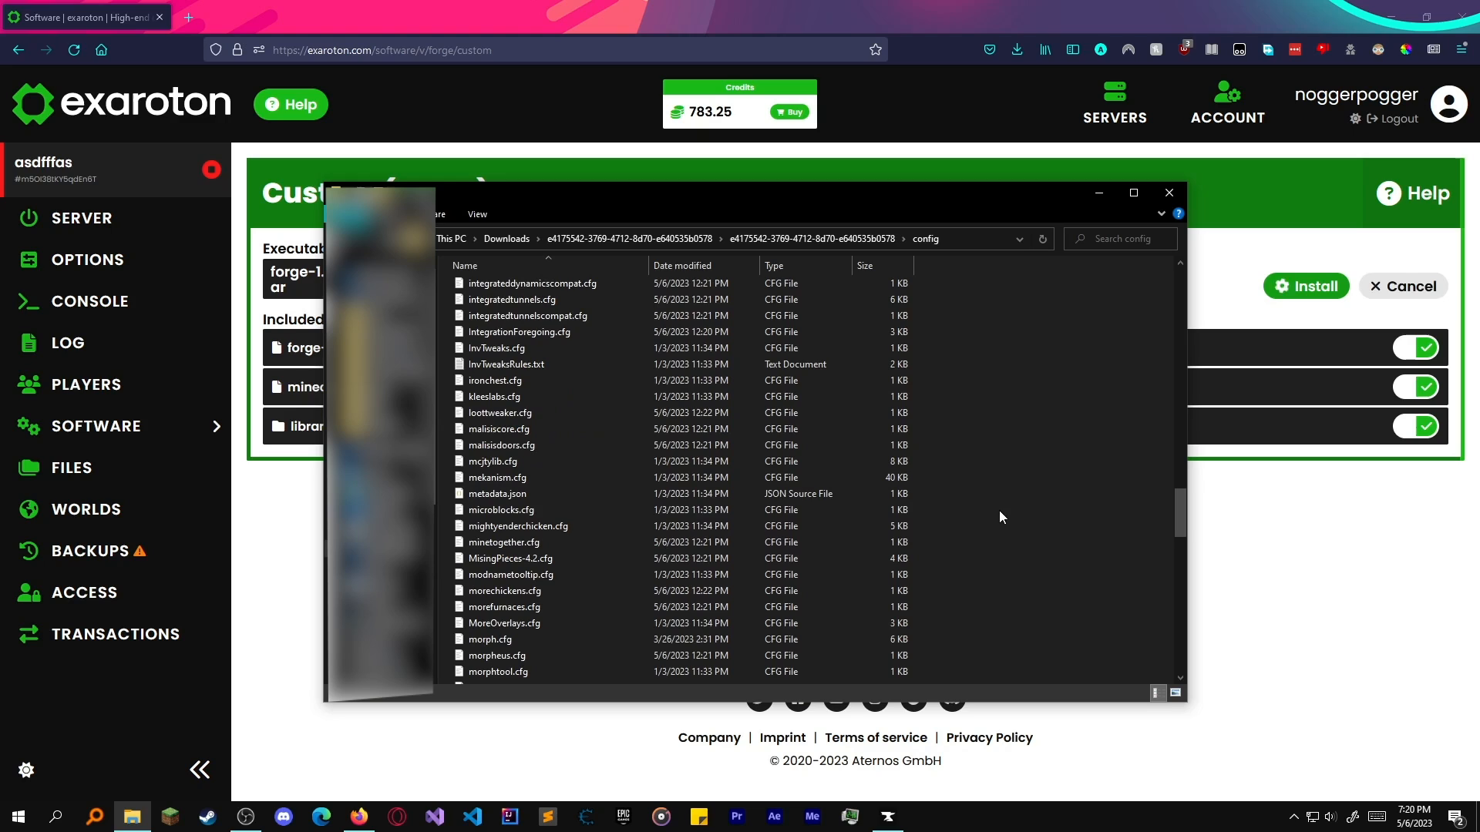
left_click(70, 508)
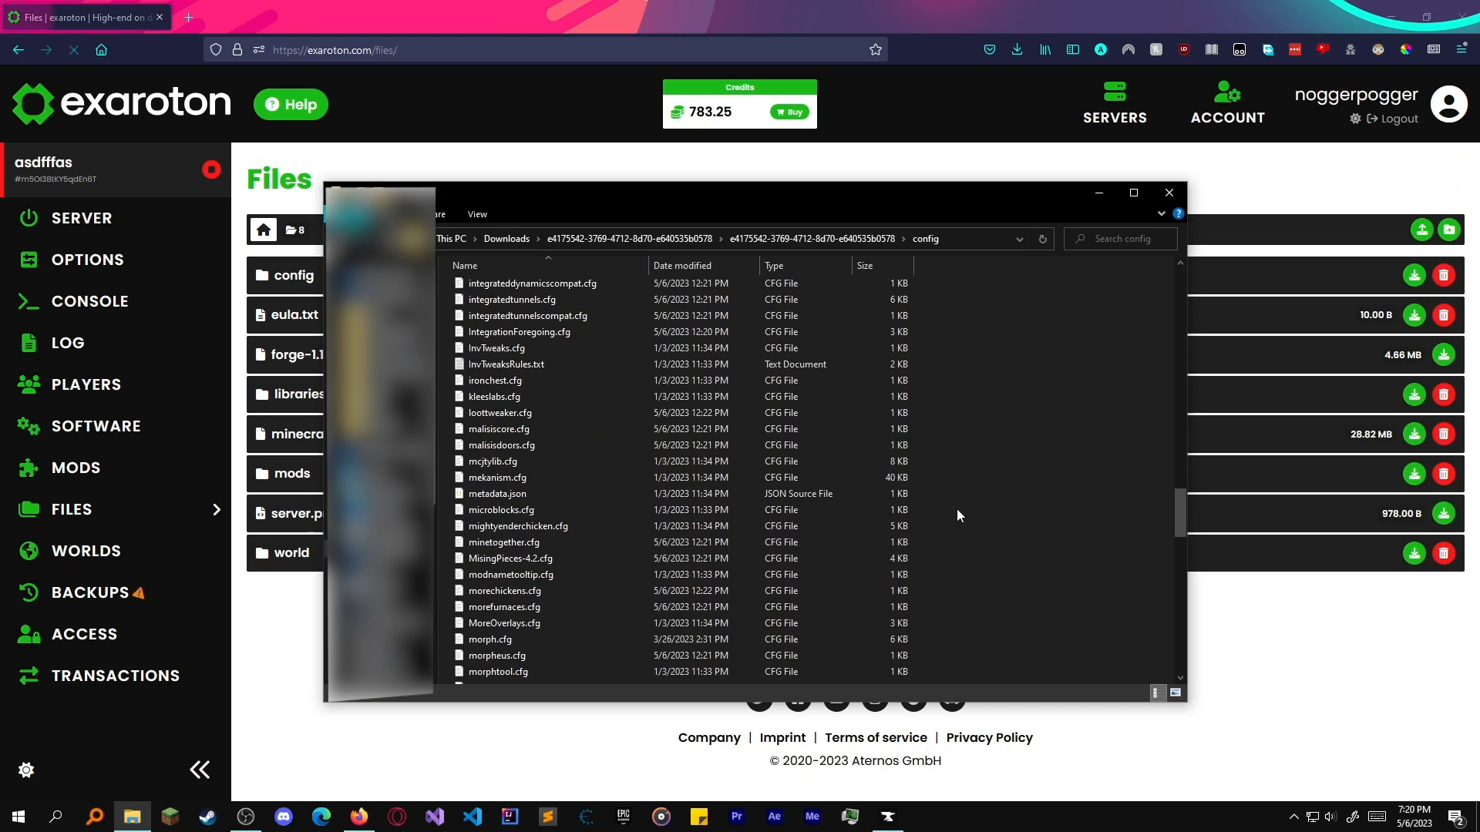
scroll("up", 3)
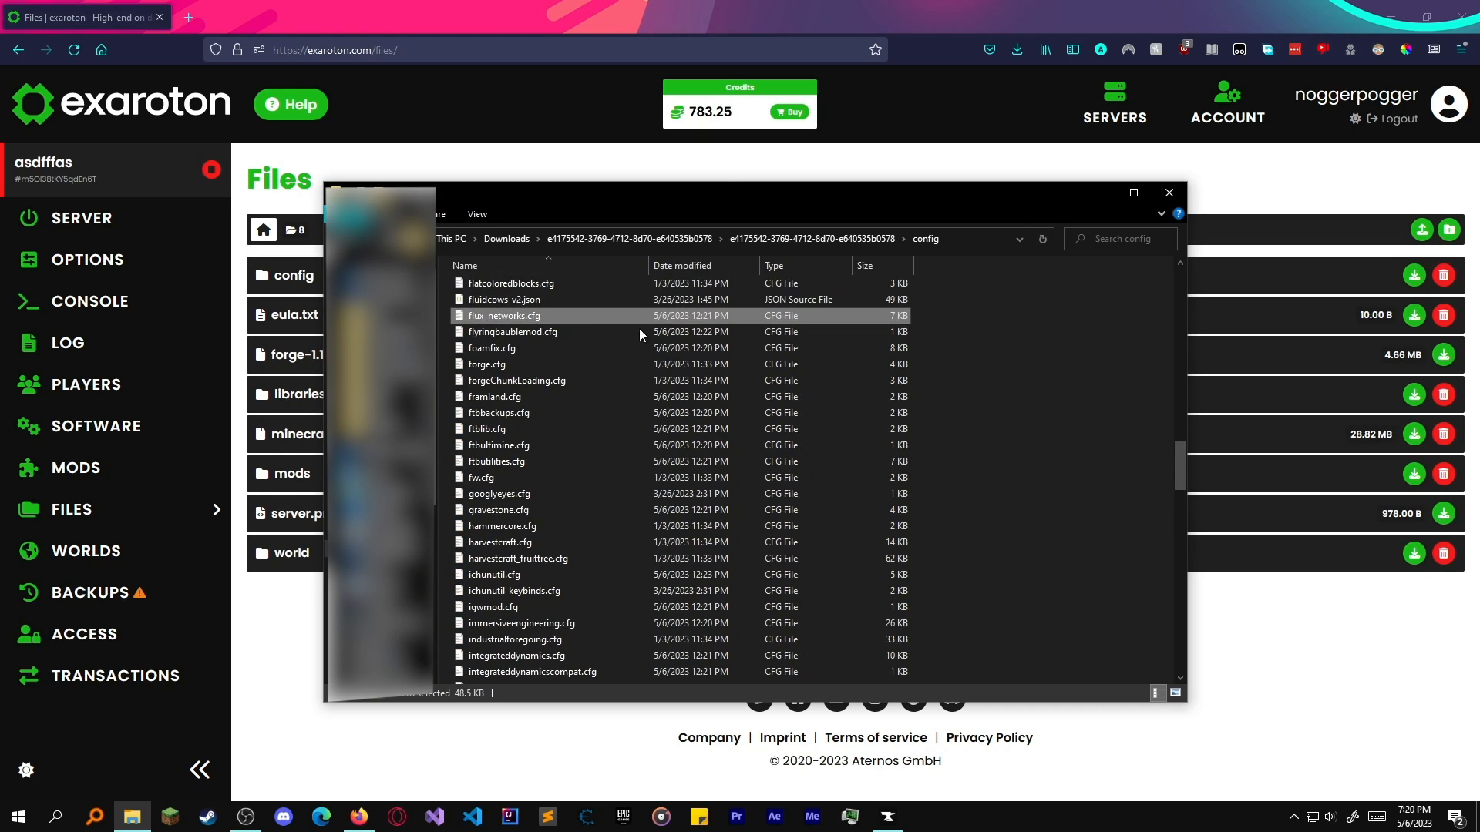
right_click(504, 299)
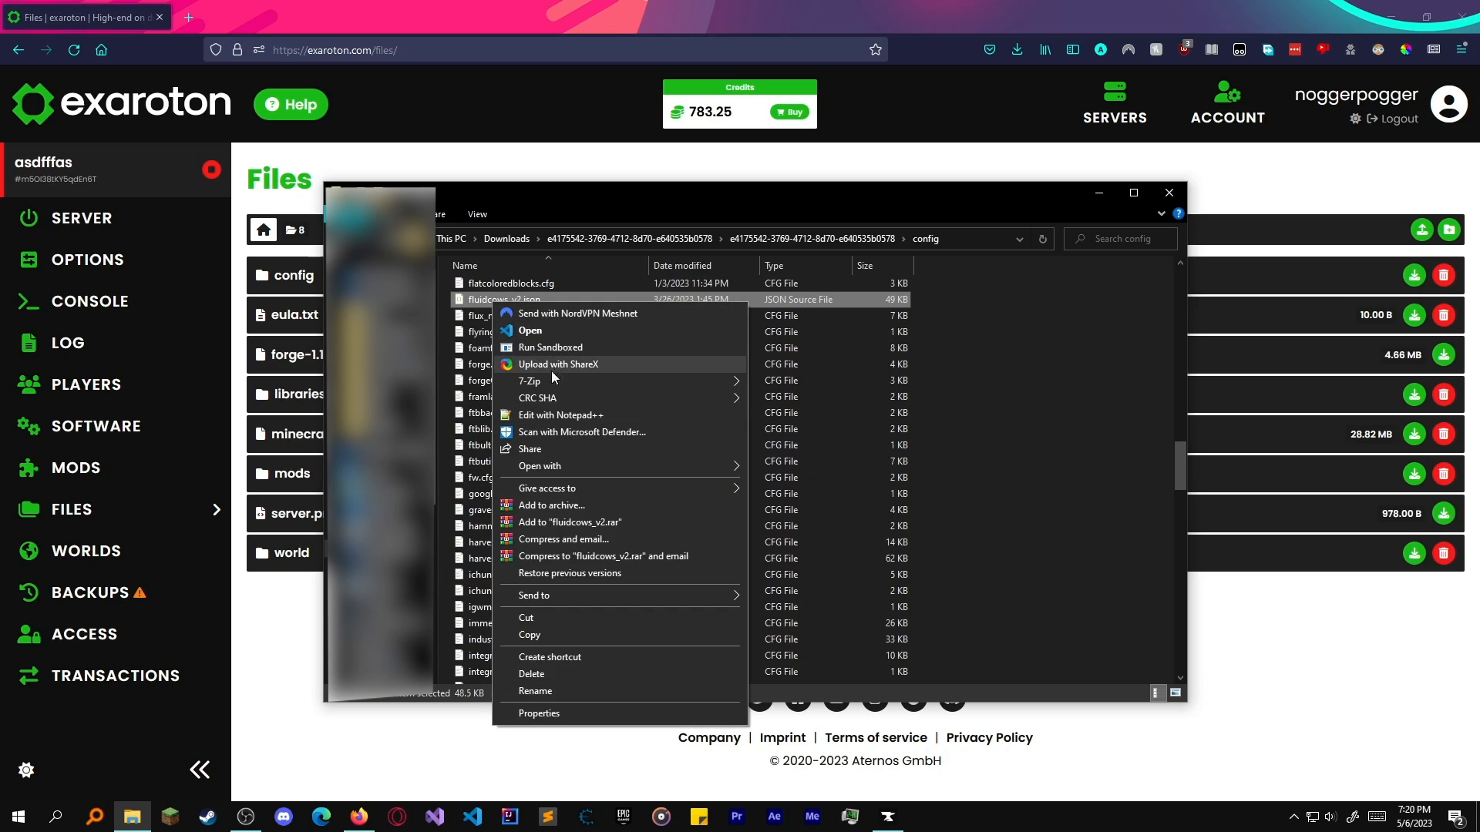
left_click(561, 415)
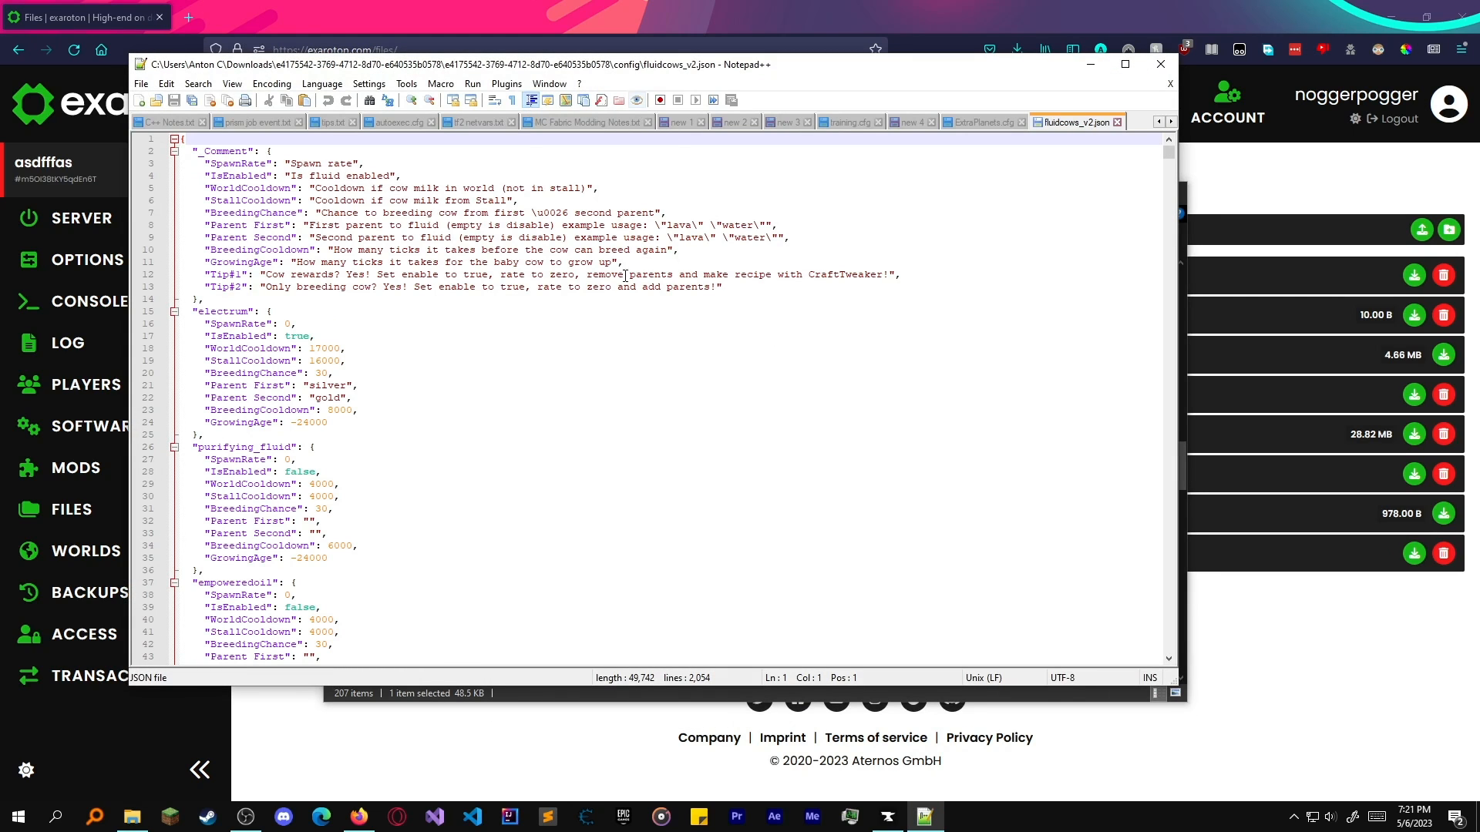
In the General section, replace BreedingItemWork's false value with true.
key("Ctrl+f")
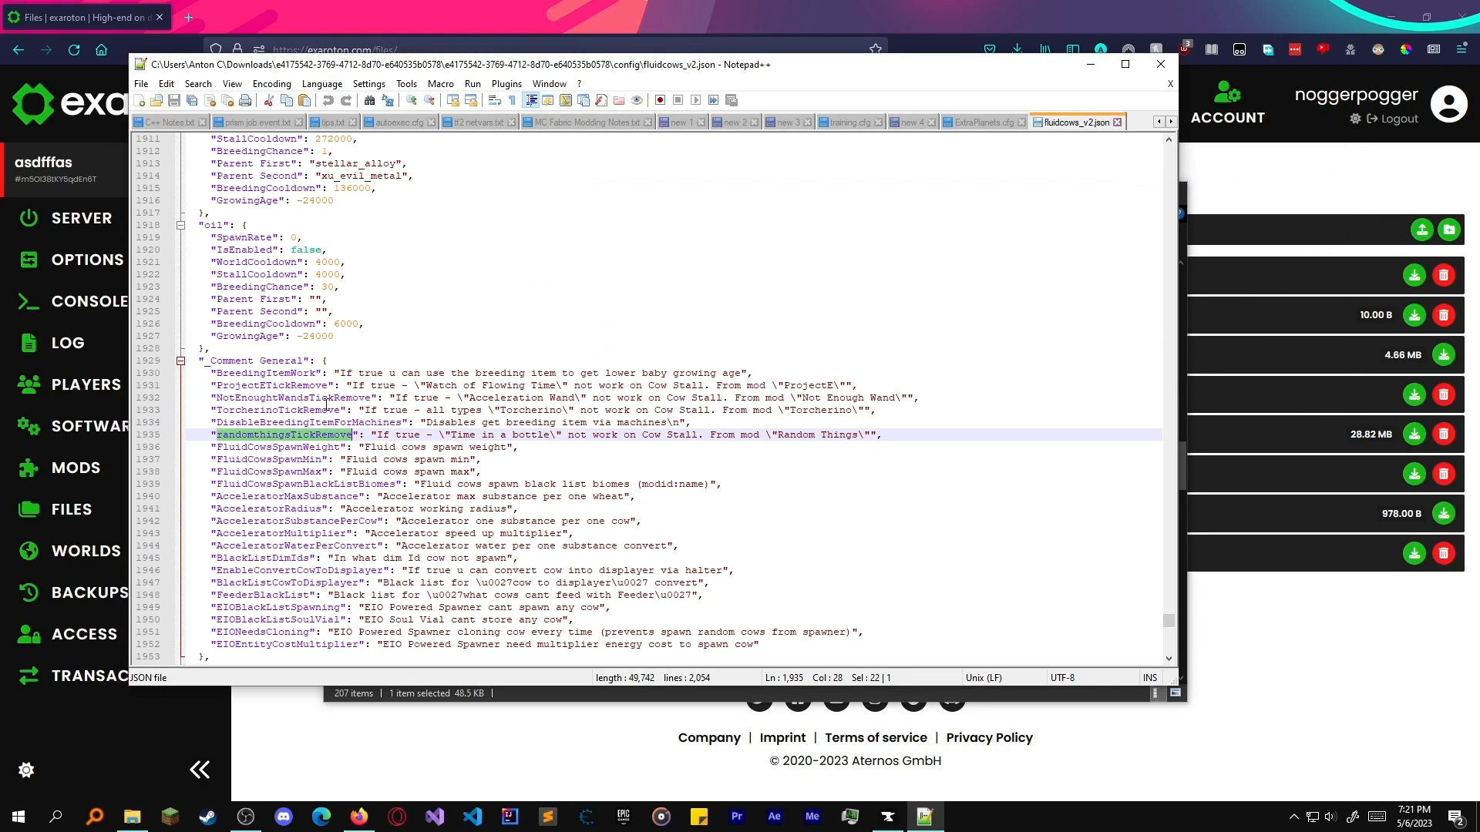
scroll("down", 3)
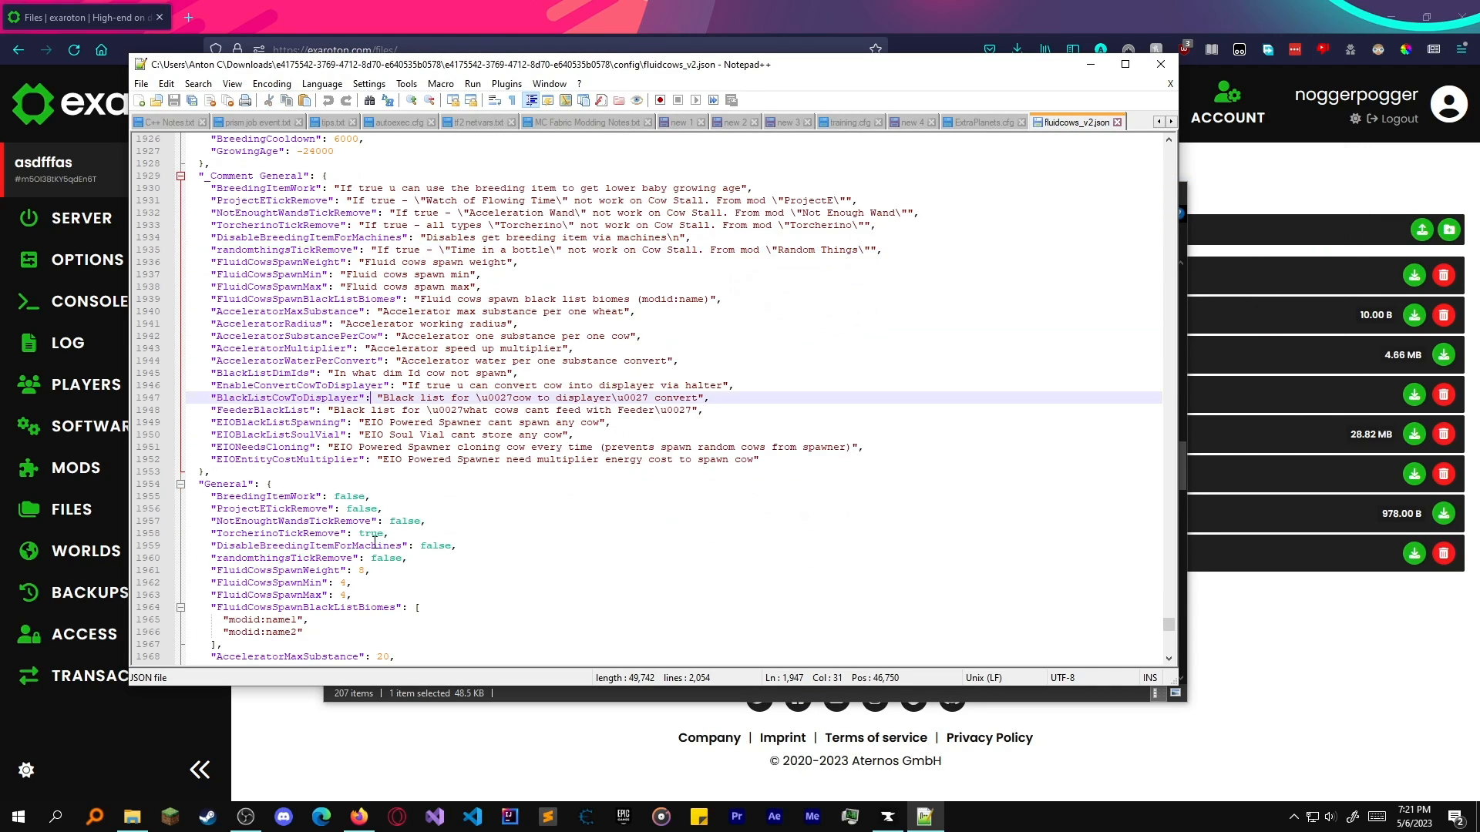
double_click(266, 496)
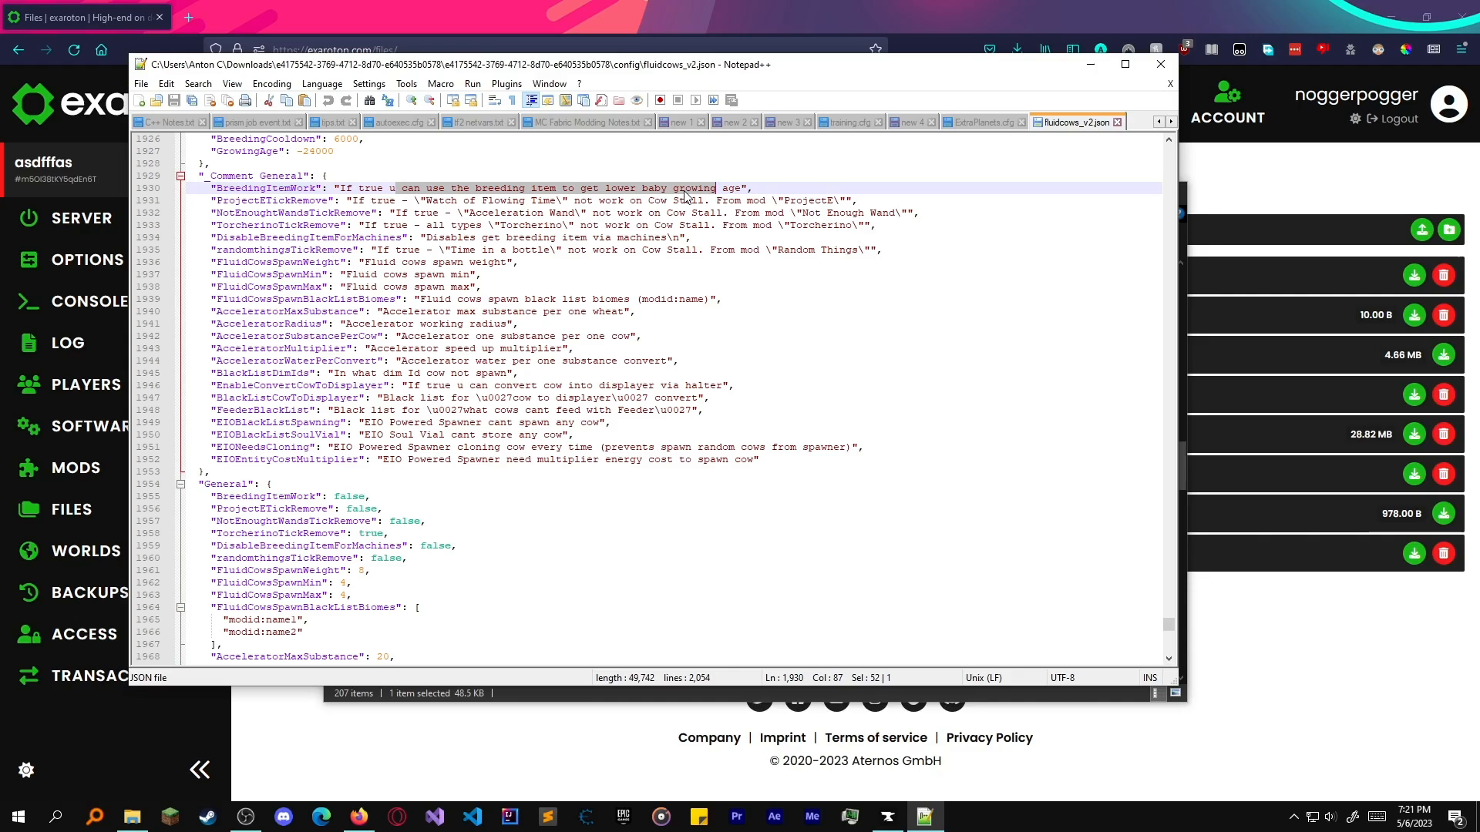
left_click(351, 494)
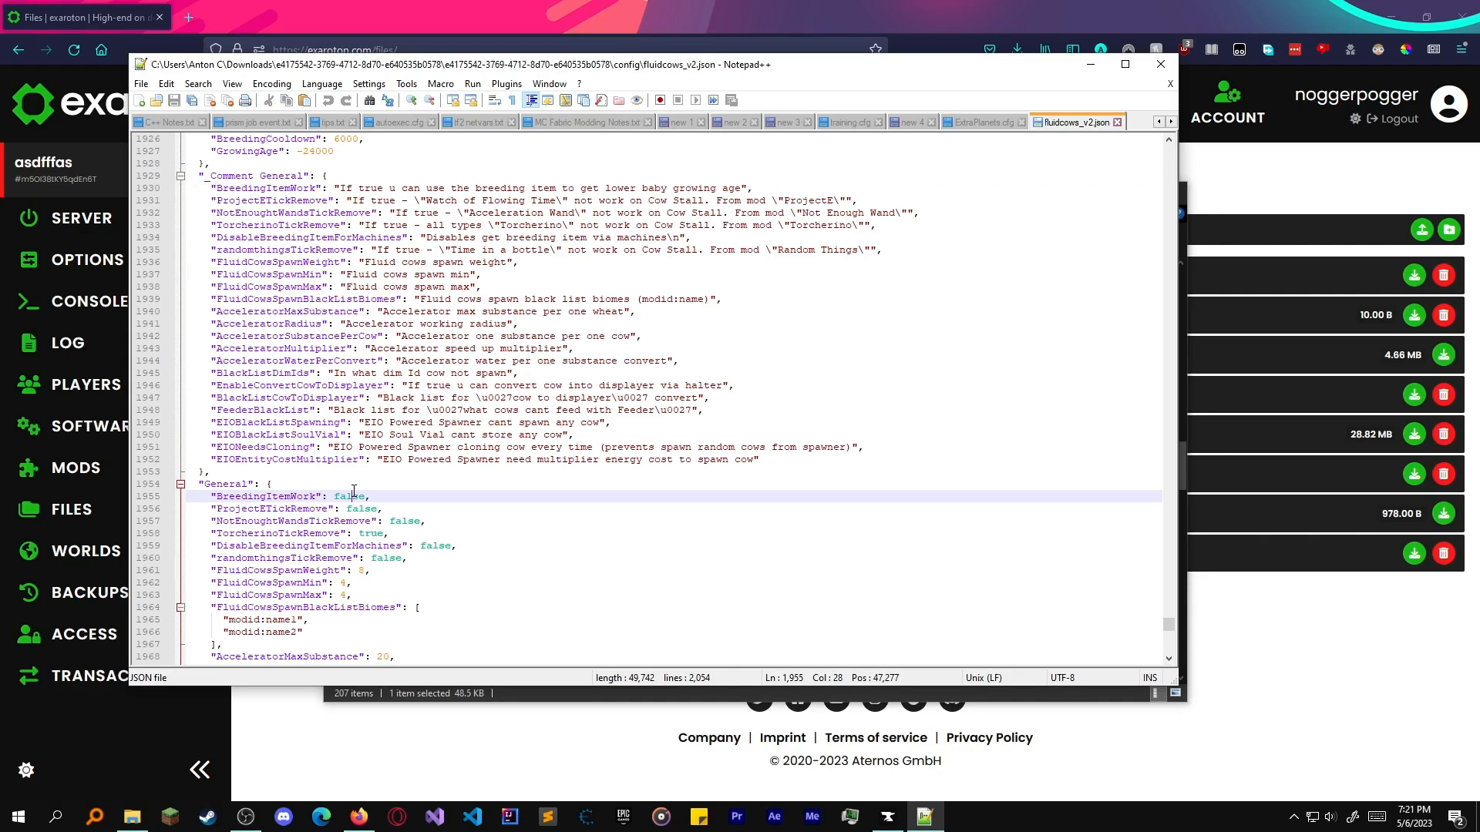
type("true")
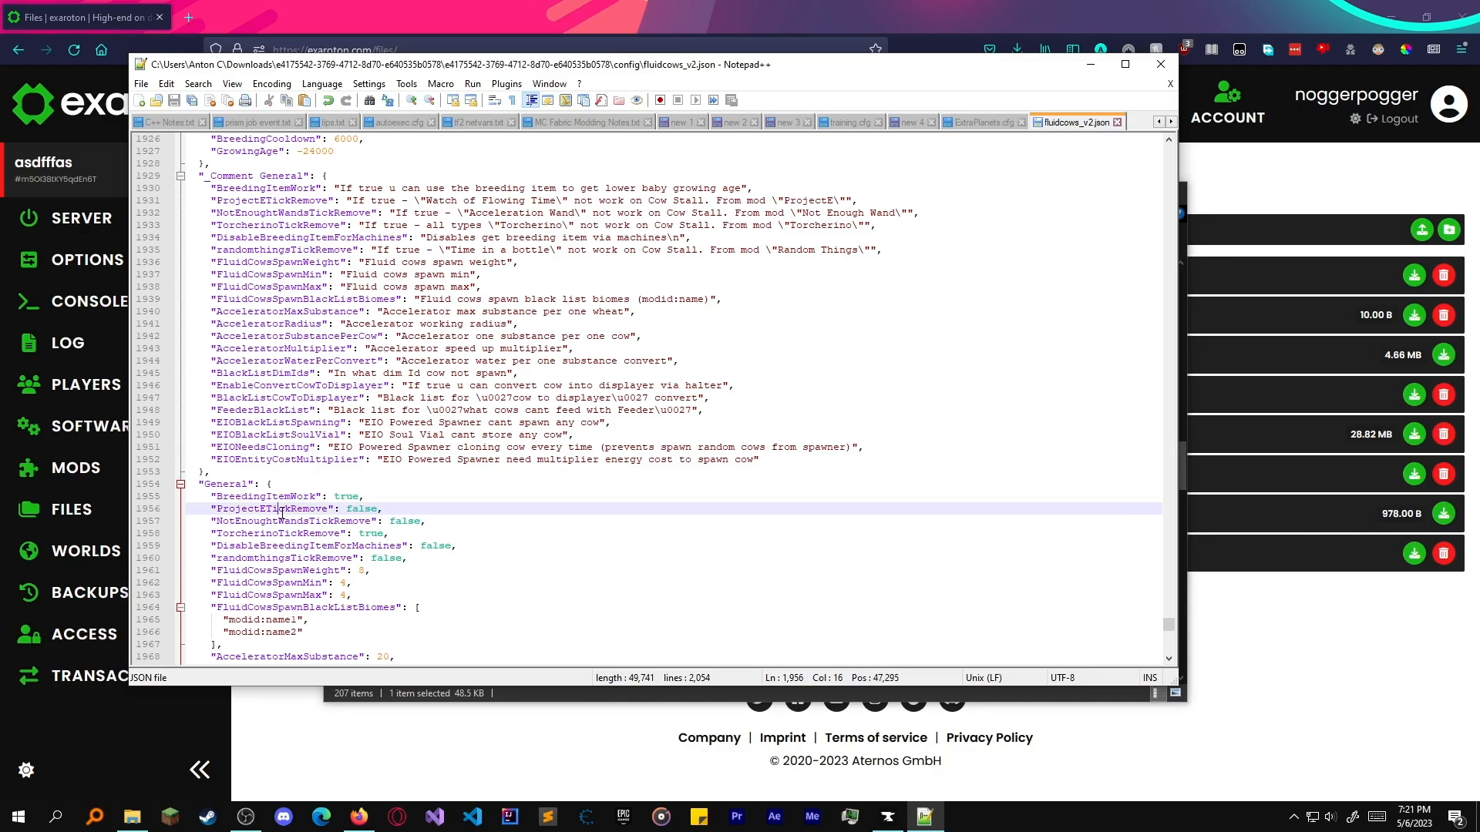
double_click(274, 509)
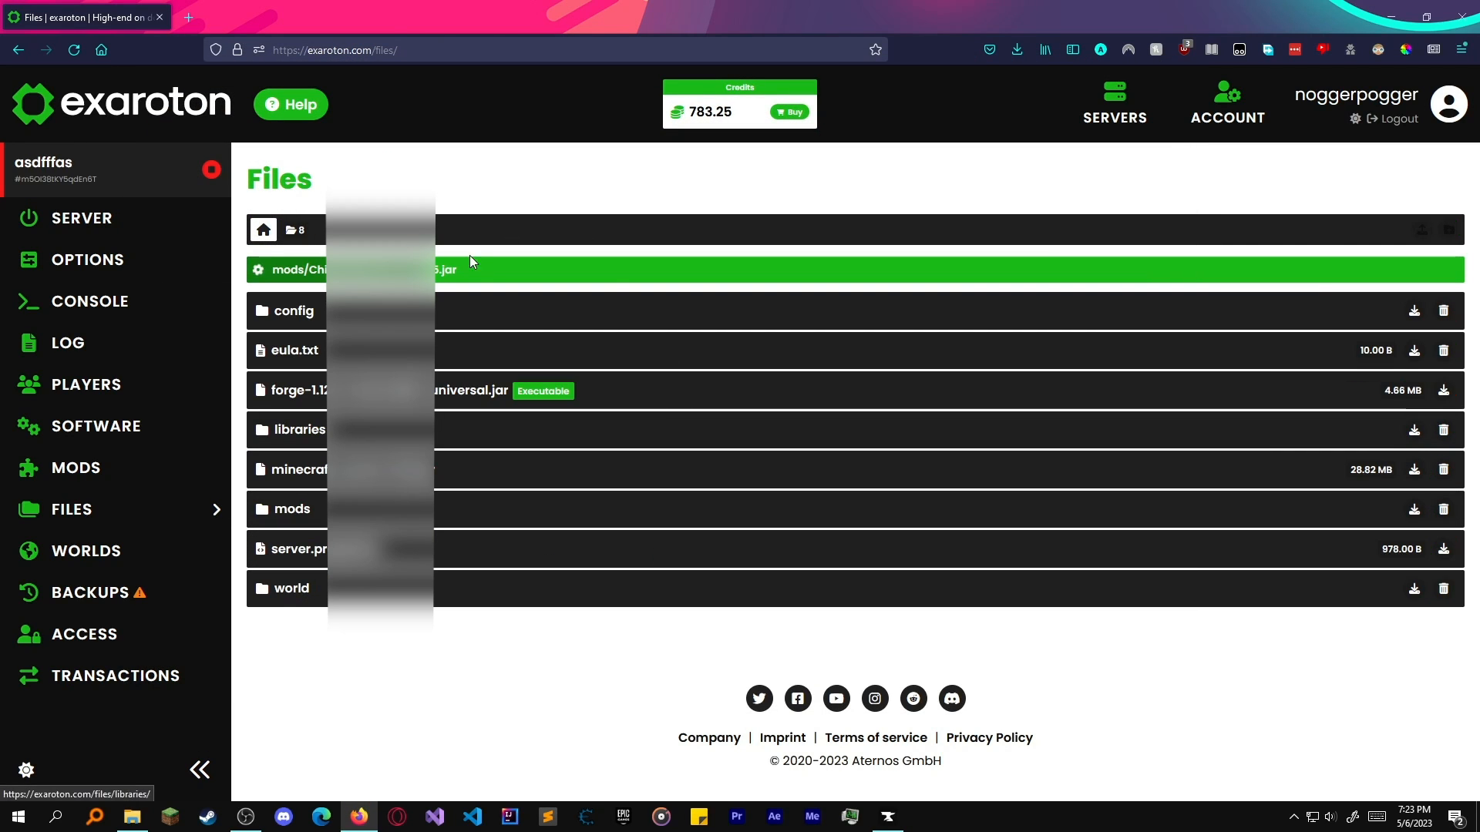
mouse_move(733, 275)
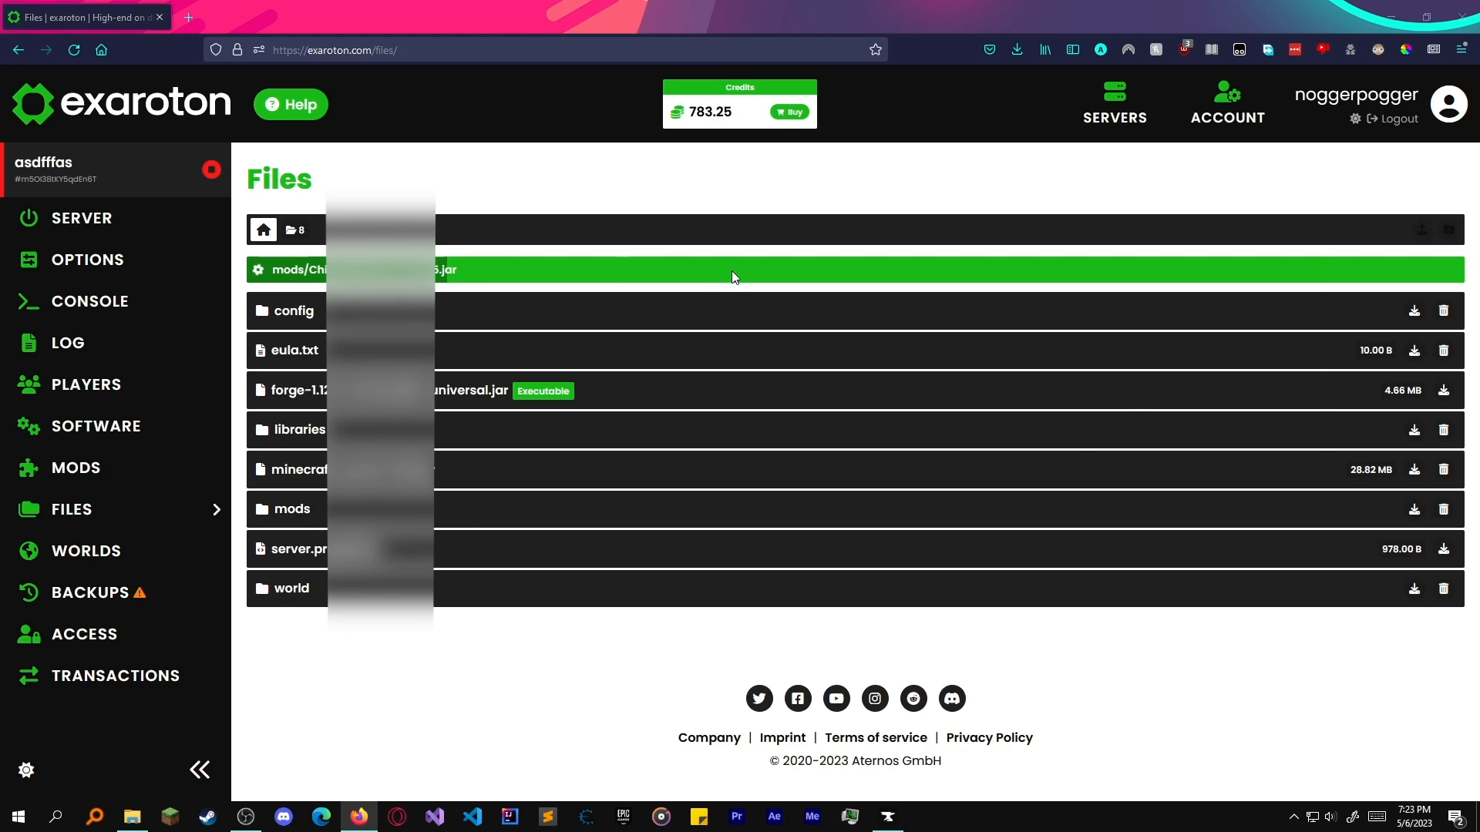
mouse_move(462, 507)
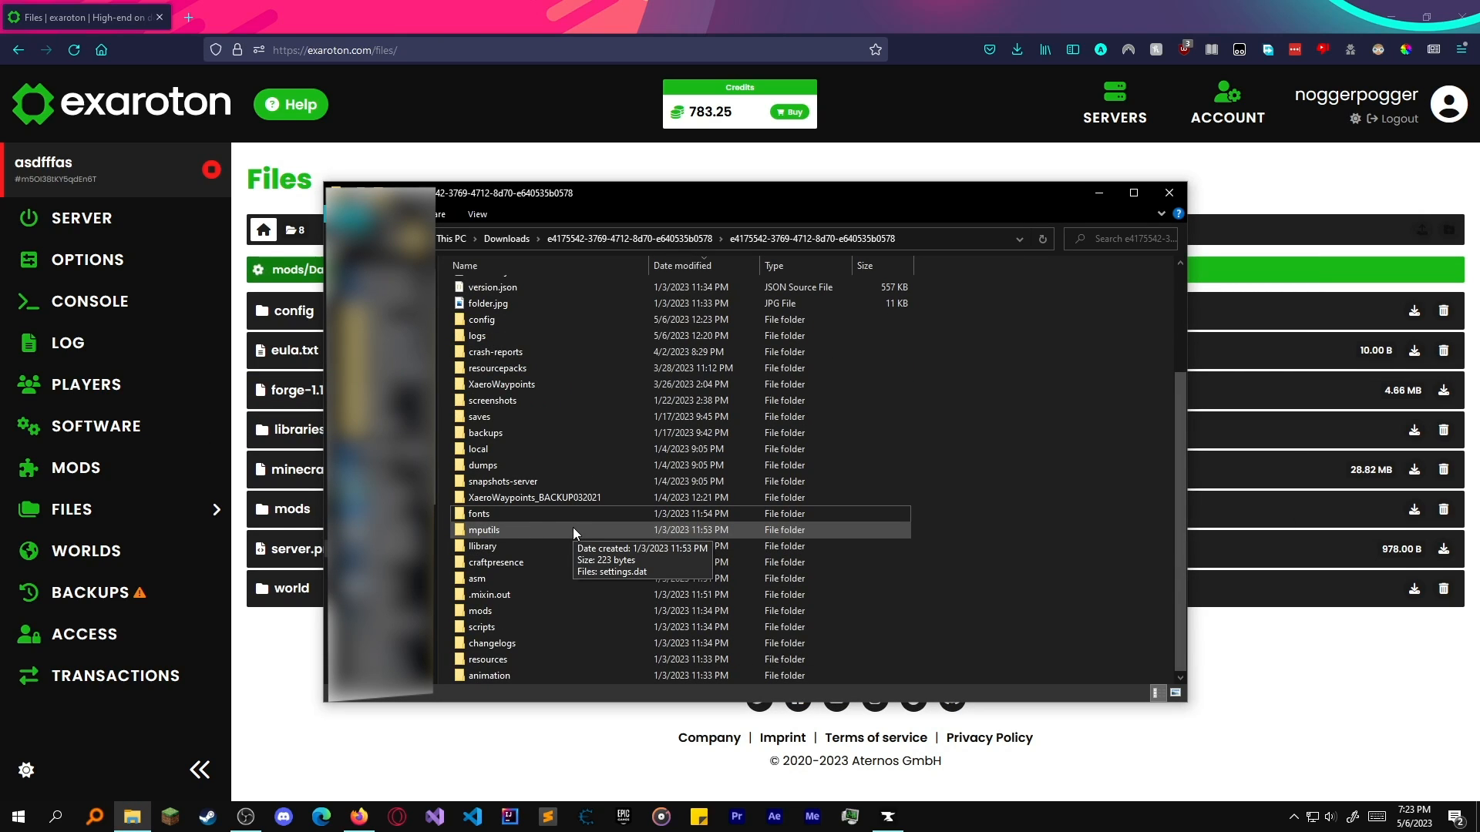
mouse_move(553, 384)
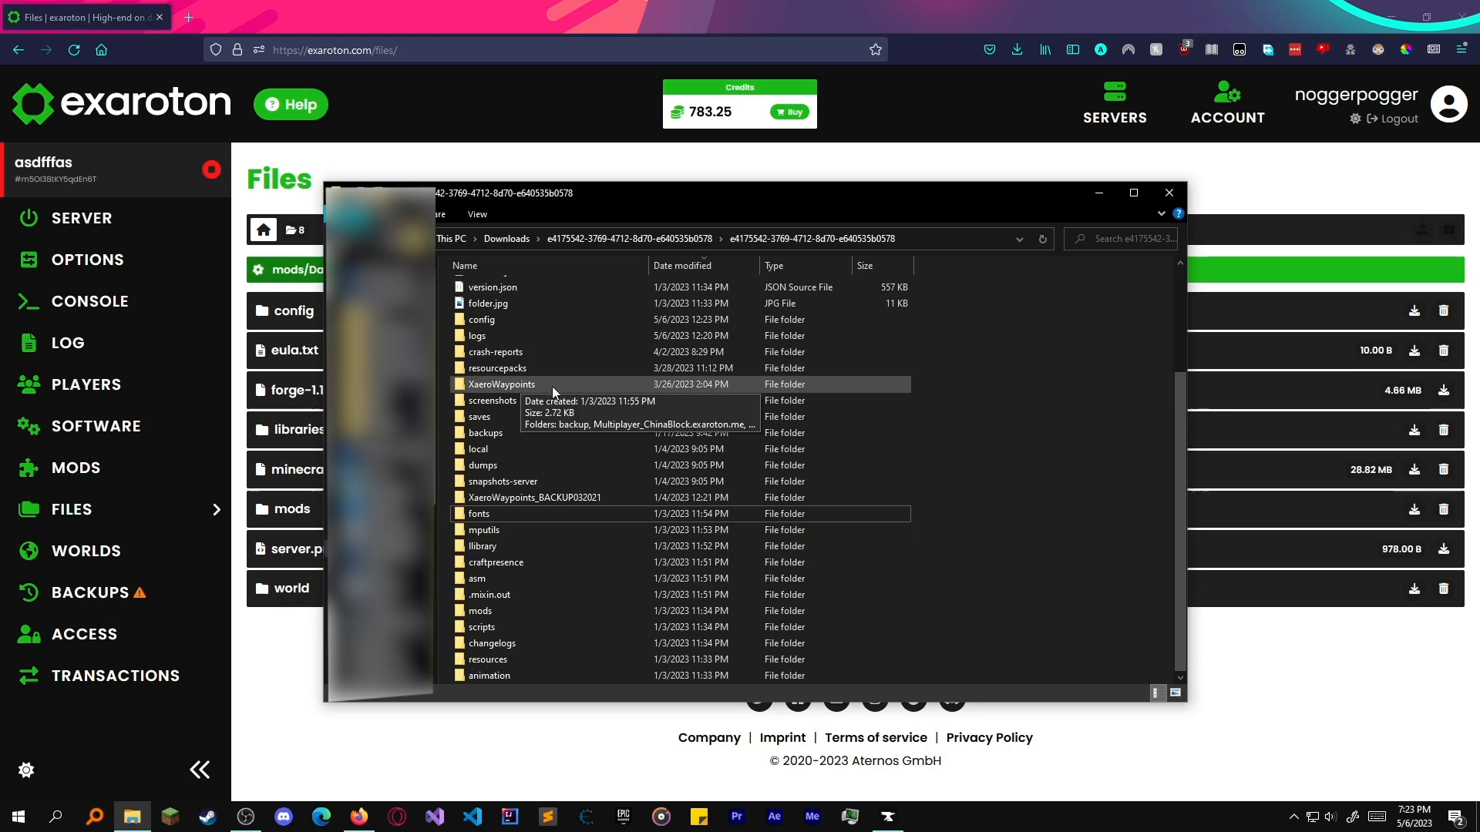
mouse_move(567, 466)
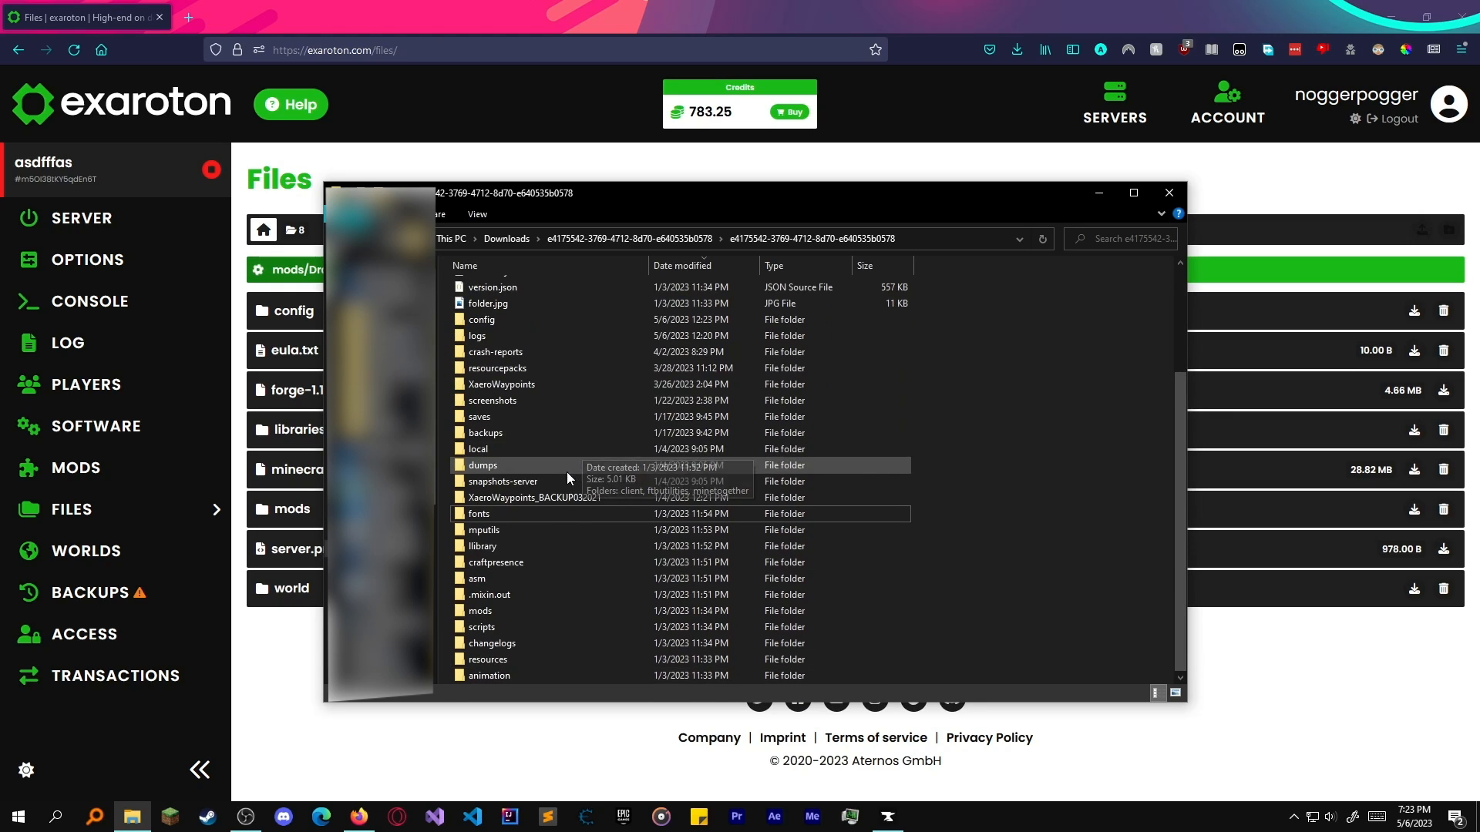